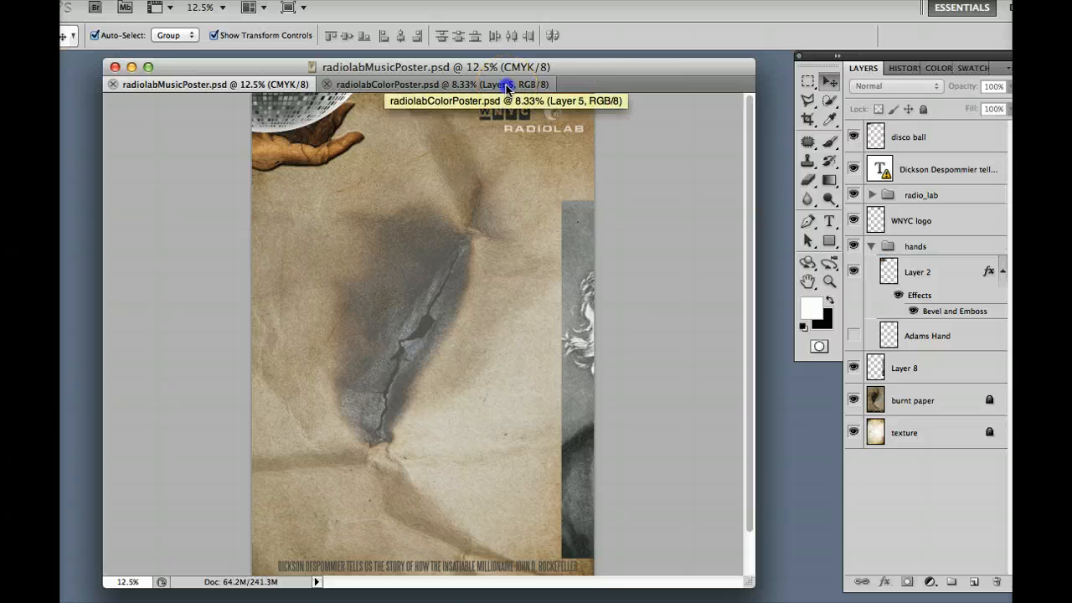
- Glance at the Radiolab color poster, return, and set the new document resolution to 300 pixels/inch
{"action": "left_click", "coordinate": [444, 84]}
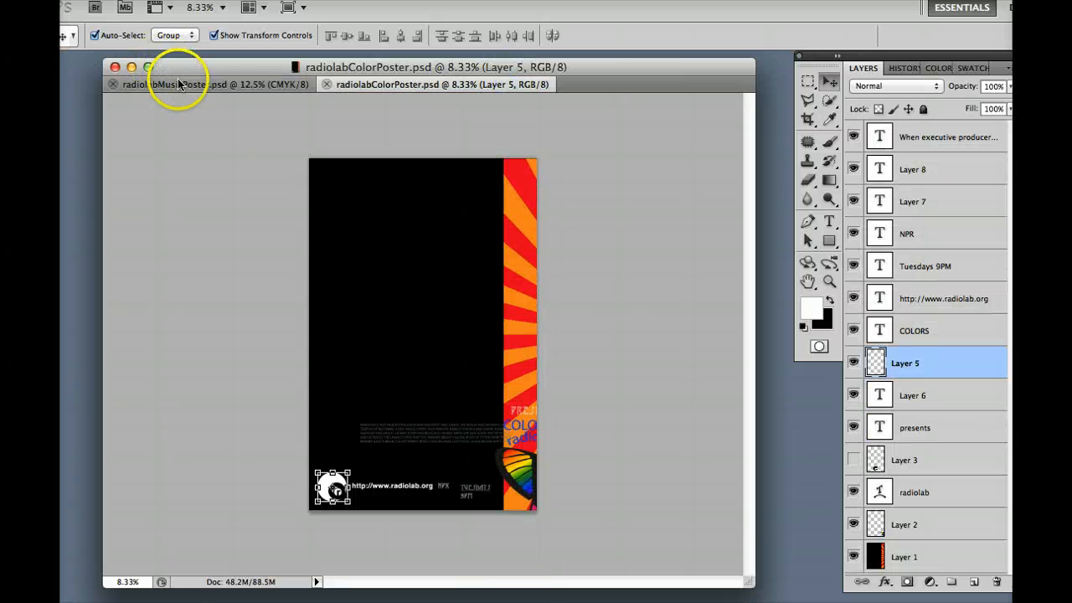
{"action": "left_click", "coordinate": [192, 84]}
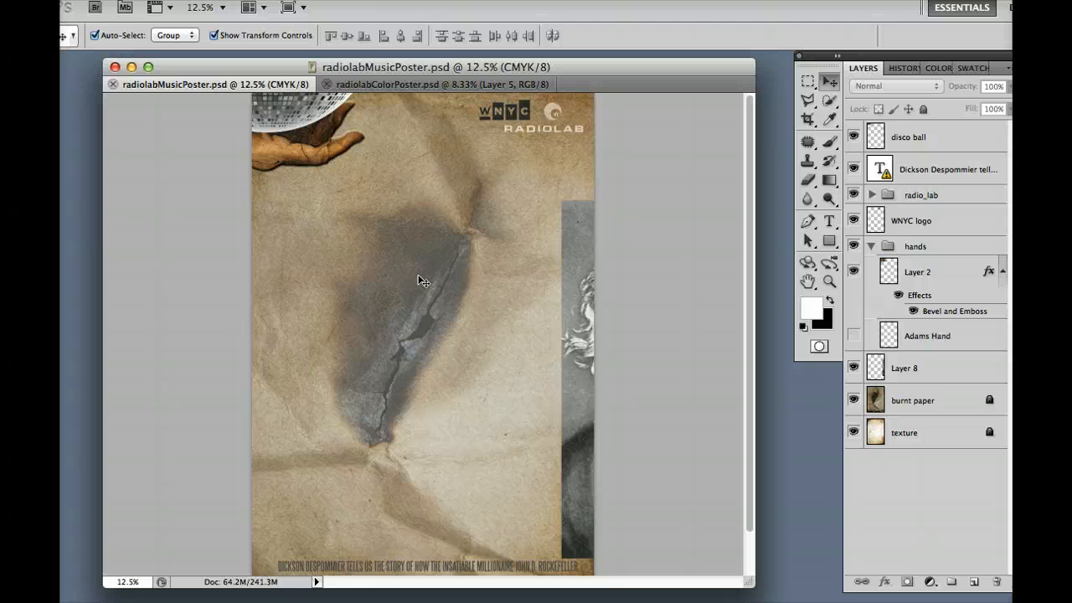
{"action": "mouse_move", "coordinate": [502, 154]}
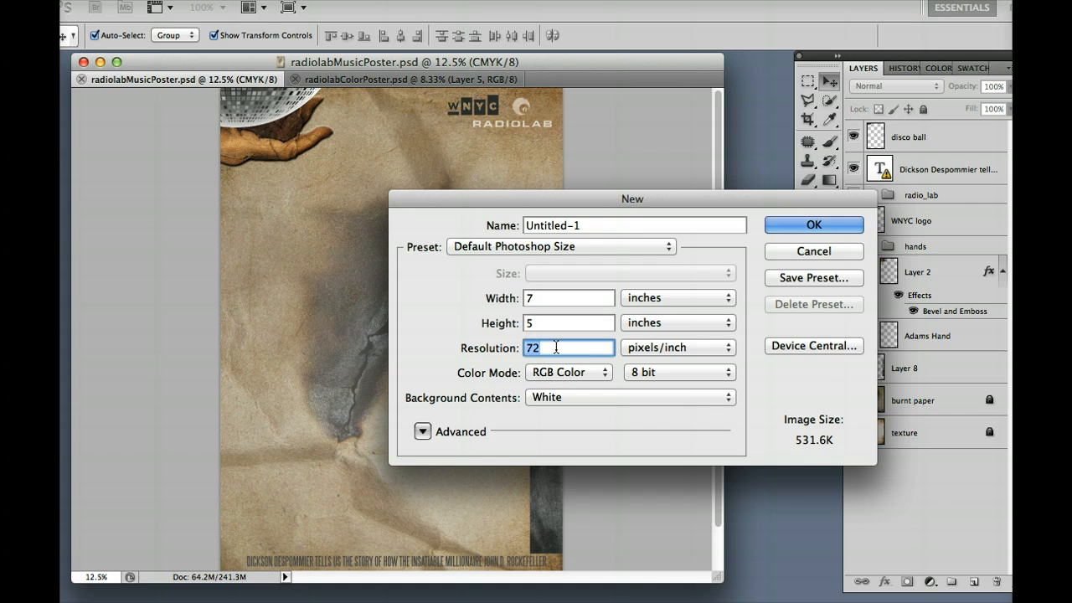
{"action": "mouse_move", "coordinate": [650, 355]}
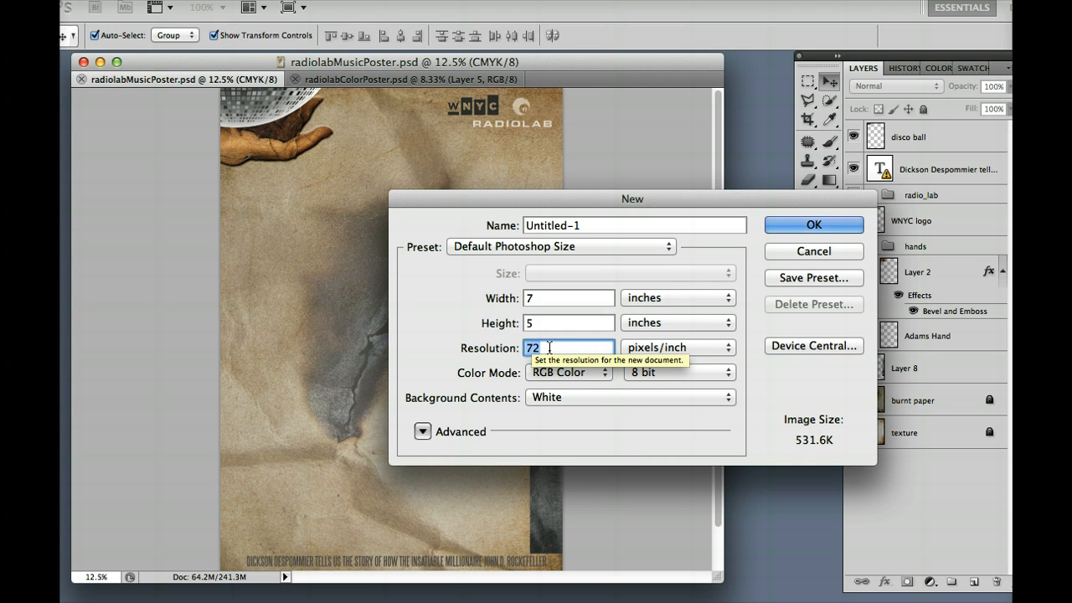
{"action": "type", "text": "3"}
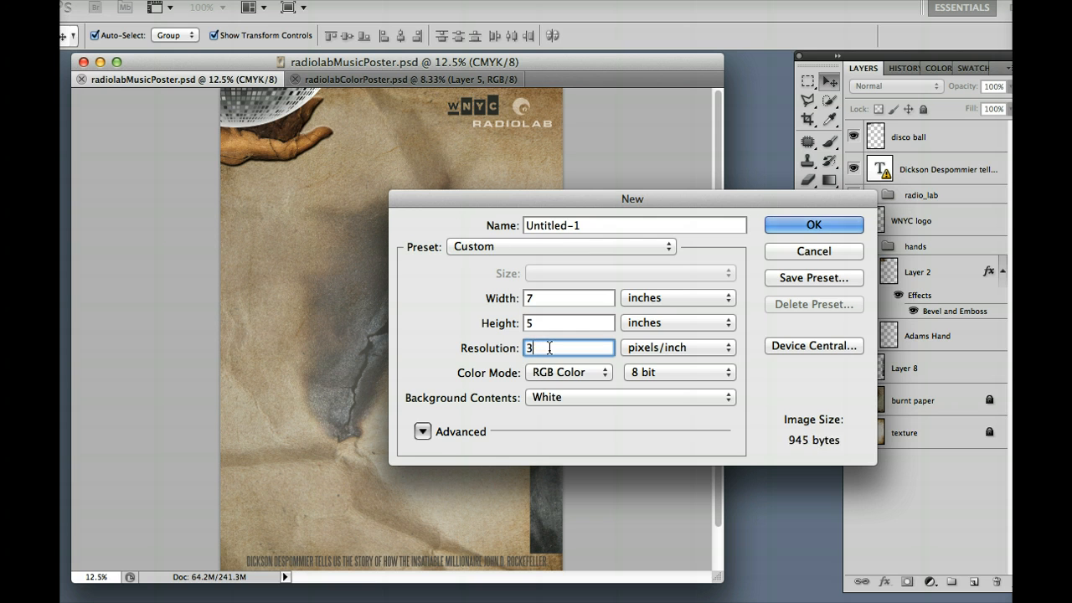
{"action": "type", "text": "00"}
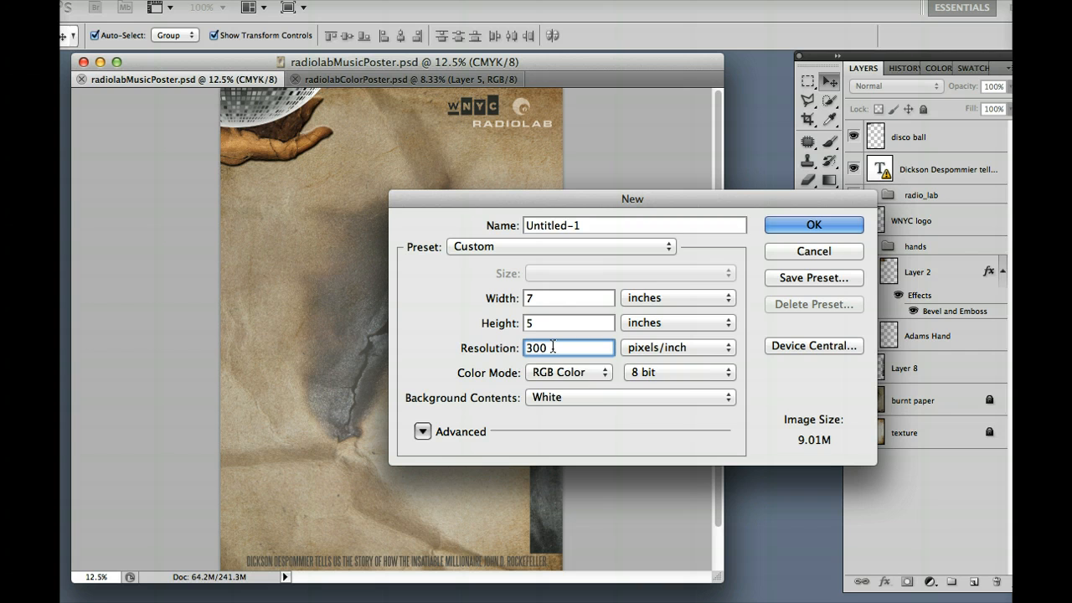
{"action": "mouse_move", "coordinate": [569, 347]}
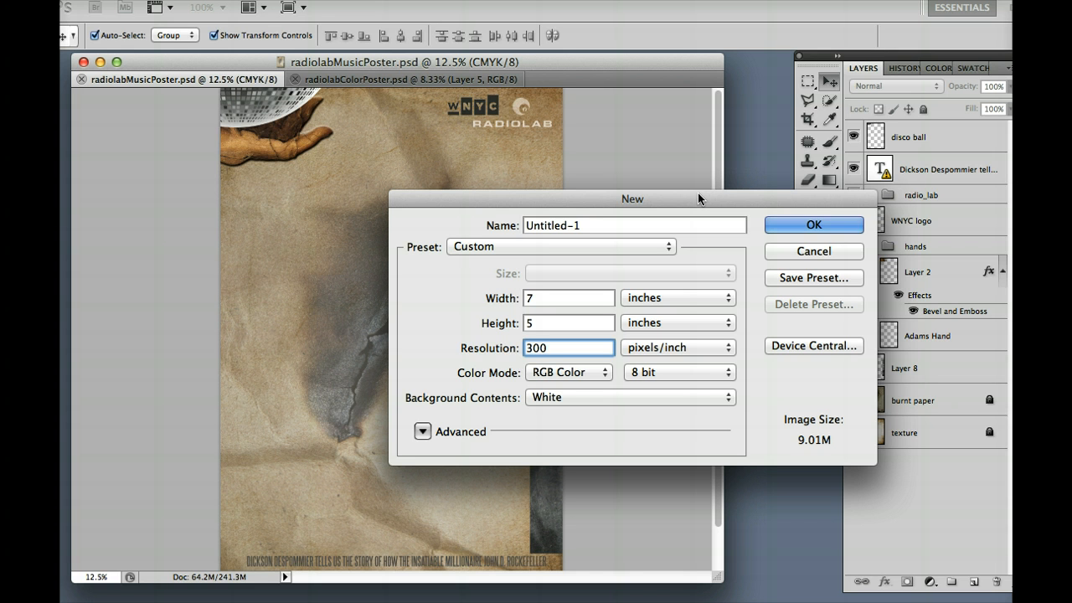
- Change the new document's colour mode from RGB to CMYK Color
{"action": "left_click", "coordinate": [569, 347]}
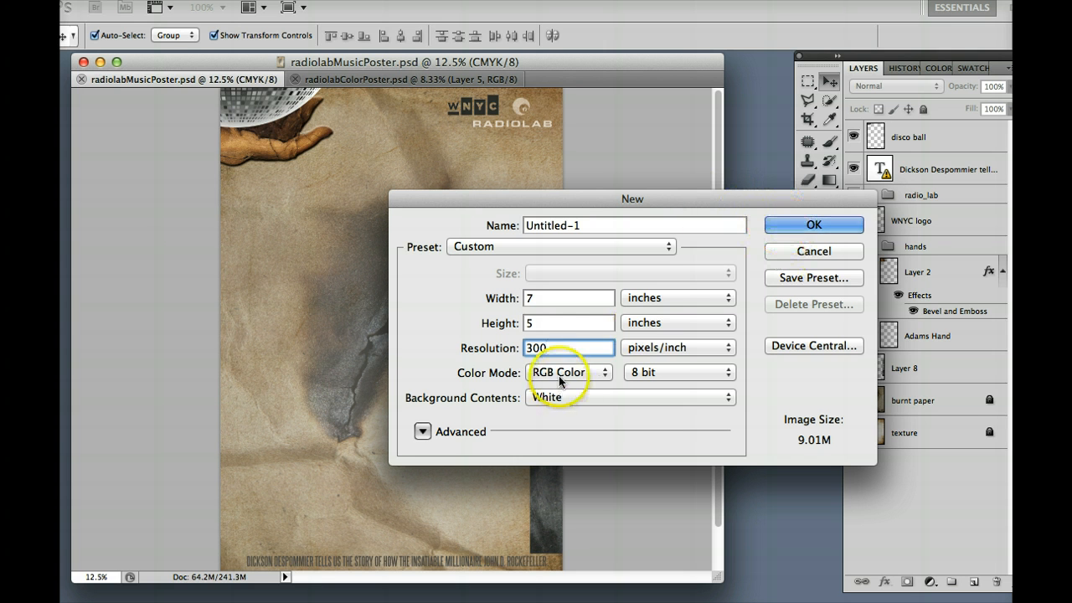
{"action": "mouse_move", "coordinate": [814, 225]}
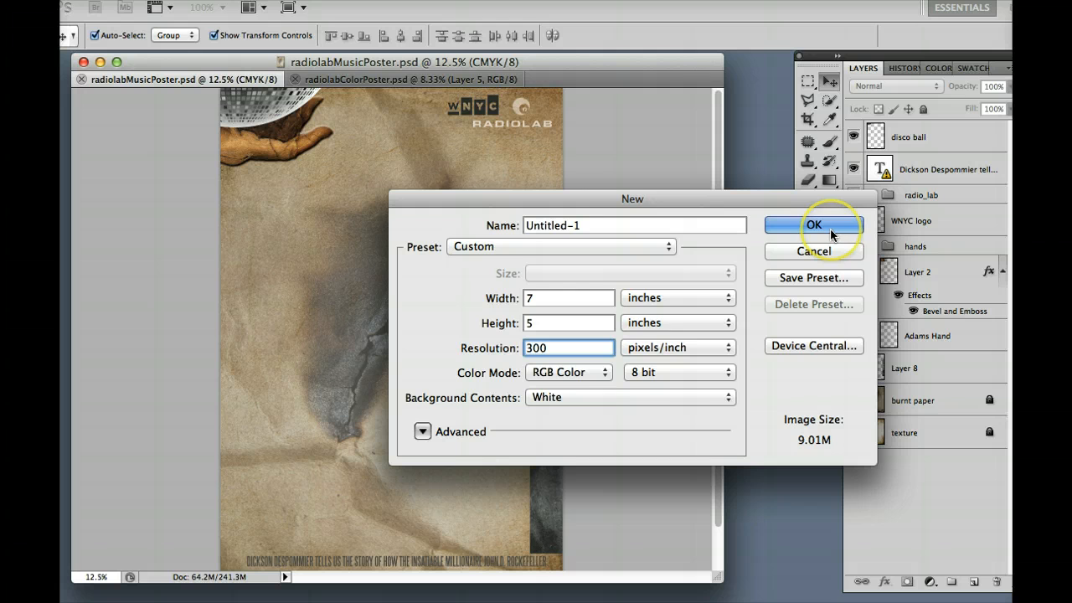
{"action": "mouse_move", "coordinate": [572, 347]}
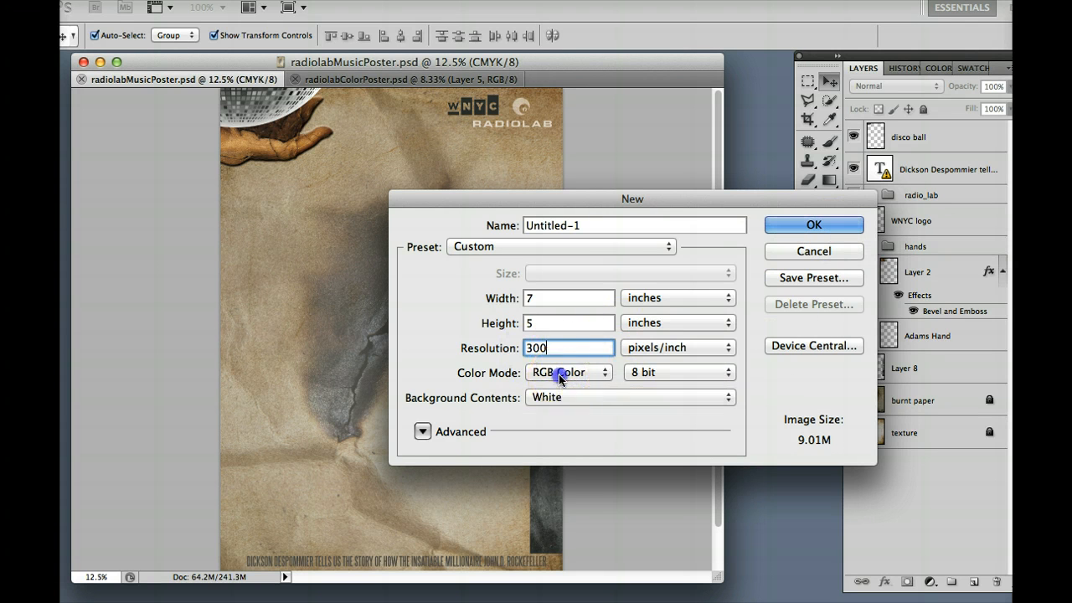
{"action": "left_click", "coordinate": [568, 372]}
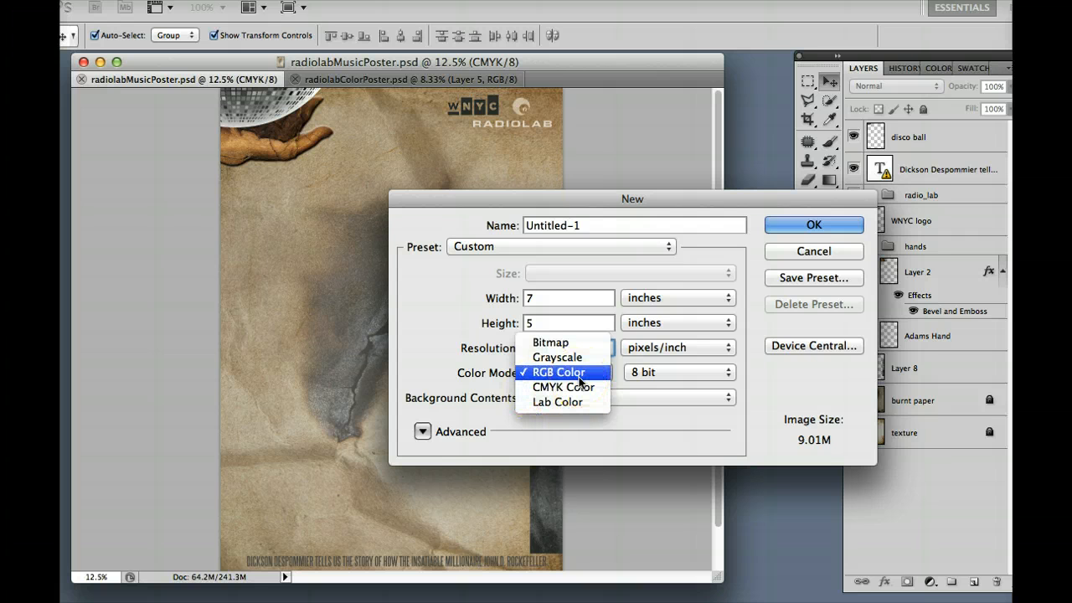
{"action": "mouse_move", "coordinate": [573, 371]}
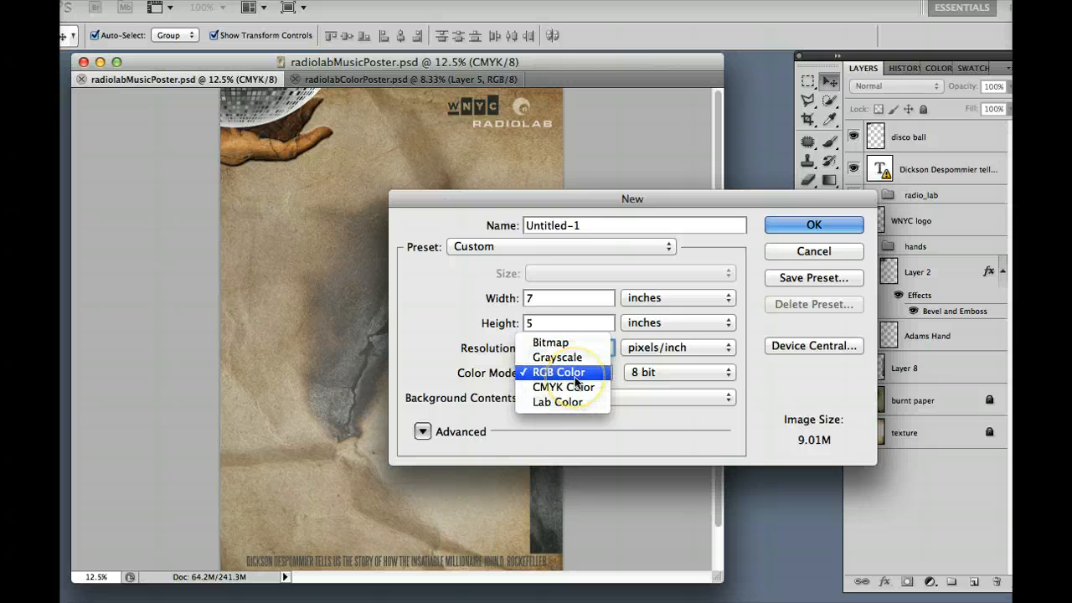
{"action": "mouse_move", "coordinate": [598, 387]}
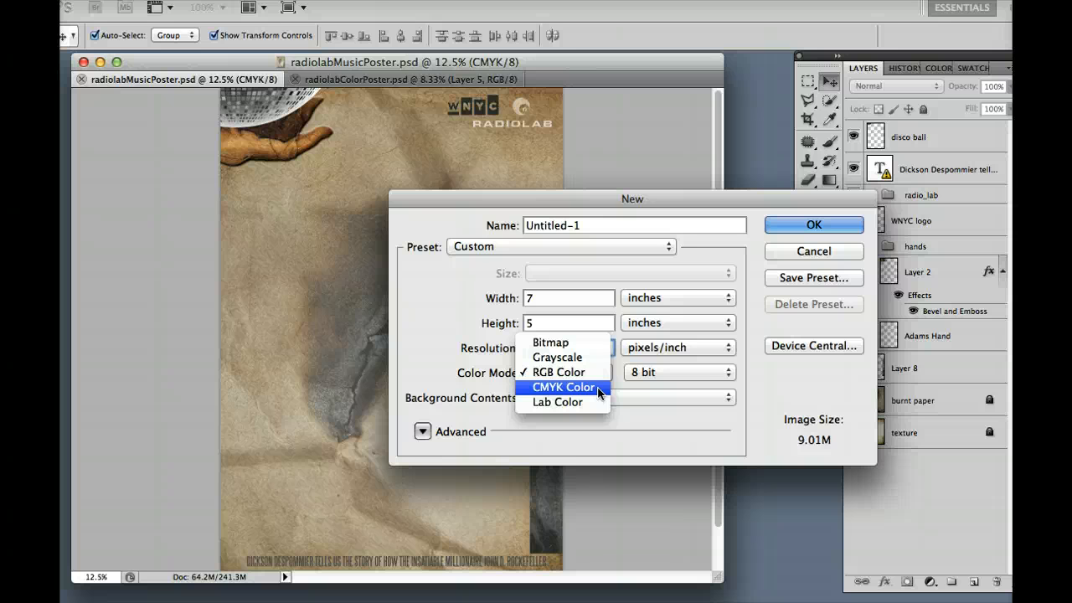
{"action": "left_click", "coordinate": [563, 387]}
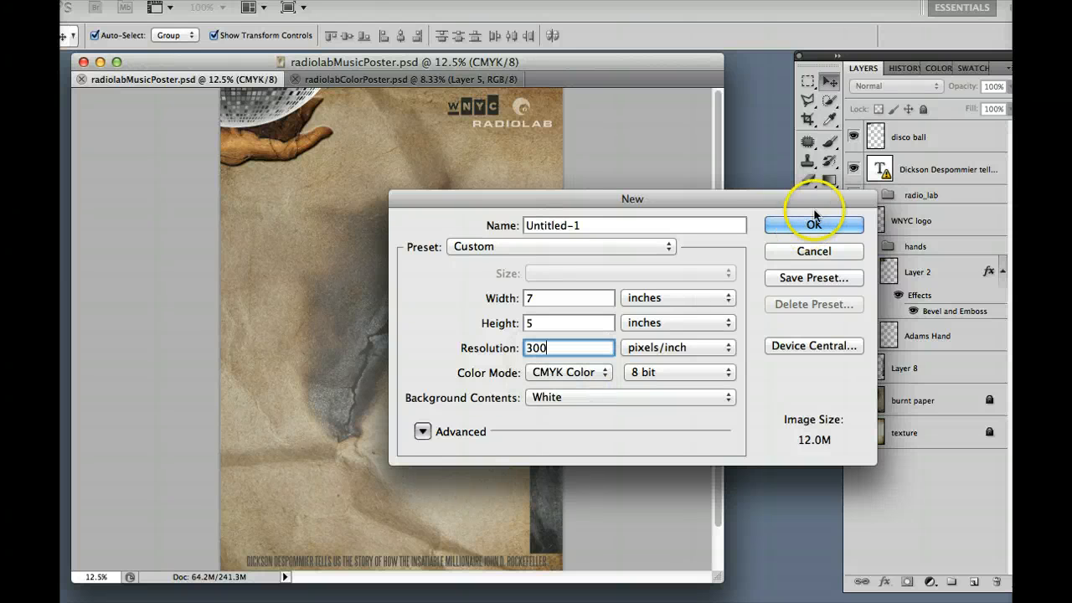
- Create the blank Untitled-1 document, enlarge its window, check History, and return to Layers
{"action": "left_click", "coordinate": [812, 224]}
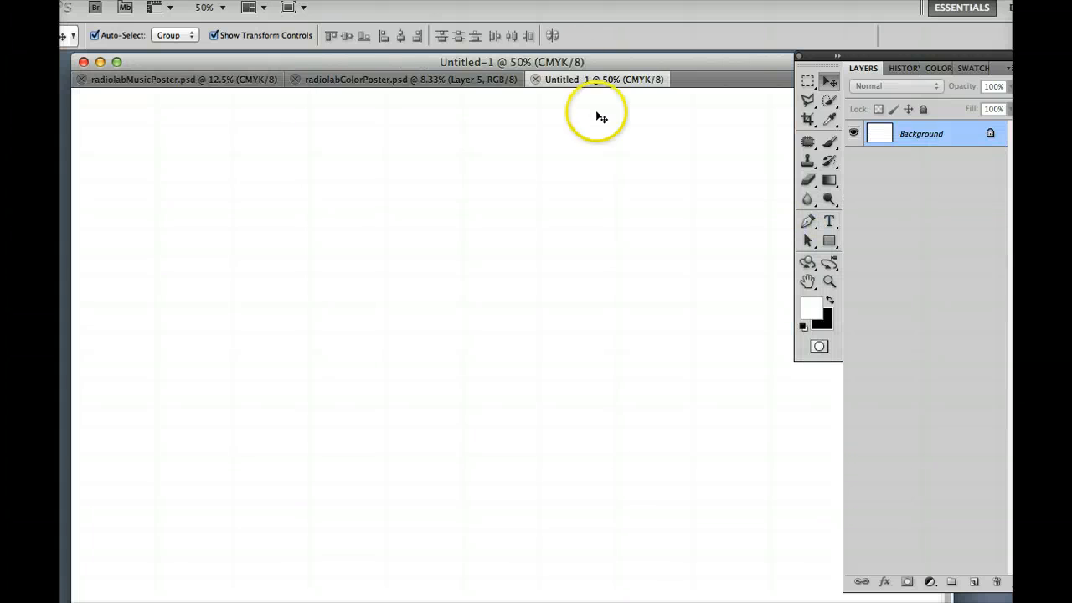
{"action": "mouse_move", "coordinate": [574, 71]}
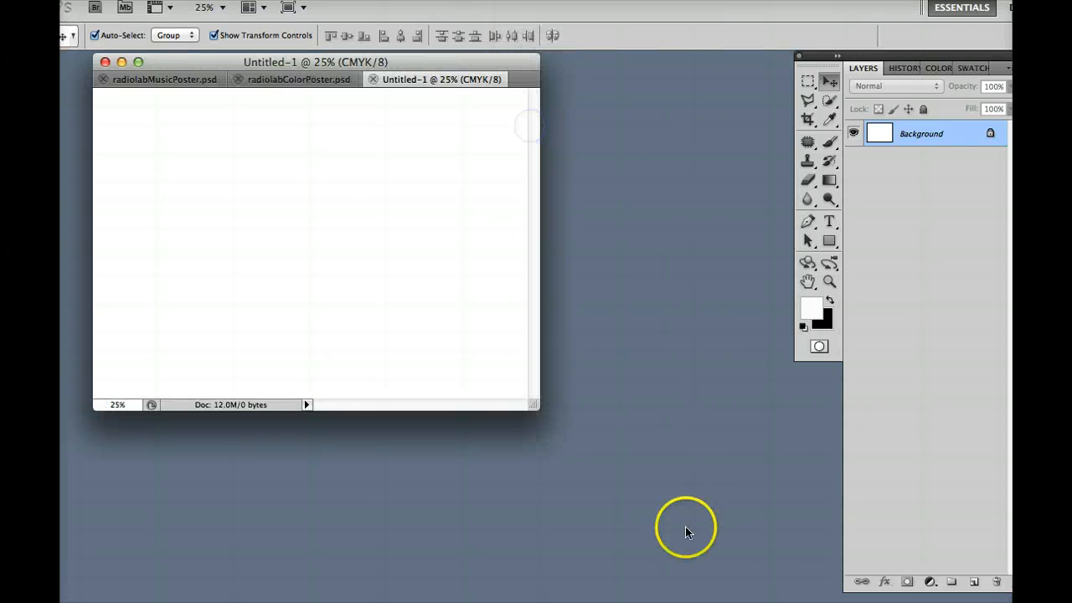
{"action": "left_click_drag", "start_coordinate": [533, 405], "coordinate": [784, 536]}
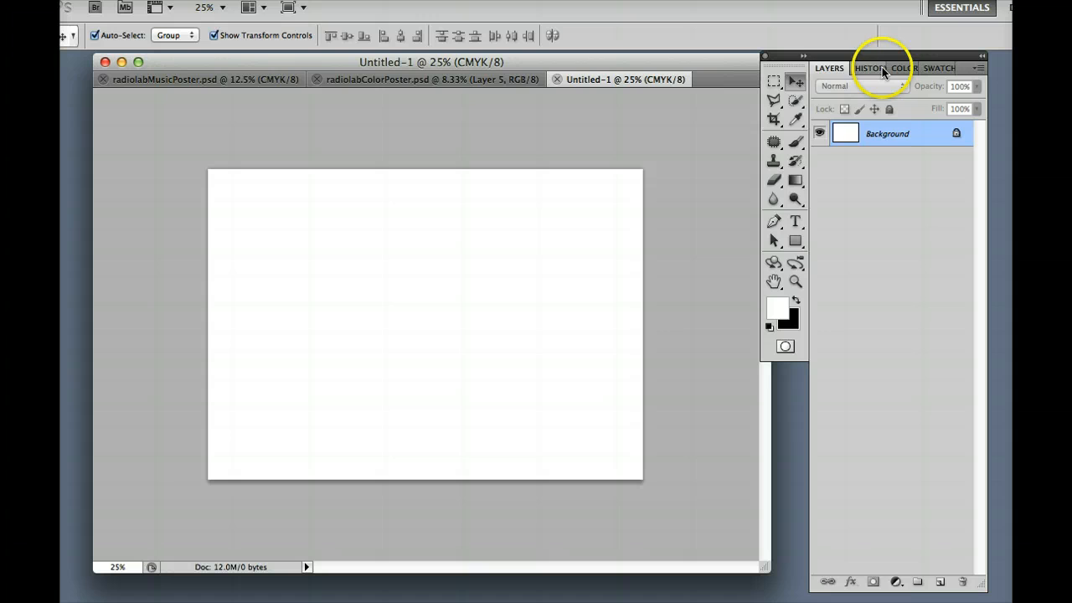
{"action": "left_click", "coordinate": [864, 67]}
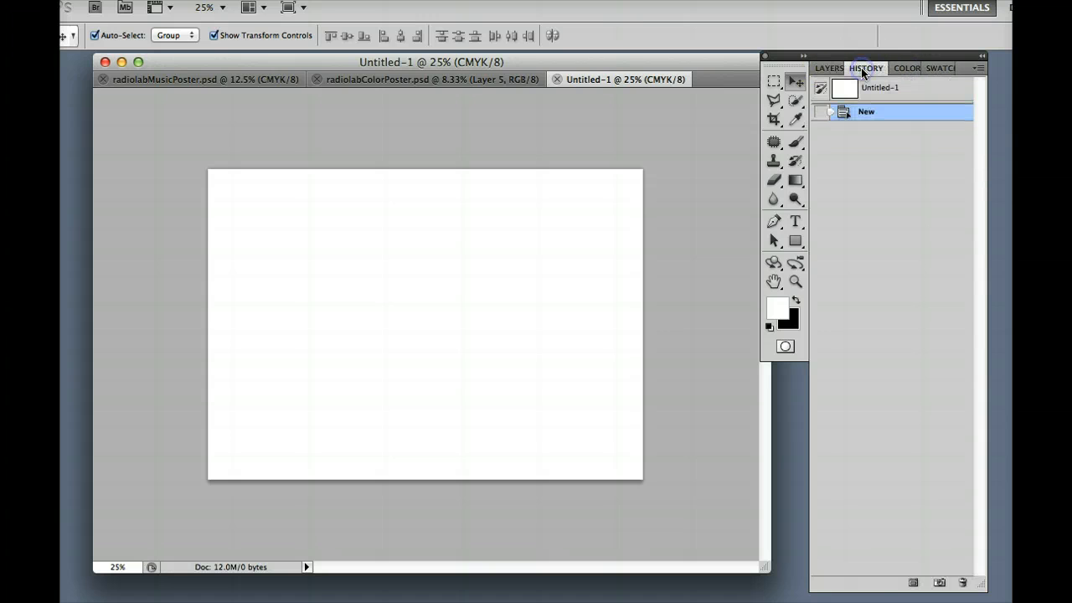
{"action": "left_click", "coordinate": [828, 67]}
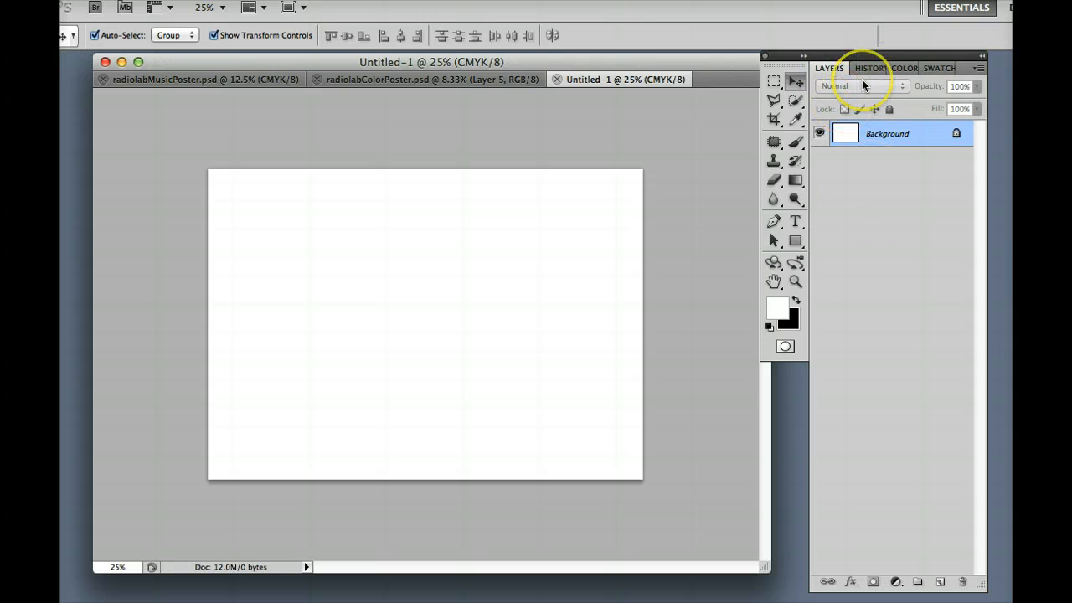
{"action": "mouse_move", "coordinate": [861, 87]}
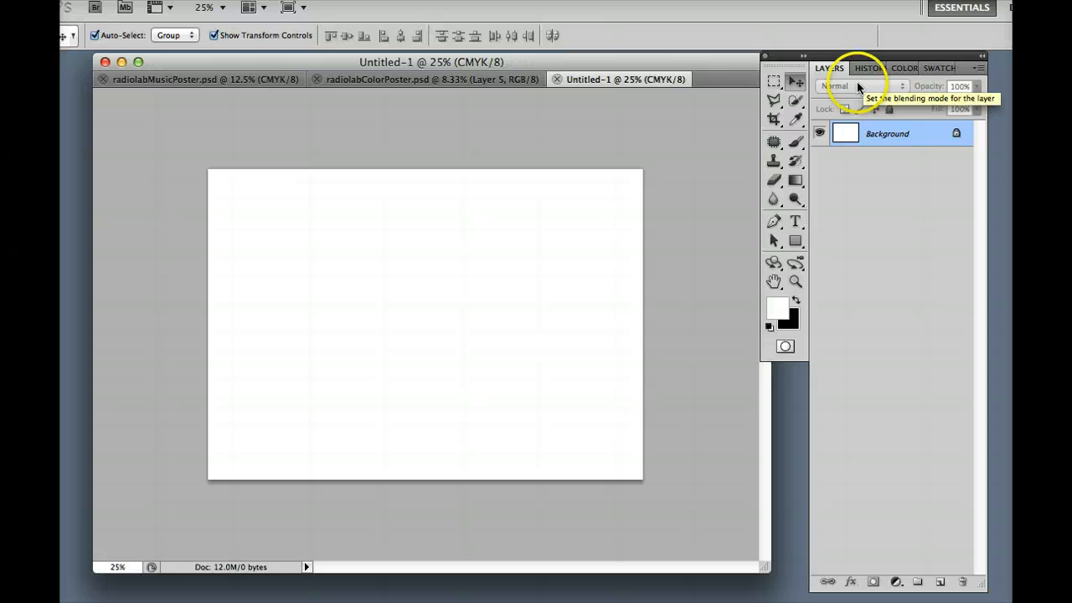
{"action": "mouse_move", "coordinate": [688, 165]}
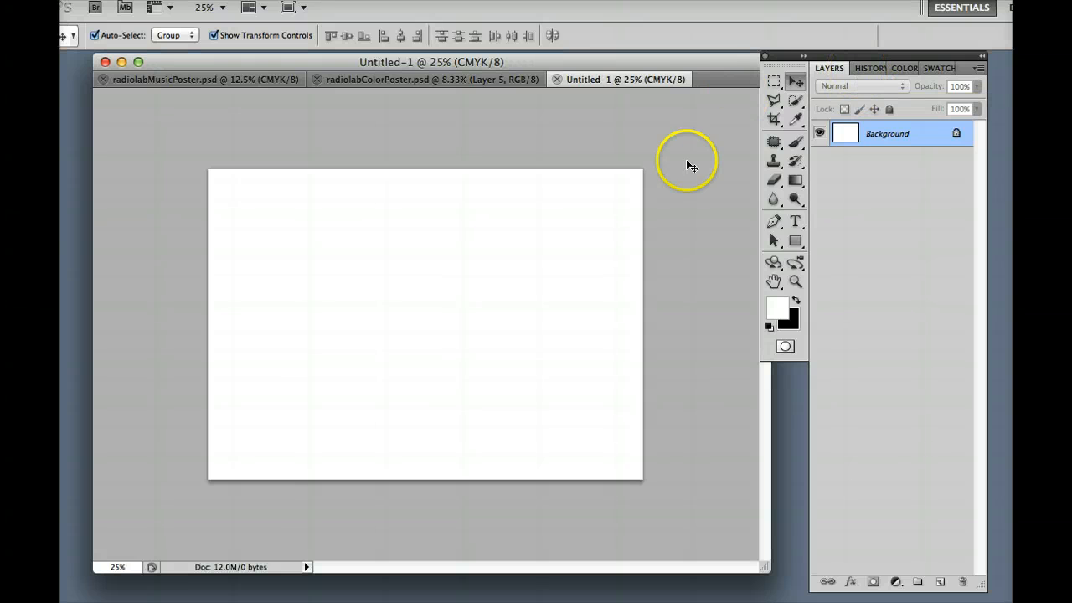
{"action": "mouse_move", "coordinate": [774, 217]}
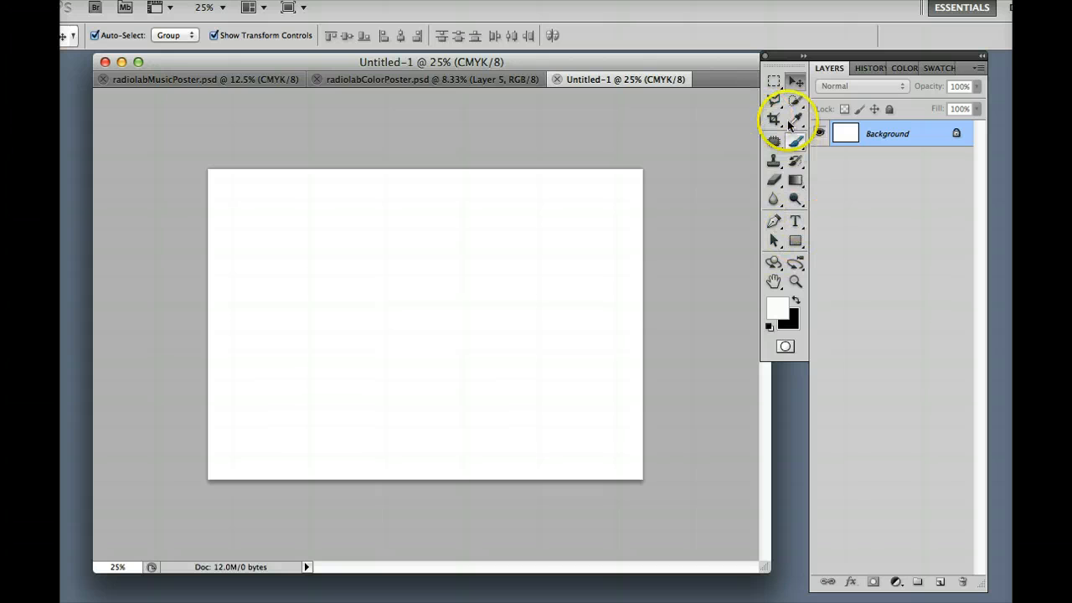
{"action": "mouse_move", "coordinate": [773, 101]}
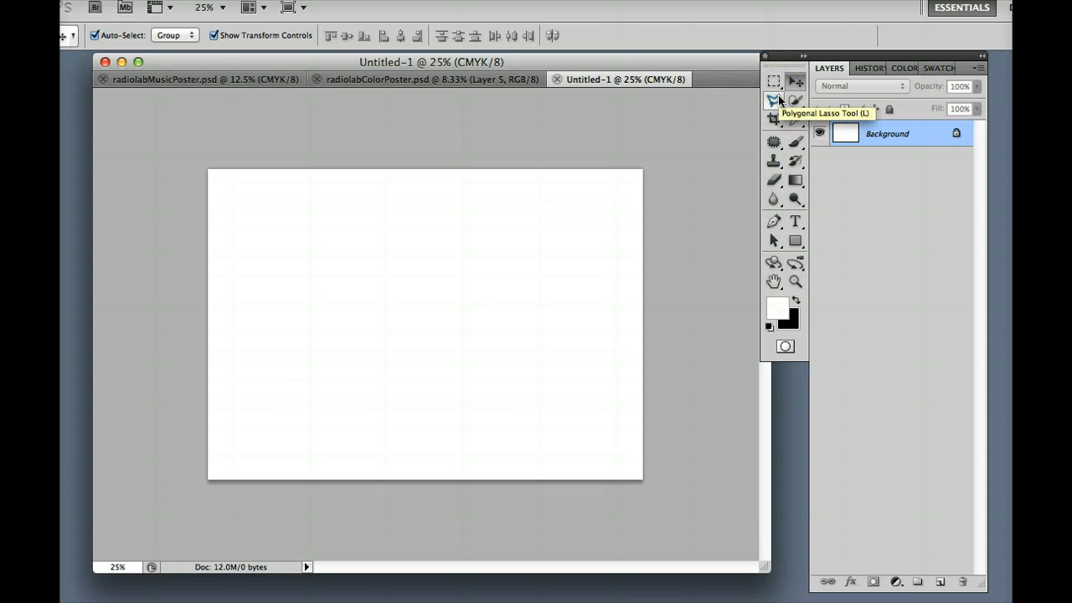
{"action": "mouse_move", "coordinate": [774, 81]}
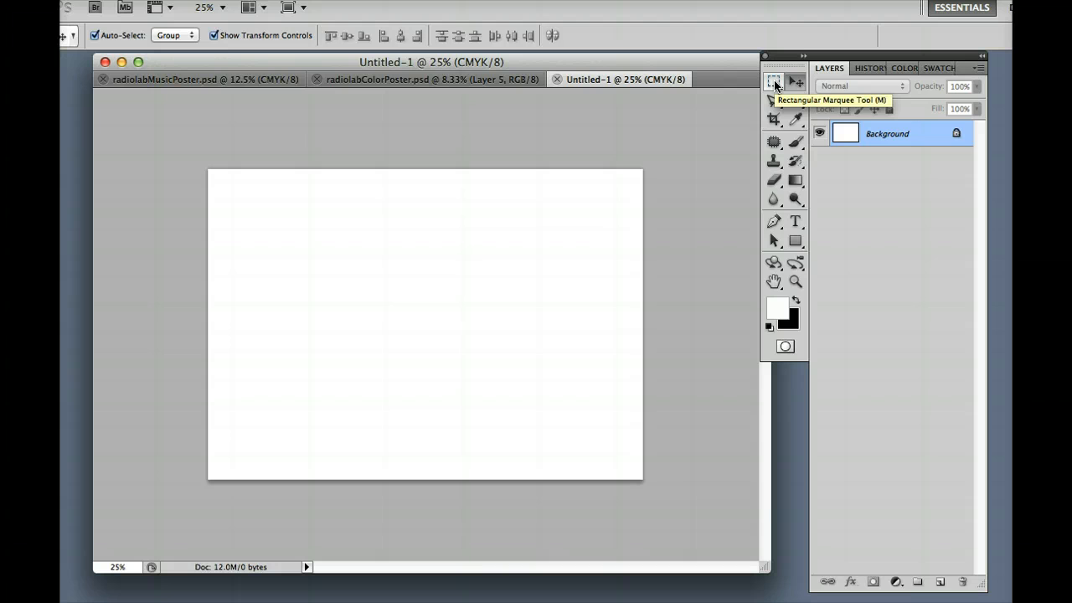
- Mark an inset rectangular selection on the page and add an empty Layer 1 to fill it
{"action": "left_click", "coordinate": [773, 80]}
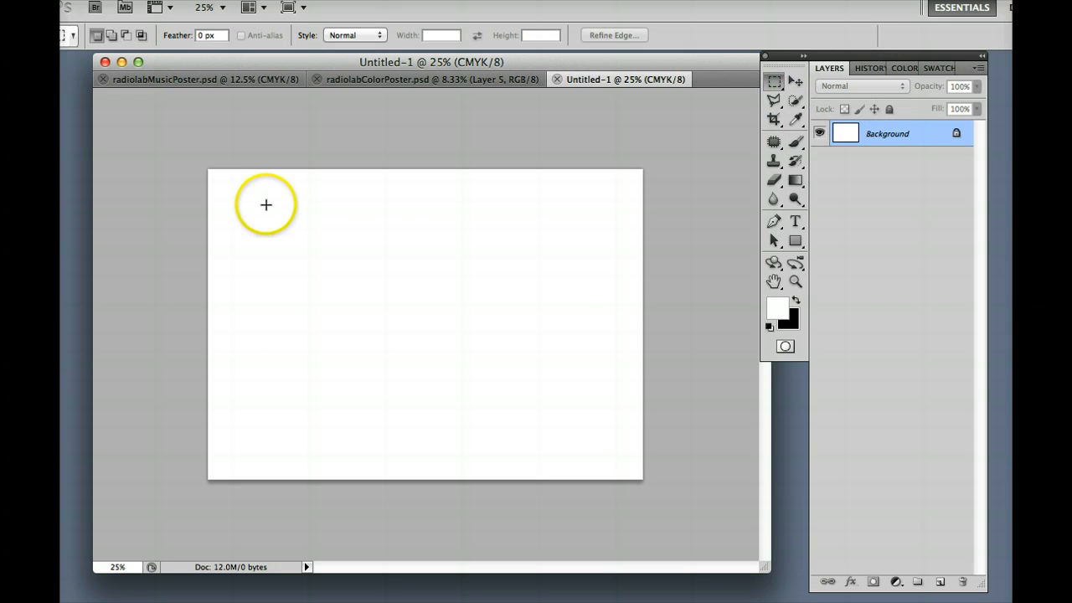
{"action": "left_click_drag", "start_coordinate": [266, 204], "coordinate": [603, 446]}
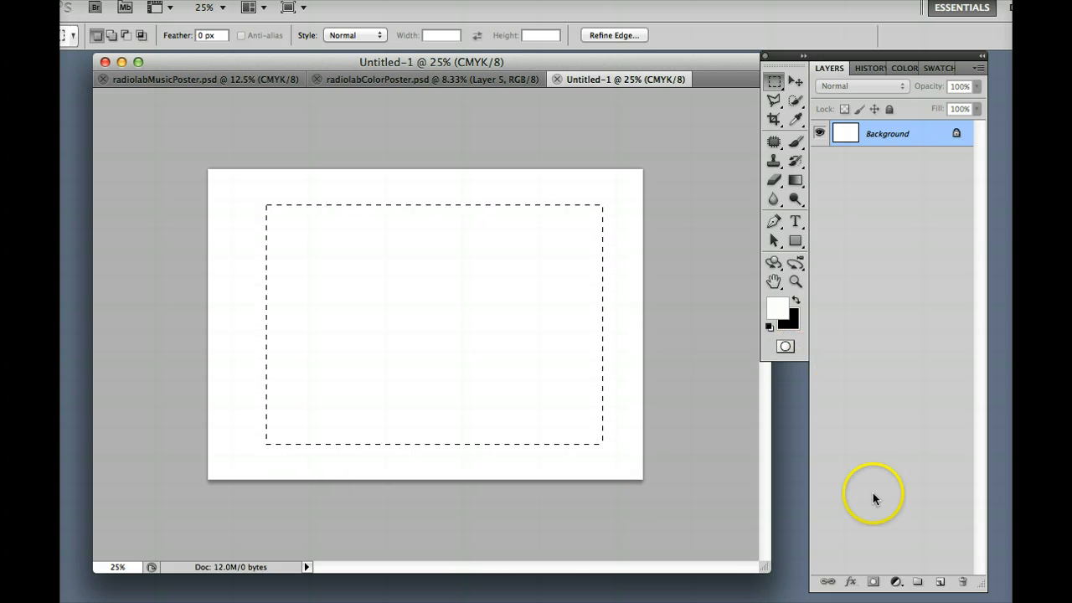
{"action": "mouse_move", "coordinate": [924, 568]}
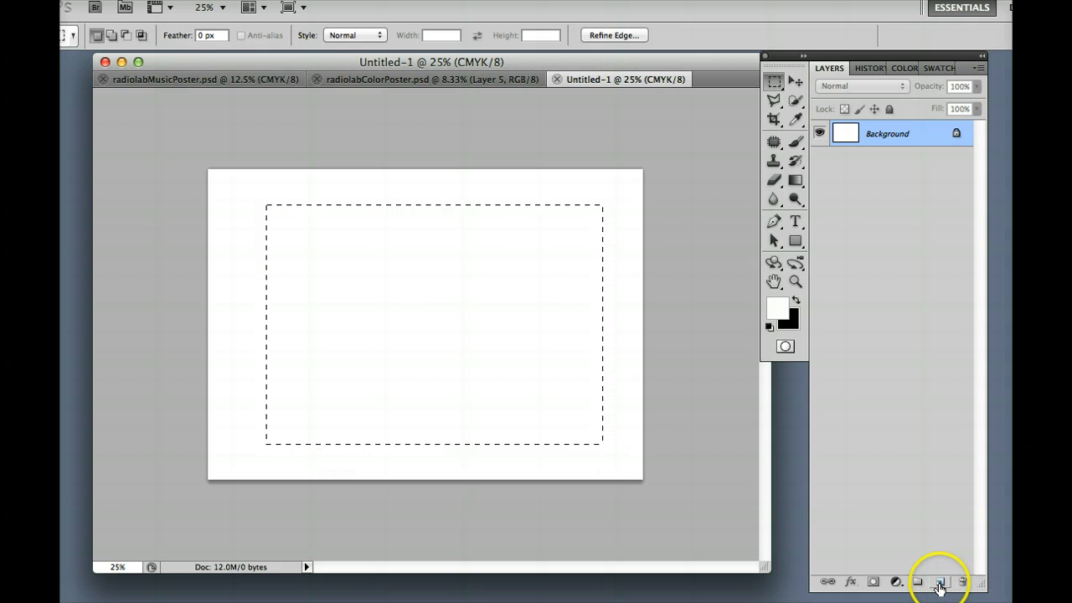
{"action": "mouse_move", "coordinate": [941, 581]}
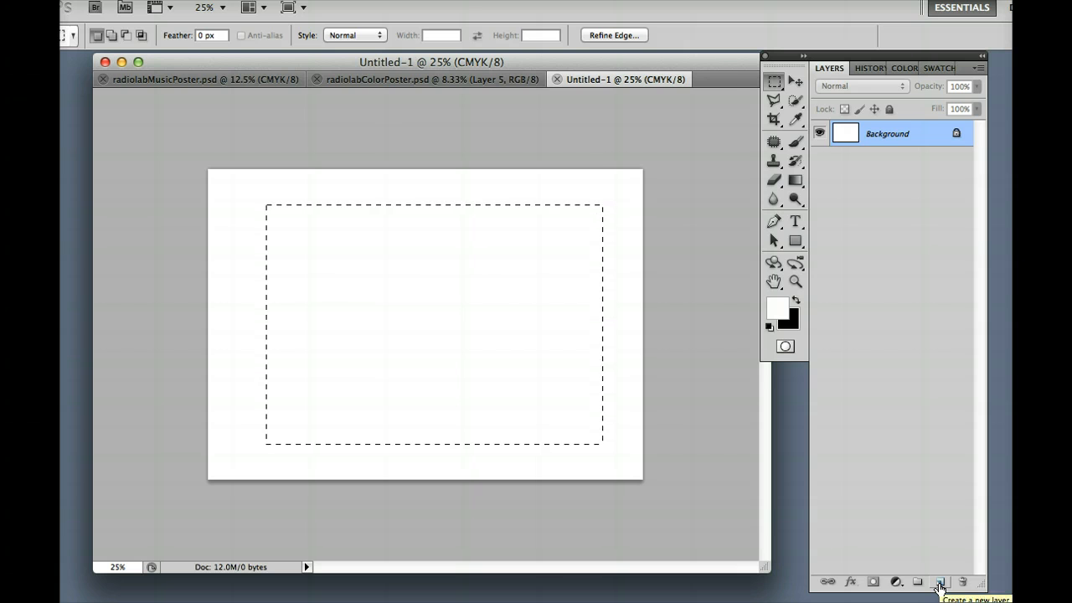
{"action": "left_click", "coordinate": [939, 581]}
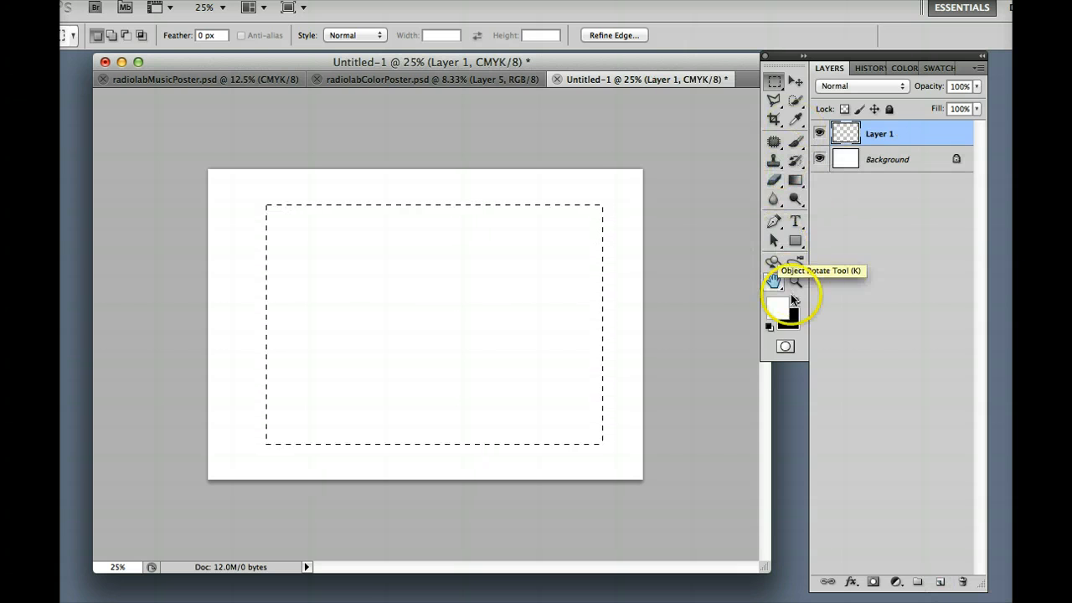
{"action": "mouse_move", "coordinate": [794, 181]}
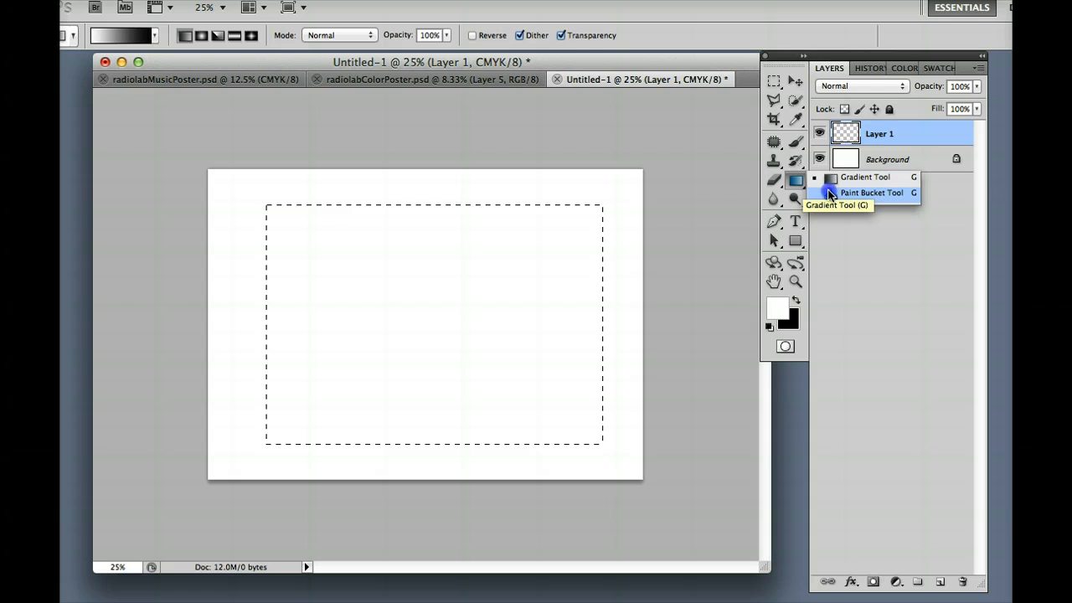
{"action": "left_click", "coordinate": [871, 191]}
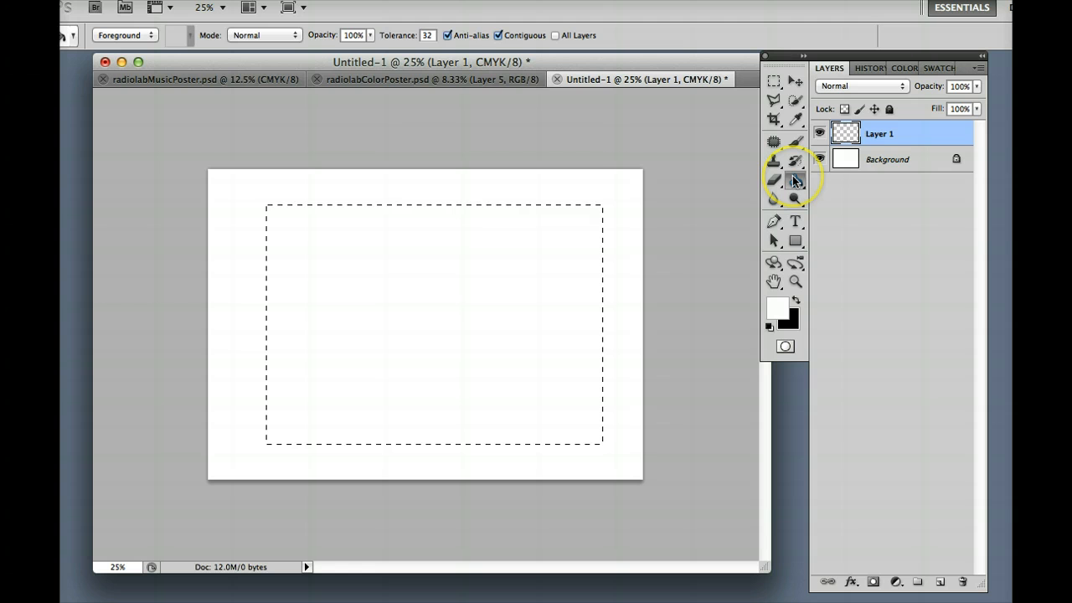
{"action": "mouse_move", "coordinate": [737, 288]}
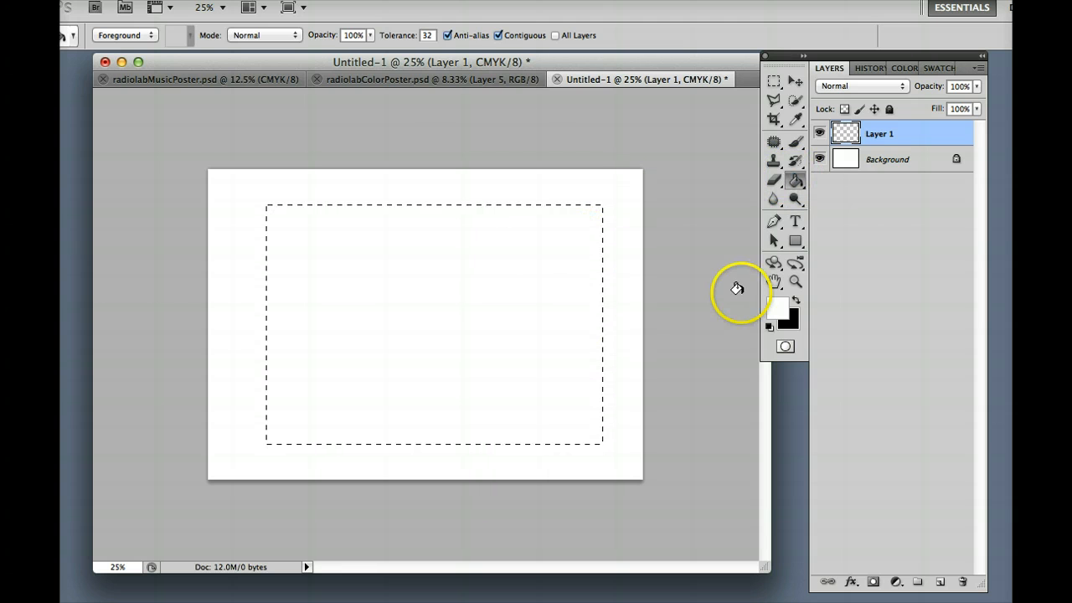
{"action": "mouse_move", "coordinate": [779, 194]}
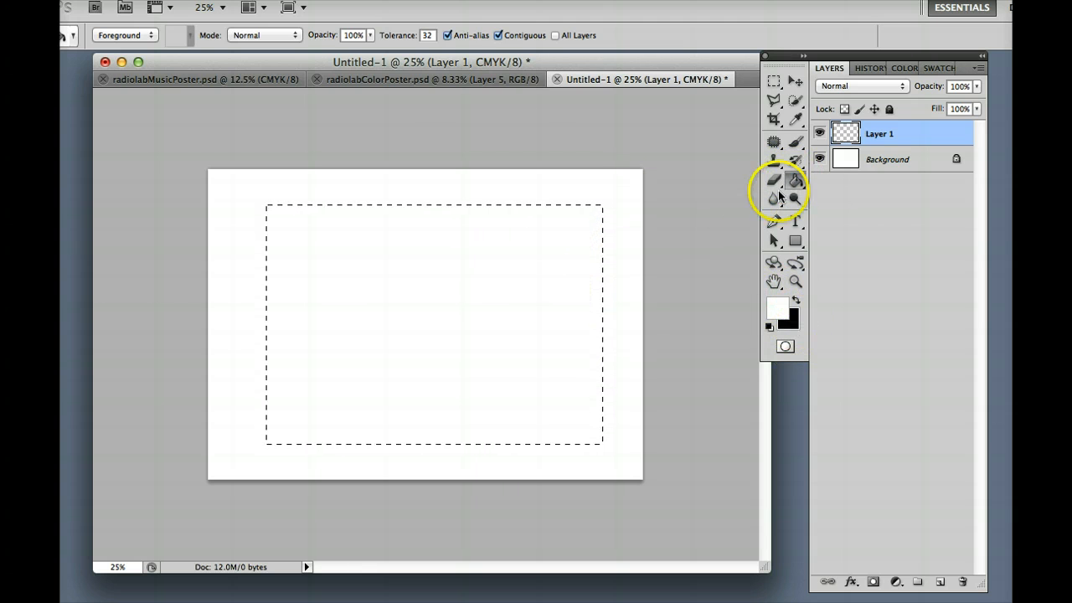
{"action": "mouse_move", "coordinate": [489, 326]}
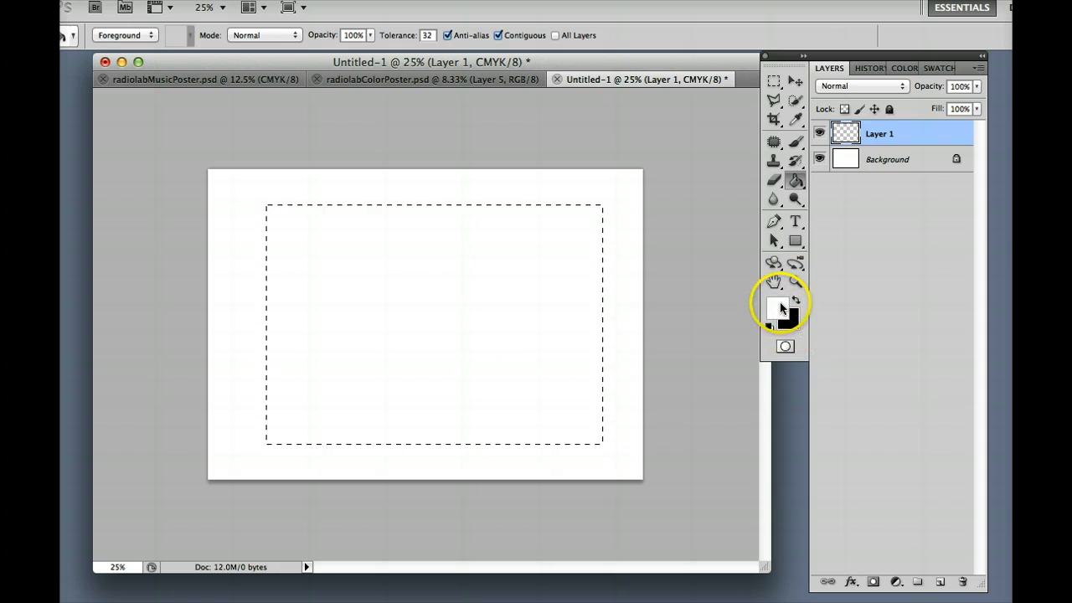
- Pick a red foreground colour and fill the rectangular selection on Layer 1 with it
{"action": "left_click", "coordinate": [777, 308]}
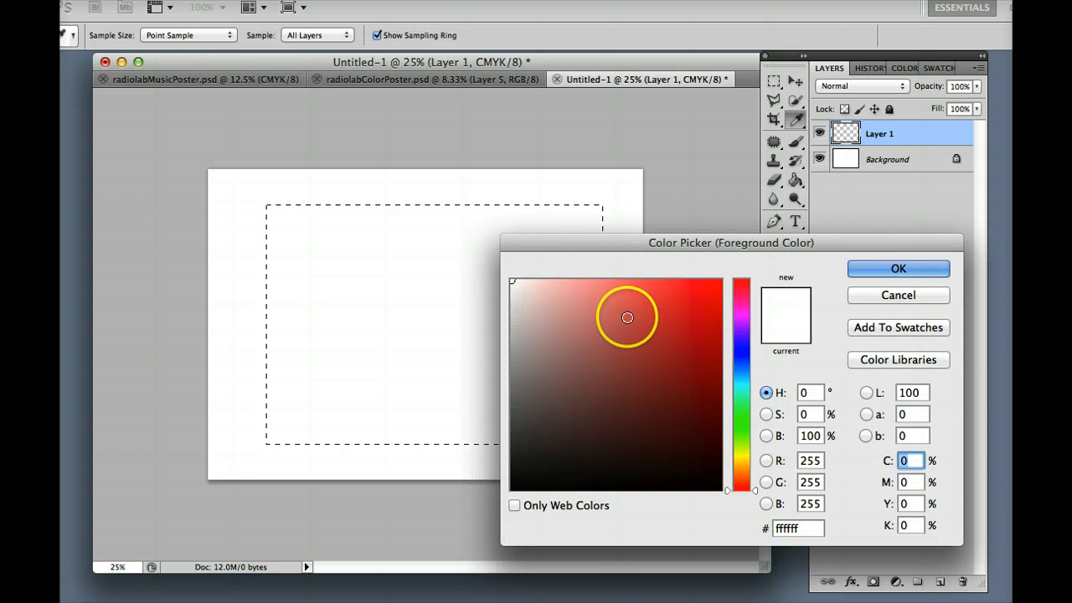
{"action": "left_click", "coordinate": [898, 268]}
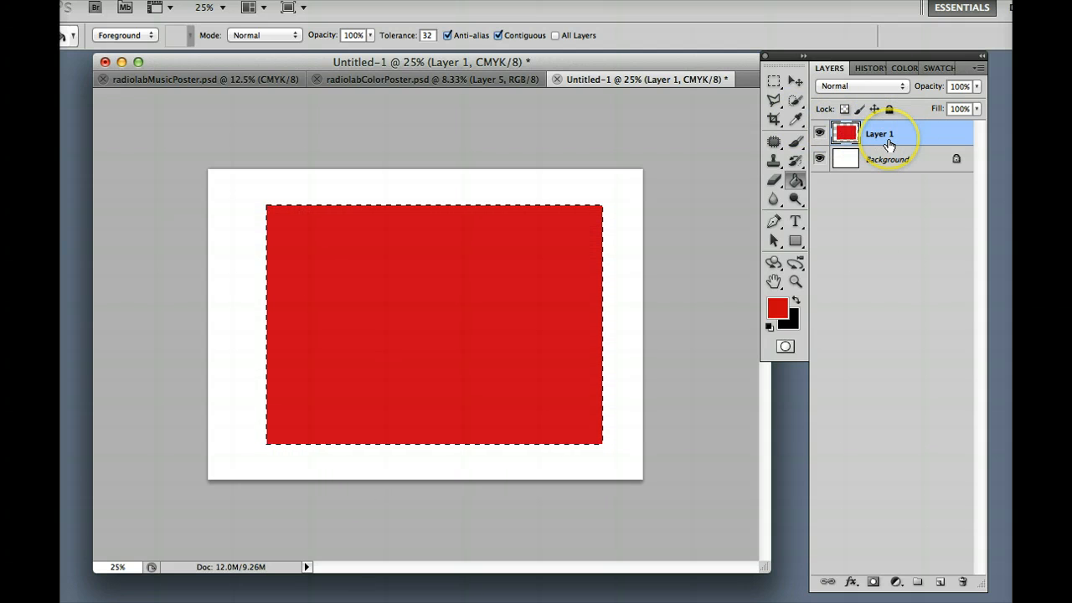
{"action": "left_click", "coordinate": [774, 81]}
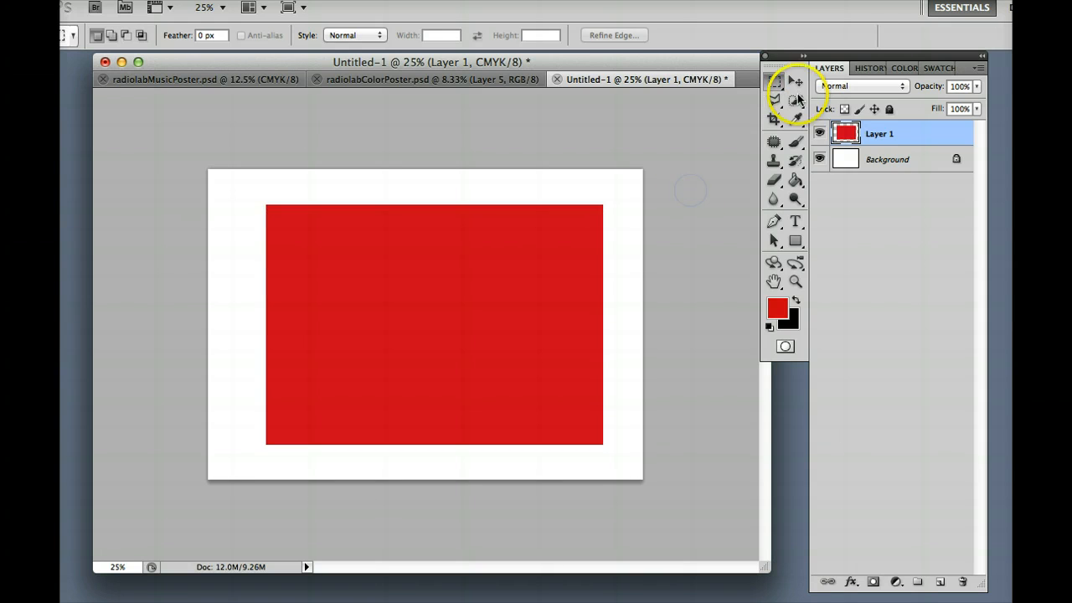
- Narrow the red rectangle, rotate it into a tilted square, commit, and shift it past the left edge
{"action": "left_click", "coordinate": [794, 80]}
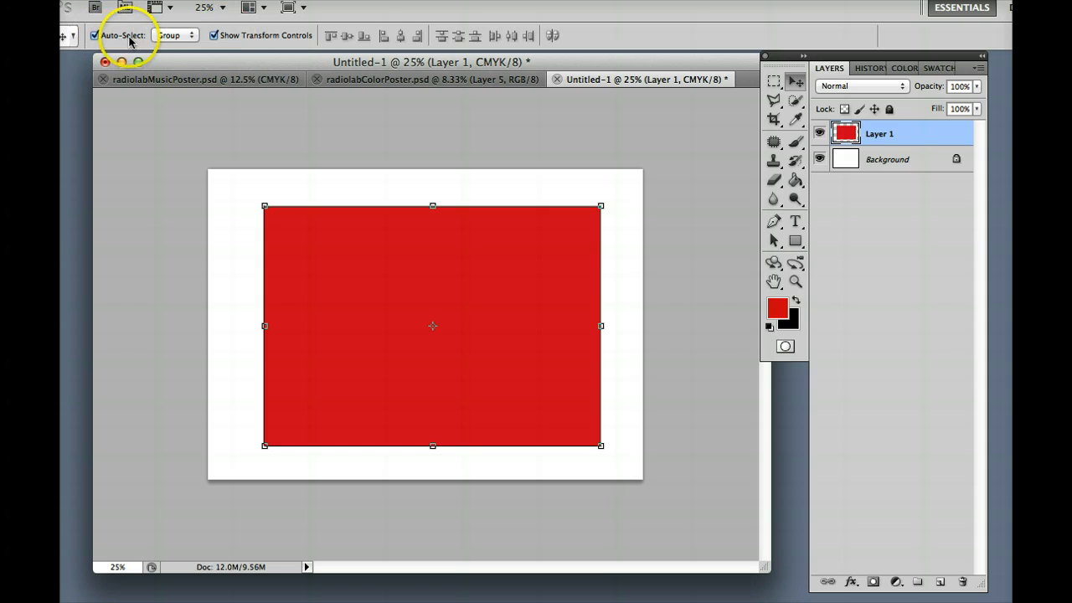
{"action": "mouse_move", "coordinate": [348, 50]}
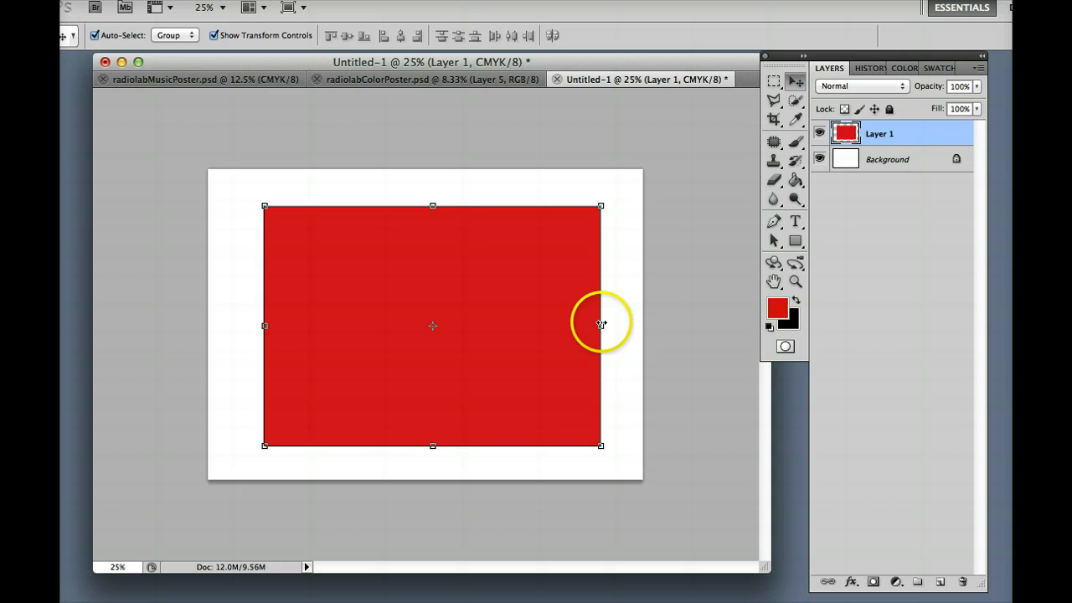
{"action": "left_click_drag", "start_coordinate": [600, 325], "coordinate": [452, 327]}
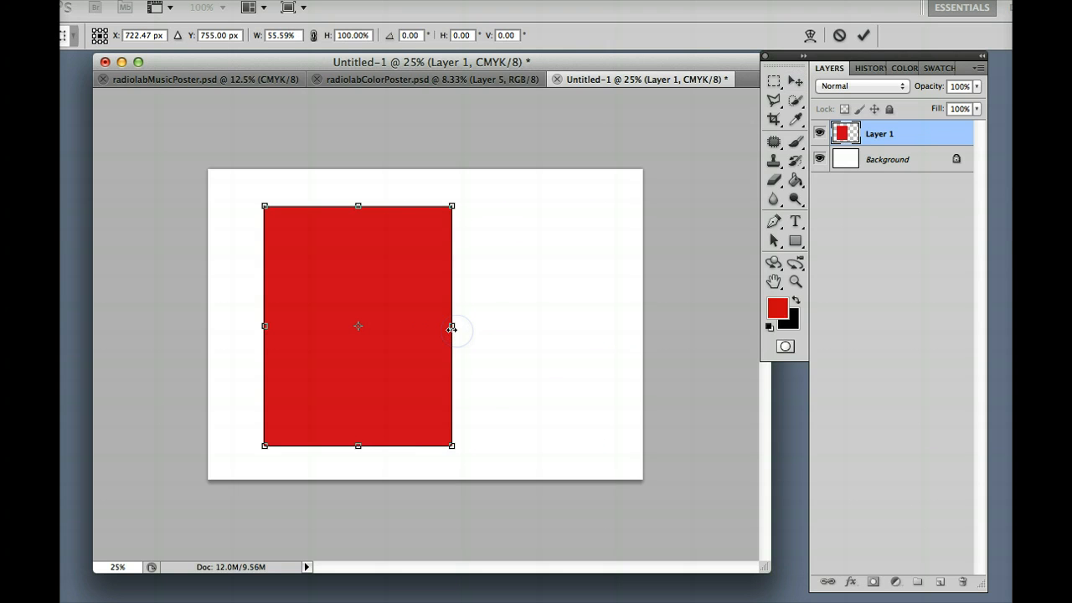
{"action": "left_click_drag", "start_coordinate": [452, 324], "coordinate": [447, 325]}
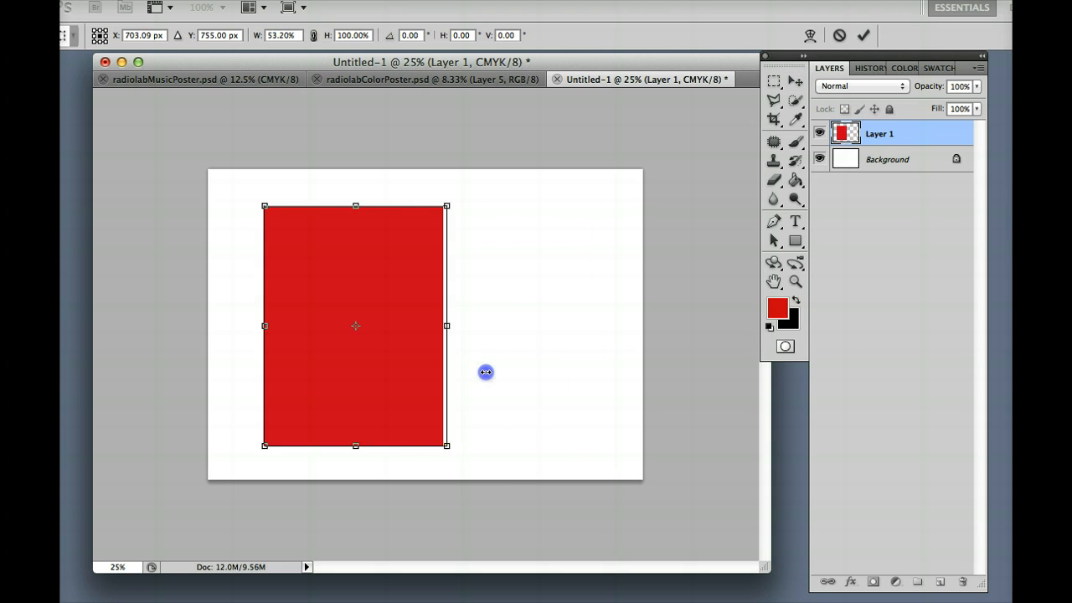
{"action": "left_click_drag", "start_coordinate": [445, 446], "coordinate": [544, 358]}
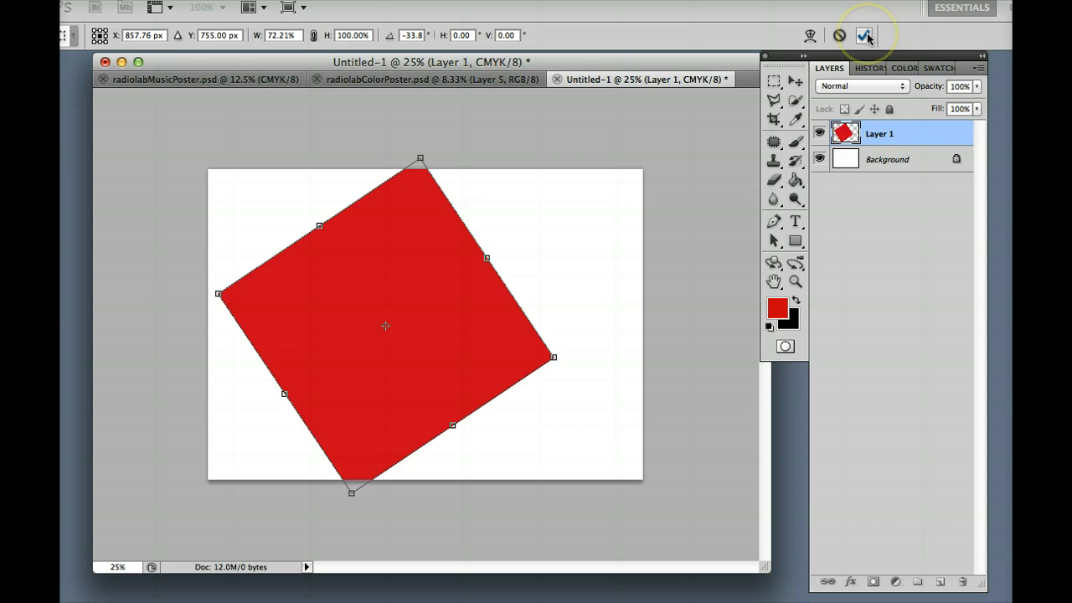
{"action": "mouse_move", "coordinate": [864, 35]}
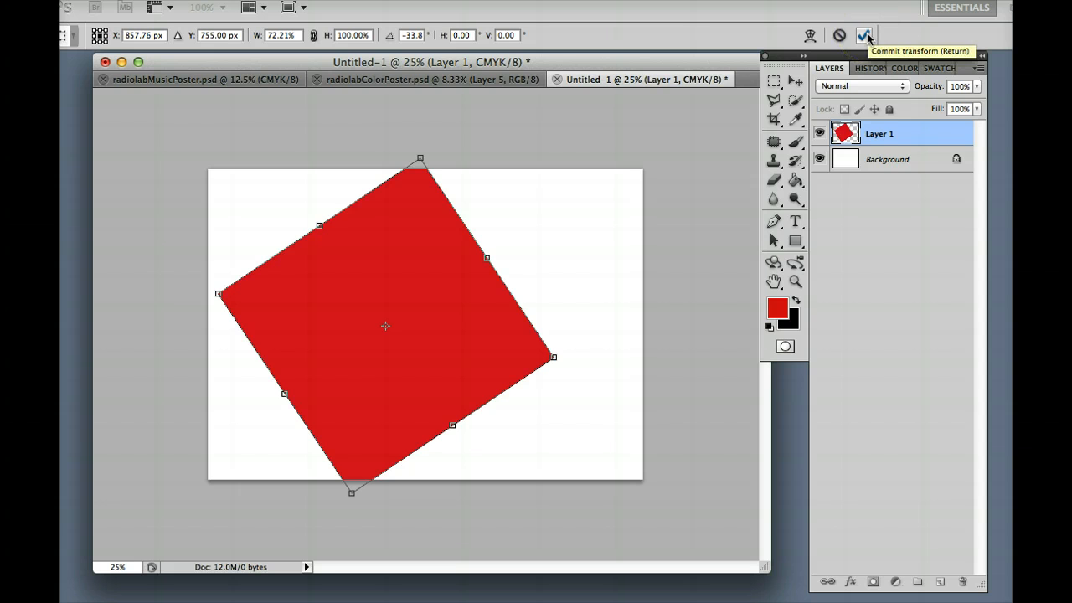
{"action": "left_click", "coordinate": [864, 35]}
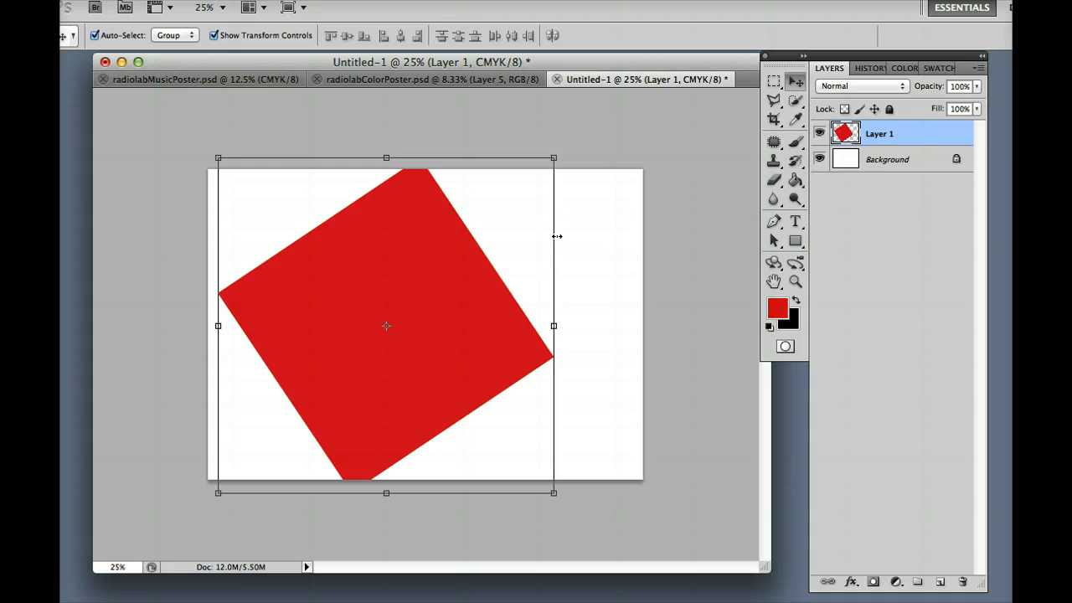
{"action": "left_click_drag", "start_coordinate": [385, 325], "coordinate": [333, 324]}
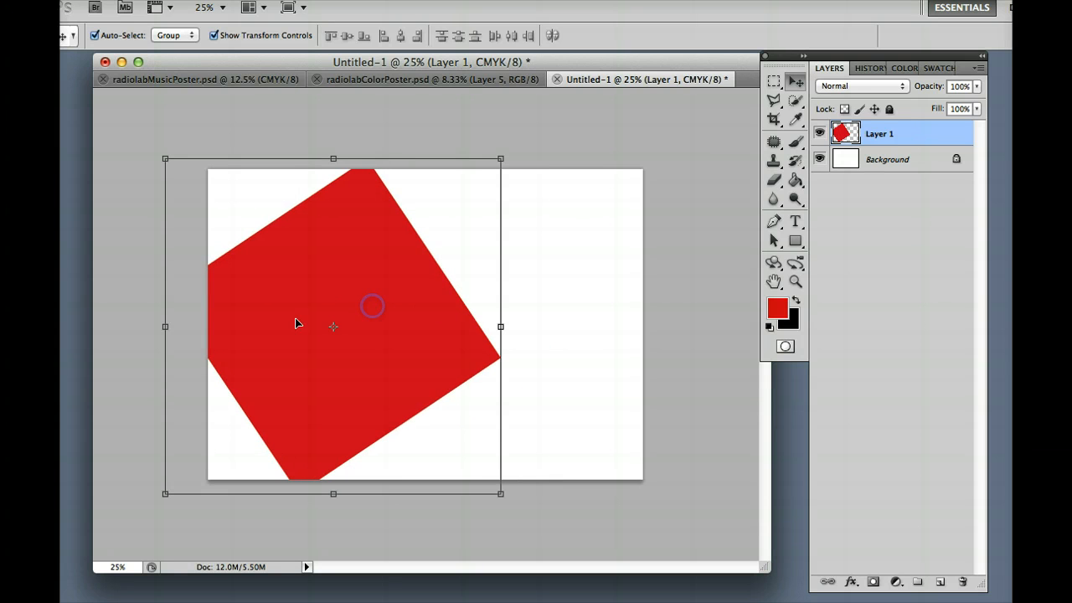
{"action": "mouse_move", "coordinate": [880, 452]}
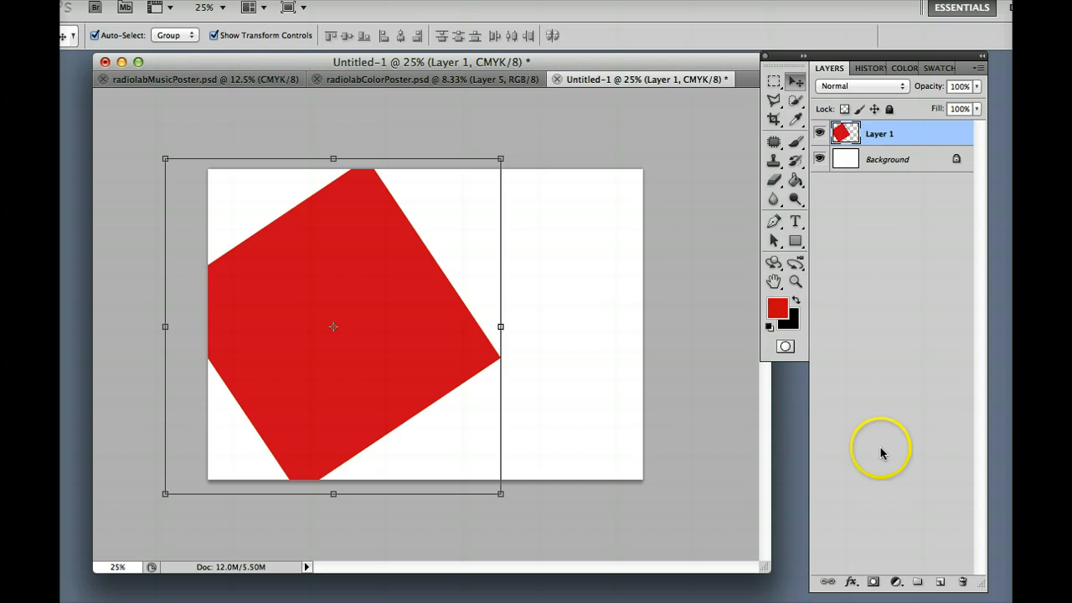
- On new Layer 2, mark a large circle right of centre and fill it with black
{"action": "left_click", "coordinate": [938, 581]}
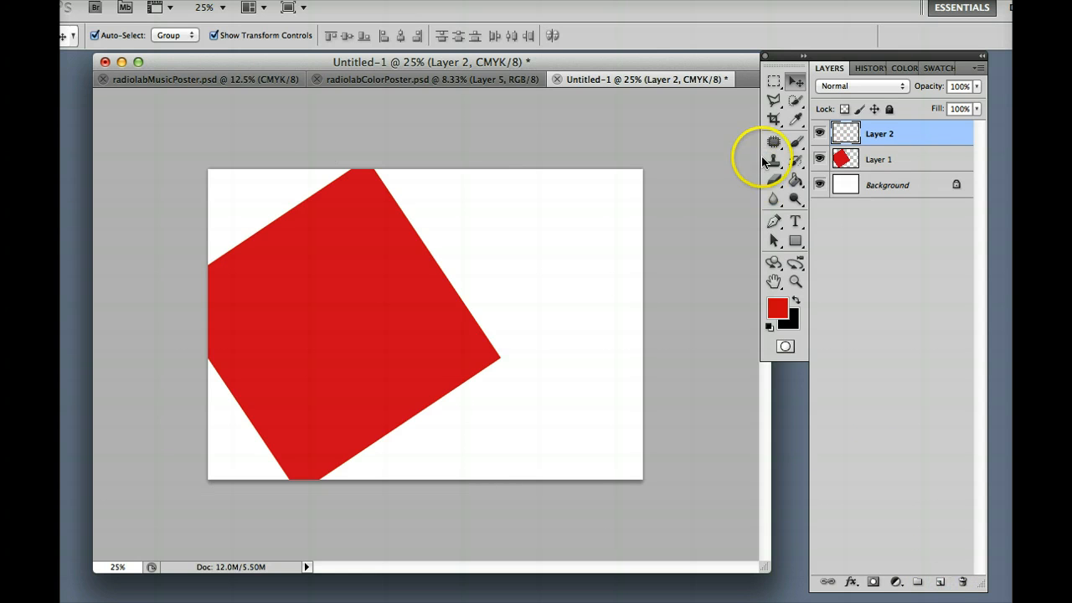
{"action": "left_click", "coordinate": [774, 80]}
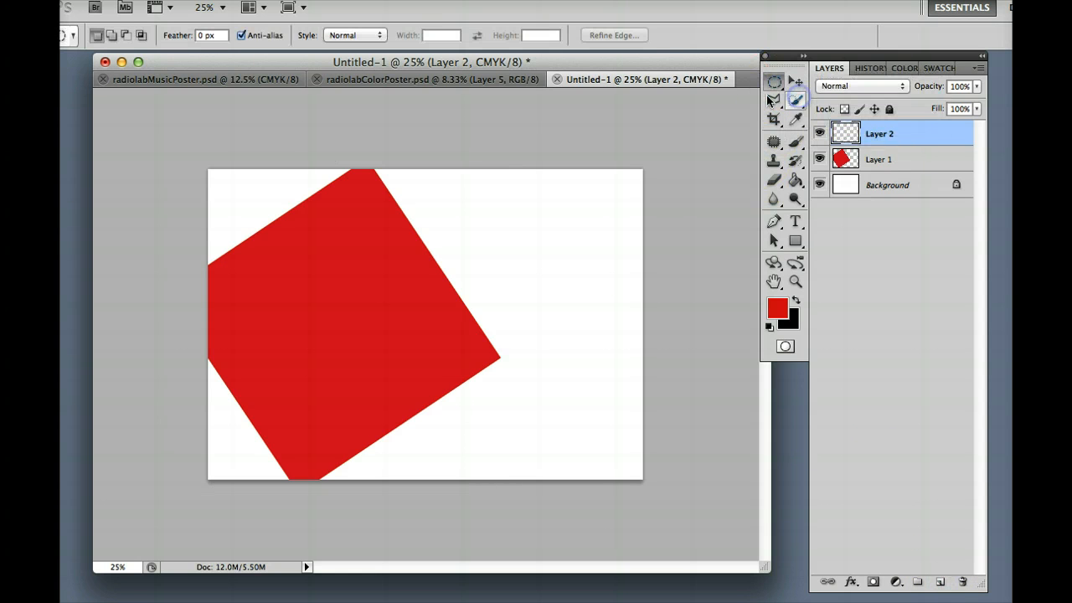
{"action": "left_click_drag", "start_coordinate": [411, 242], "coordinate": [633, 459]}
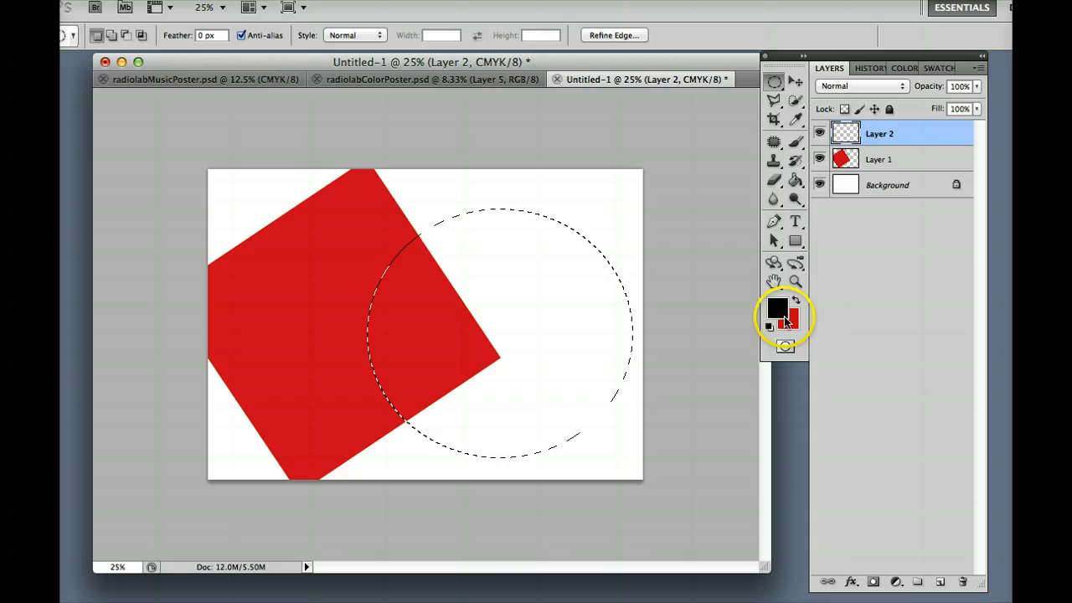
{"action": "left_click", "coordinate": [459, 342]}
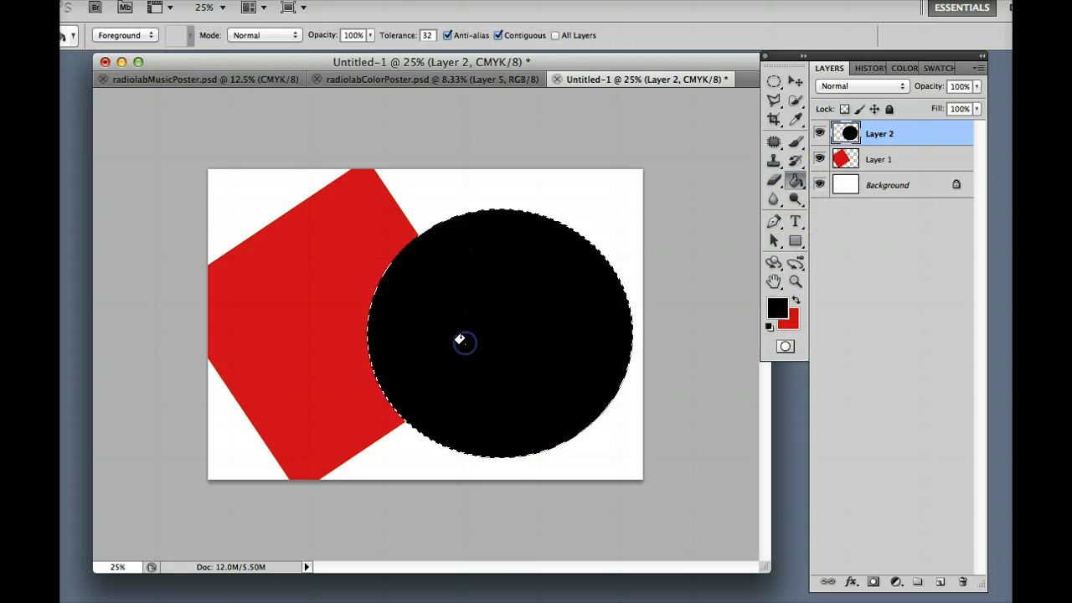
{"action": "left_click", "coordinate": [774, 81]}
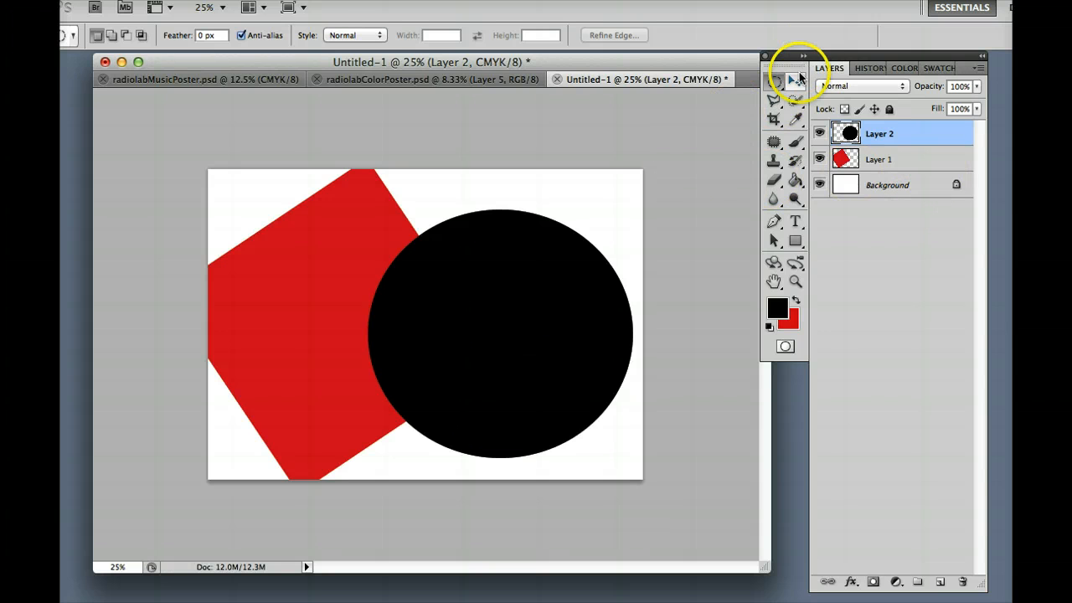
- Push the red square further left and move the black circle to overlap it near centre
{"action": "left_click", "coordinate": [877, 159]}
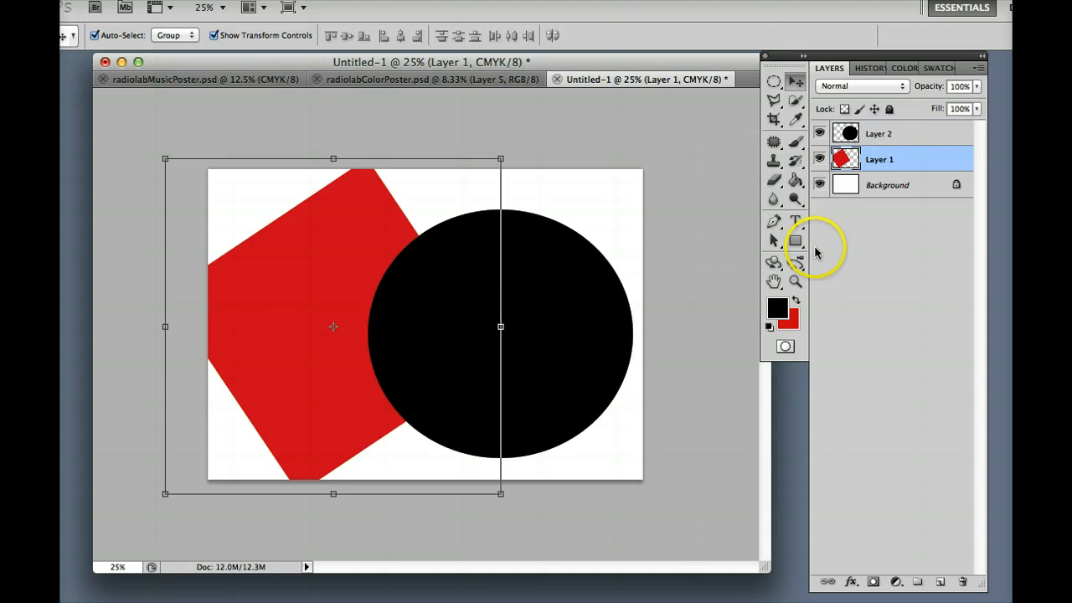
{"action": "mouse_move", "coordinate": [1014, 120]}
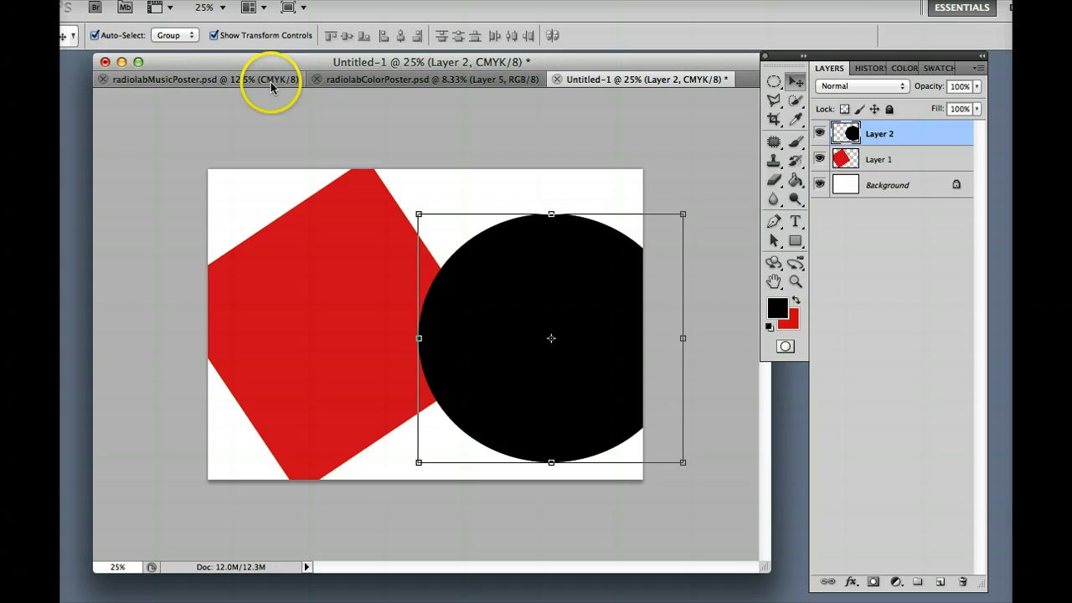
{"action": "mouse_move", "coordinate": [360, 338]}
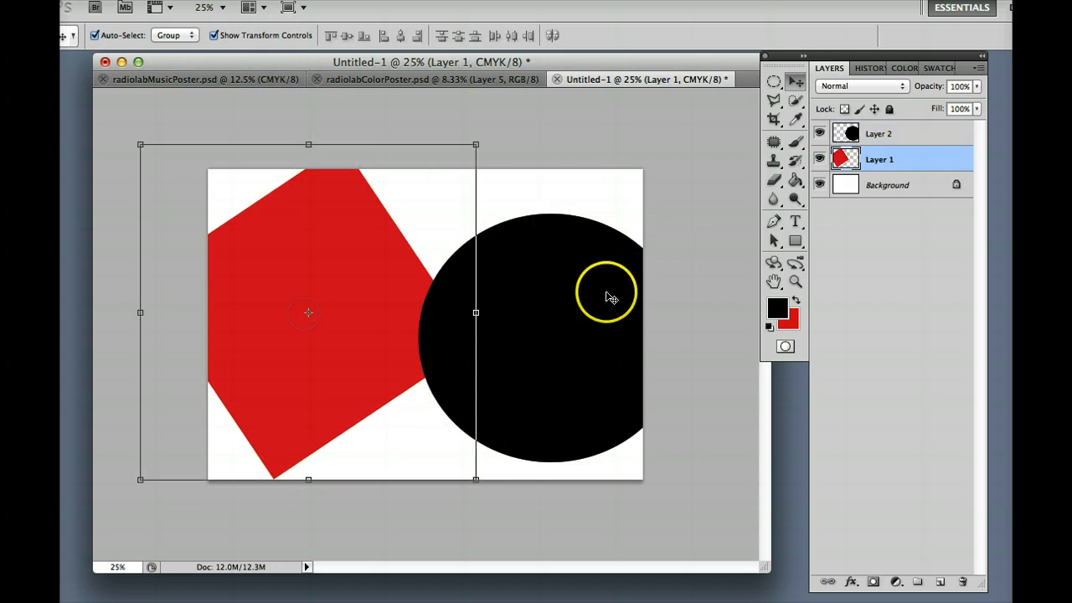
{"action": "left_click", "coordinate": [879, 134]}
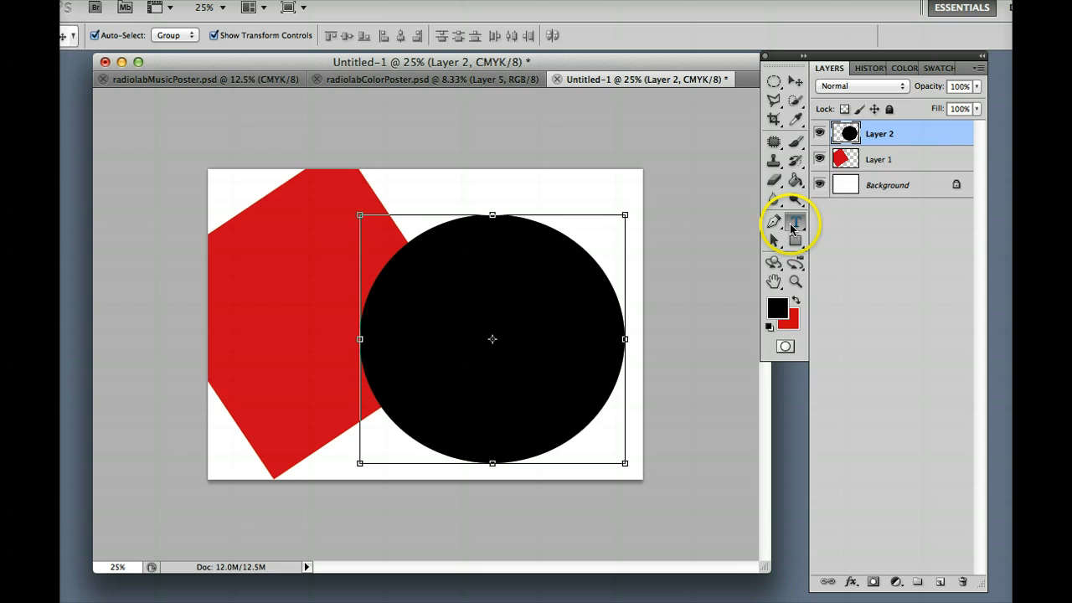
{"action": "mouse_move", "coordinate": [427, 192]}
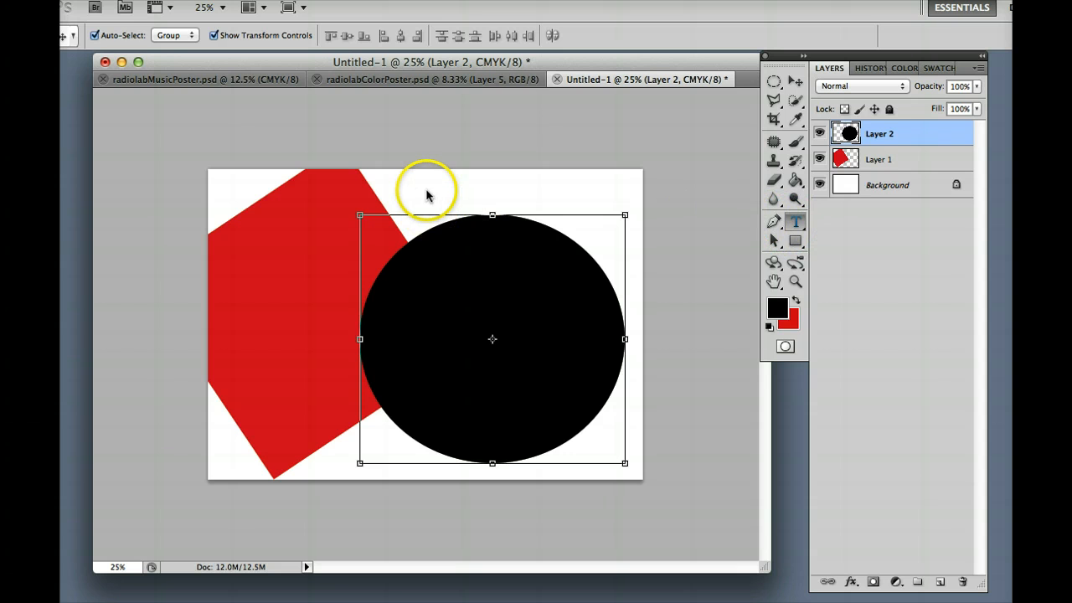
{"action": "mouse_move", "coordinate": [506, 251]}
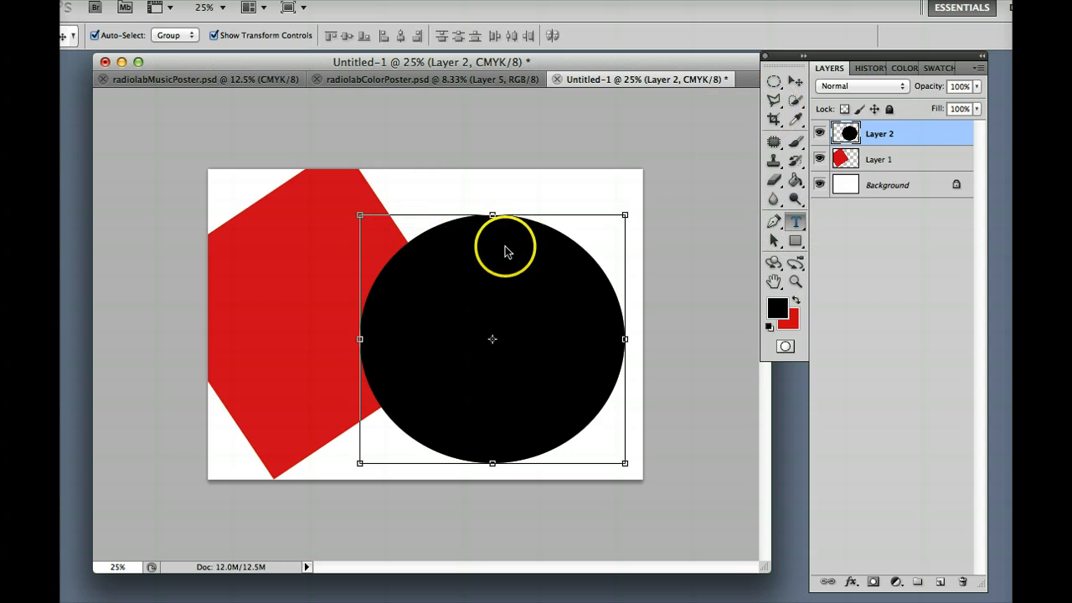
{"action": "mouse_move", "coordinate": [418, 197]}
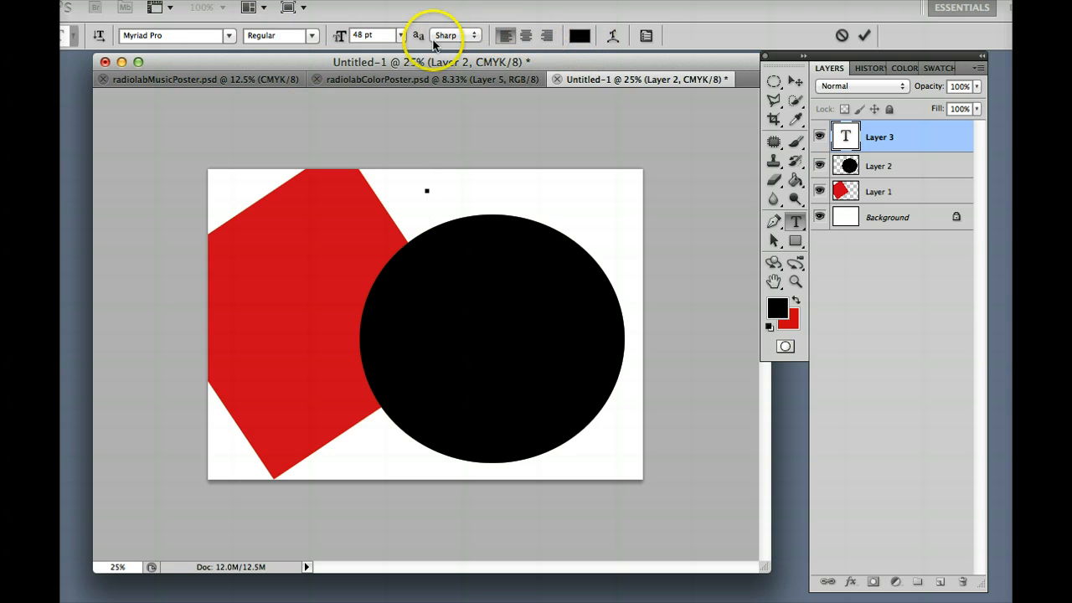
{"action": "mouse_move", "coordinate": [188, 51]}
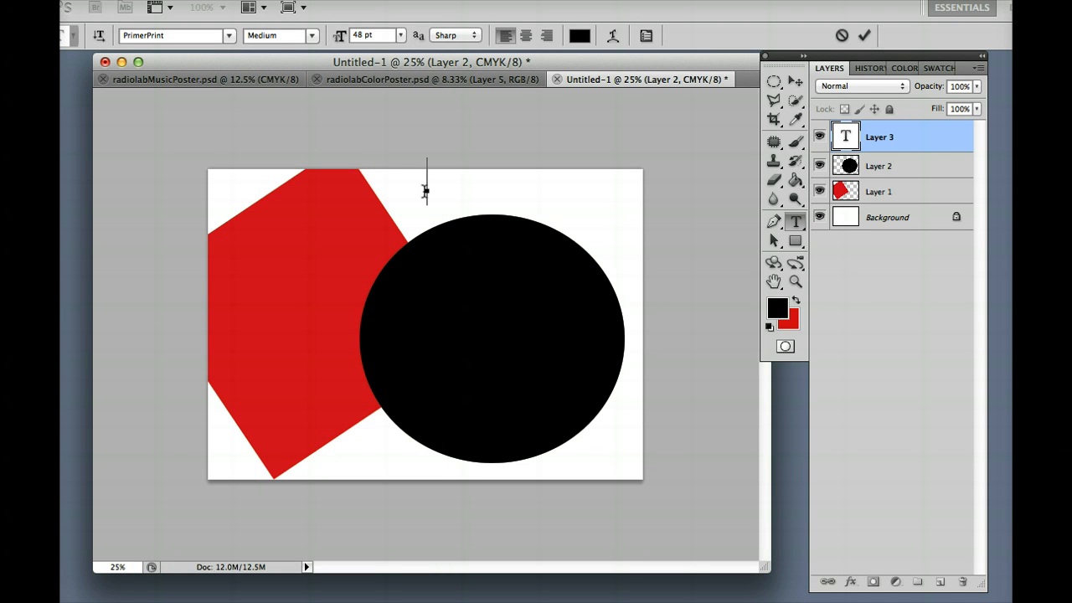
- Place the title text on the red shape and edit it to read GRA 101 in PrimerPrint 48 pt
{"action": "type", "text": "COM 101"}
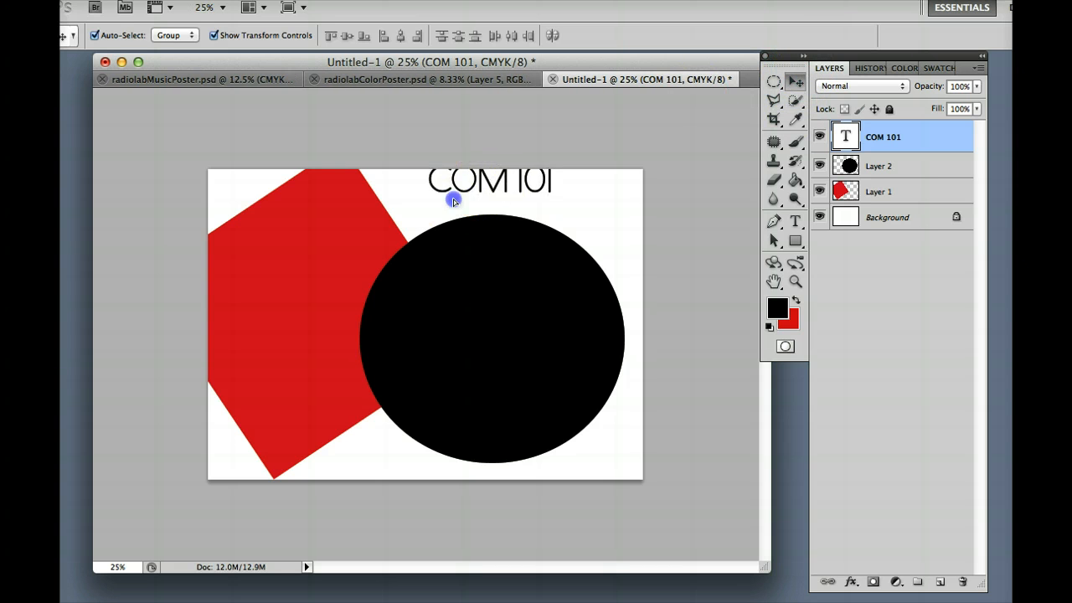
{"action": "left_click_drag", "start_coordinate": [489, 181], "coordinate": [285, 320]}
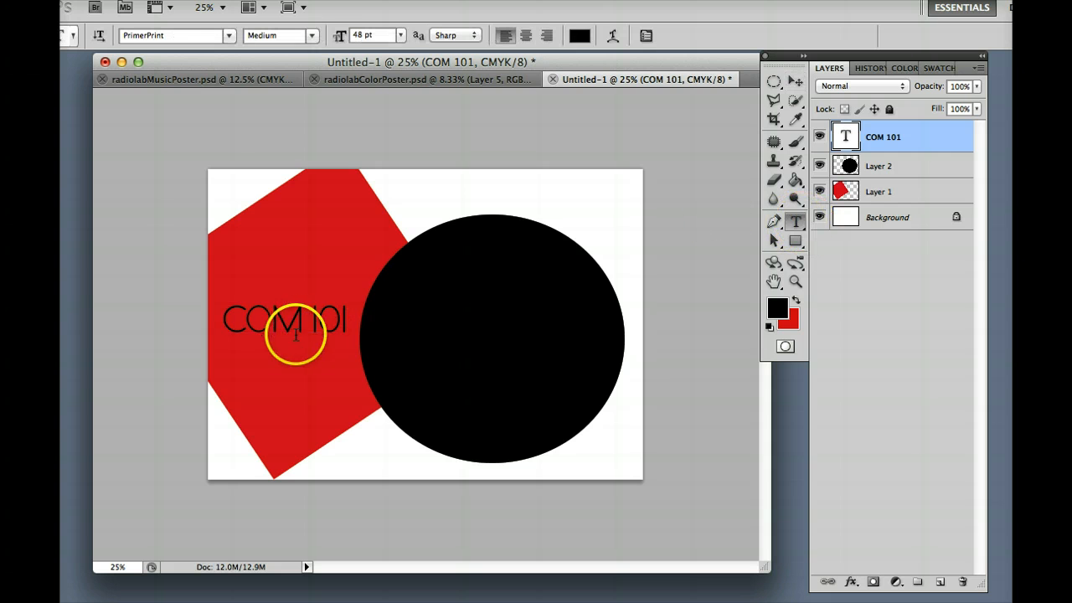
{"action": "double_click", "coordinate": [261, 320]}
{"action": "type", "text": "GRA"}
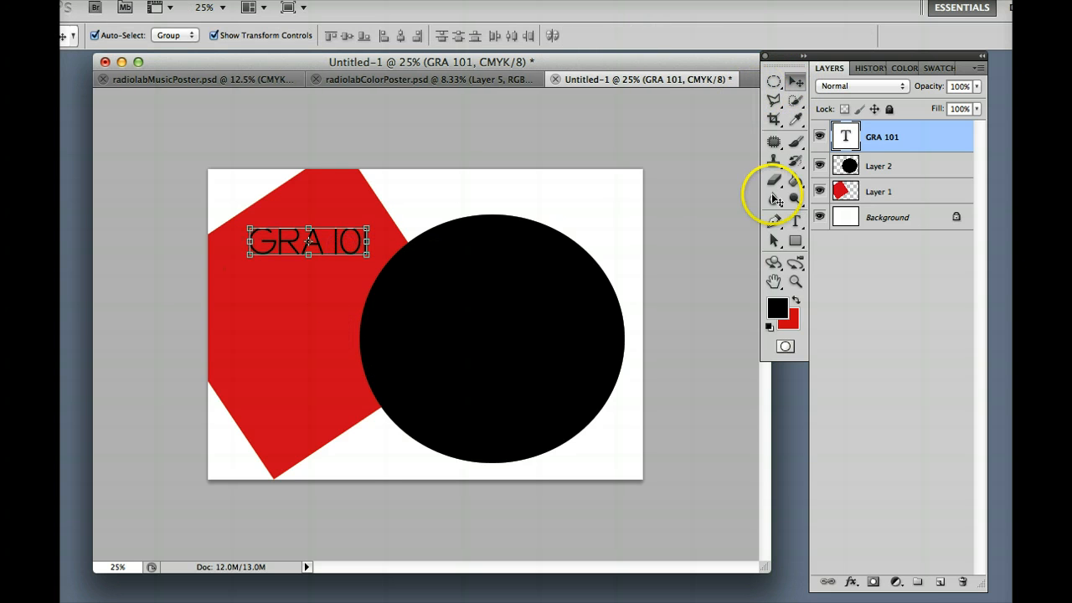
{"action": "mouse_move", "coordinate": [653, 154]}
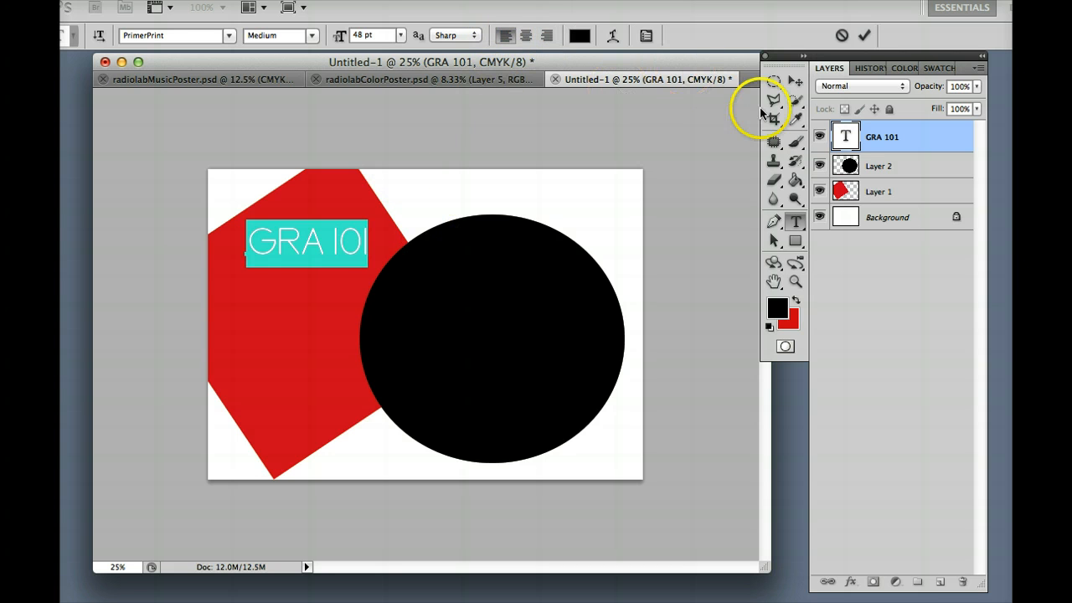
- Stack the red square's Layer 1 above the black circle's Layer 2
{"action": "left_click", "coordinate": [794, 80]}
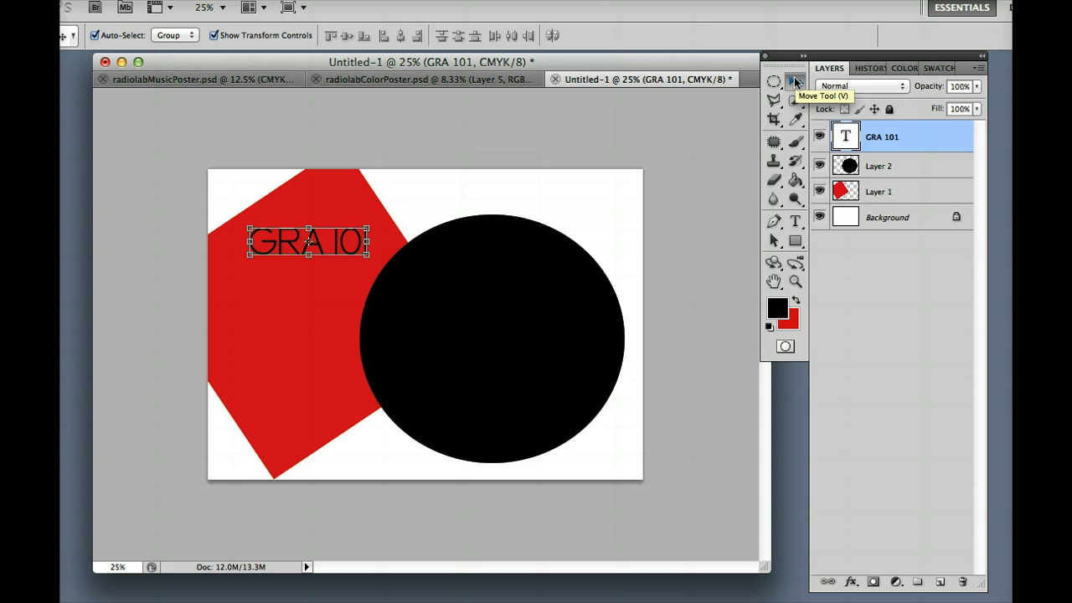
{"action": "mouse_move", "coordinate": [827, 59]}
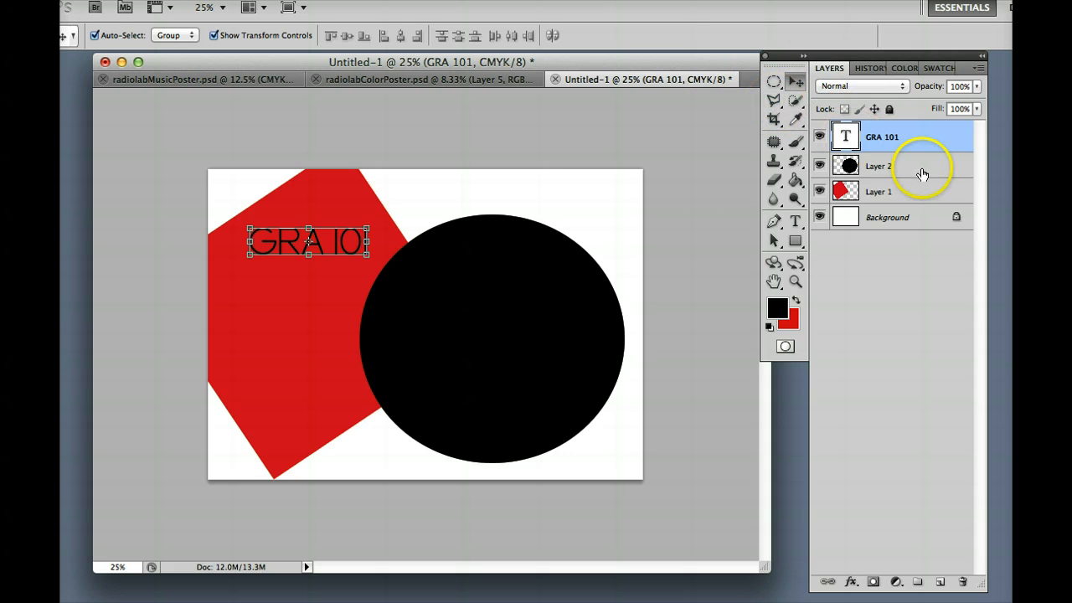
{"action": "left_click", "coordinate": [888, 166]}
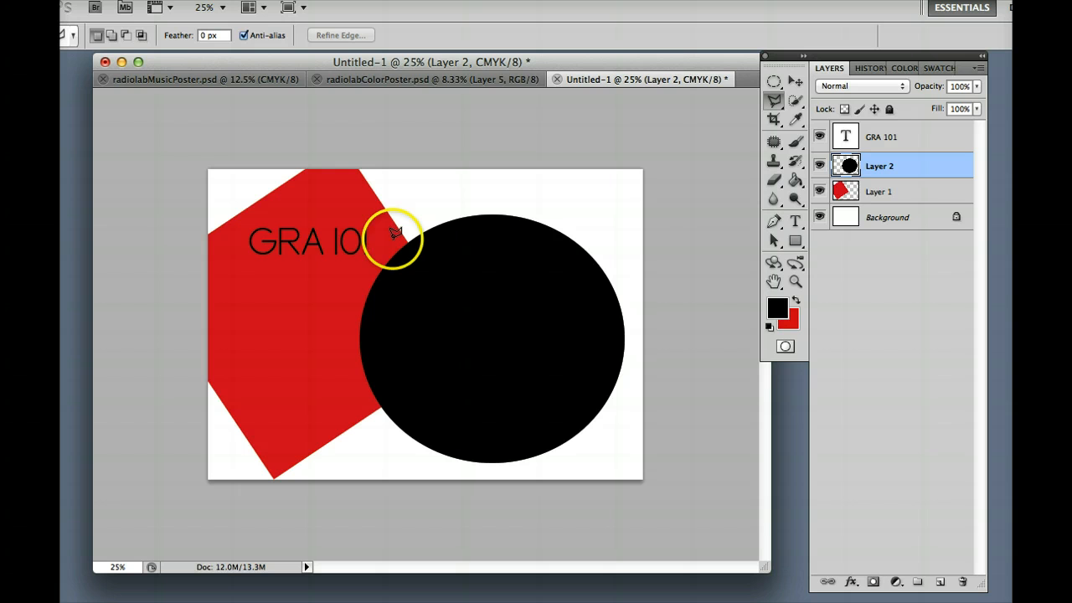
{"action": "mouse_move", "coordinate": [405, 207]}
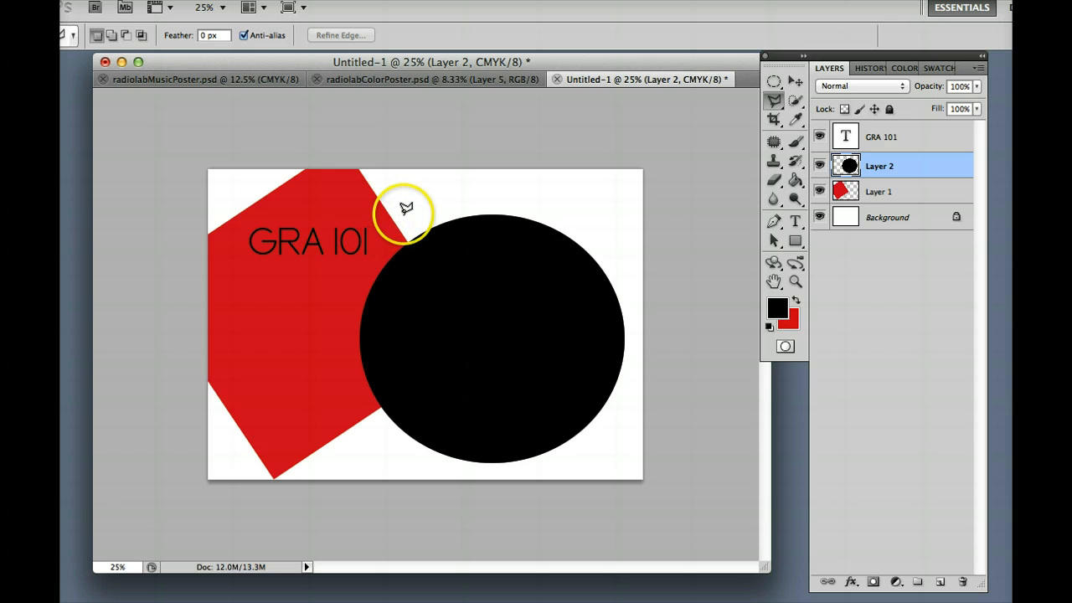
{"action": "left_click", "coordinate": [880, 191]}
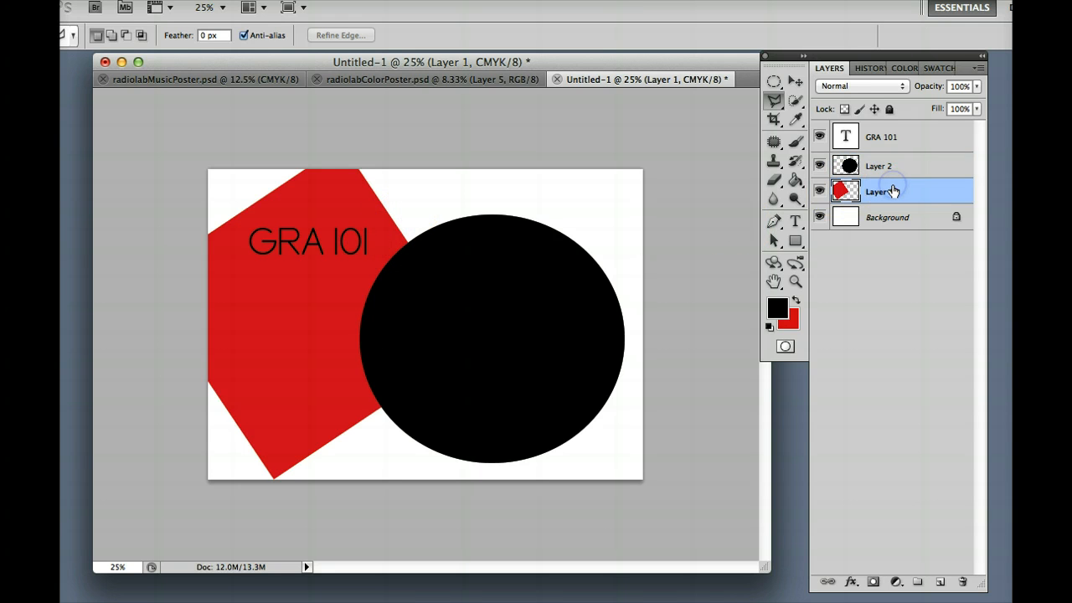
{"action": "left_click_drag", "start_coordinate": [879, 191], "coordinate": [879, 164]}
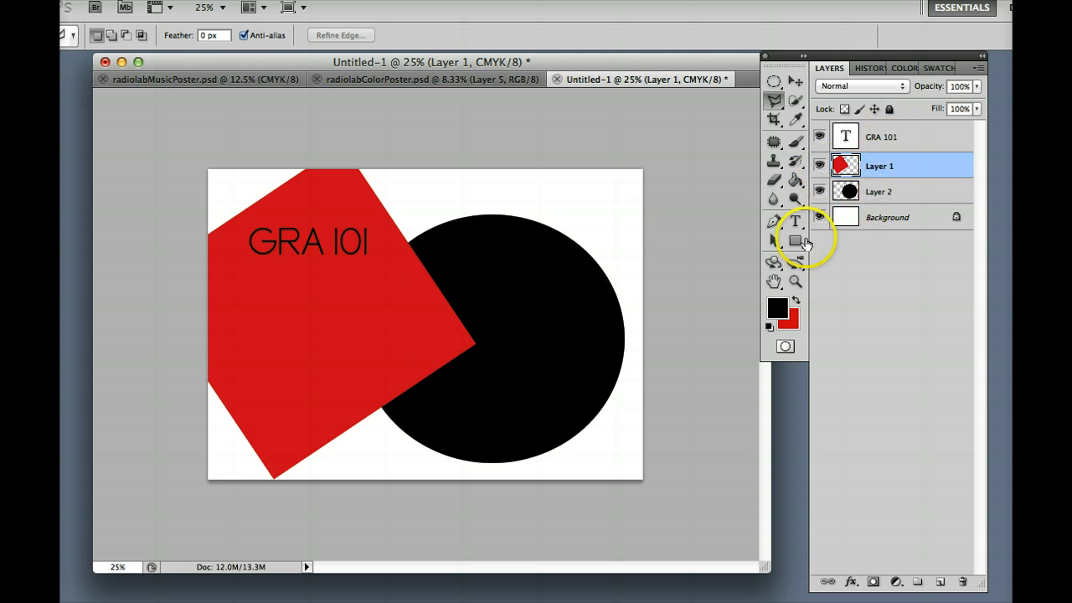
{"action": "mouse_move", "coordinate": [874, 191]}
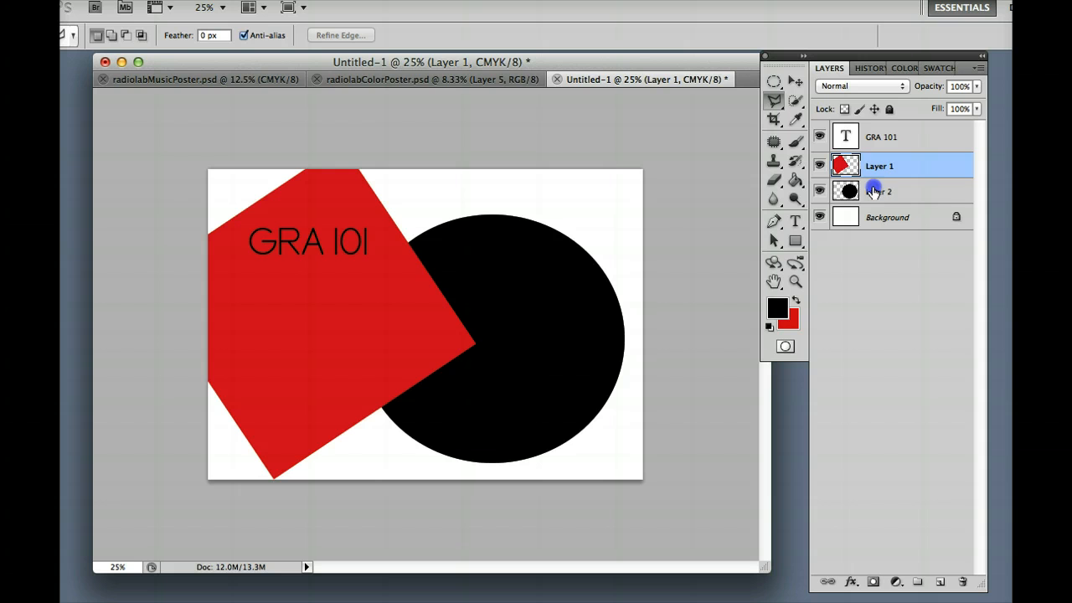
- On the circle layer, lasso a wedge along the square's edge and delete it
{"action": "left_click", "coordinate": [880, 191]}
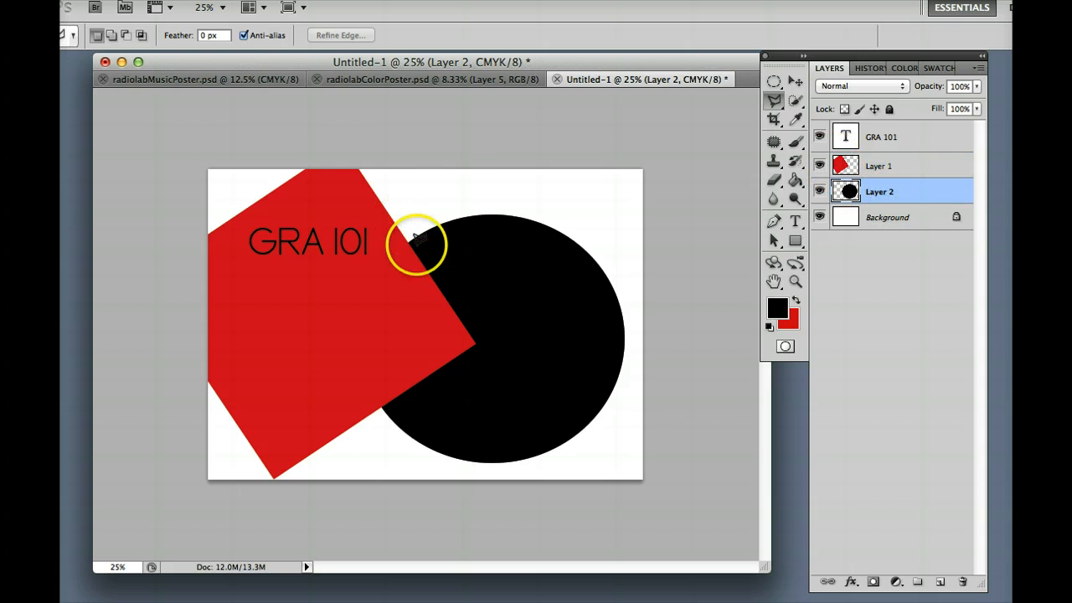
{"action": "mouse_move", "coordinate": [408, 225]}
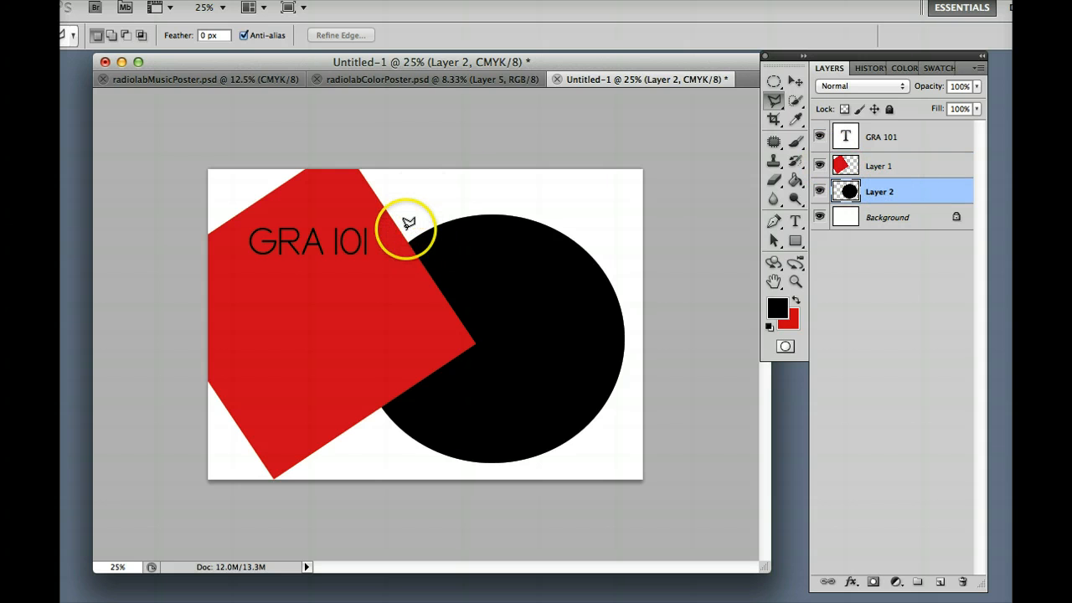
{"action": "left_click_drag", "start_coordinate": [410, 221], "coordinate": [489, 347]}
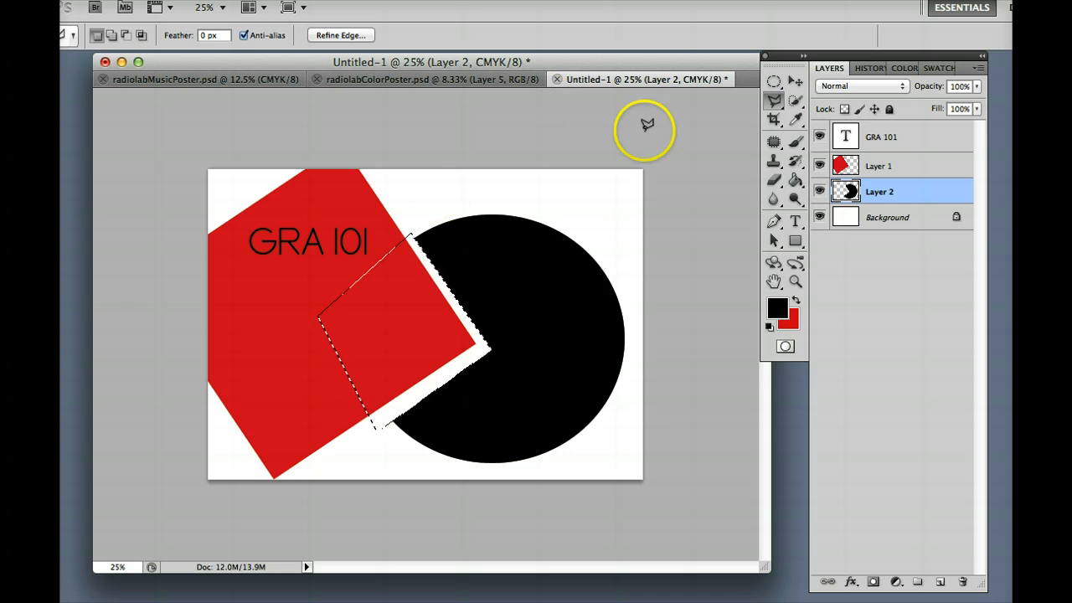
{"action": "mouse_move", "coordinate": [745, 94]}
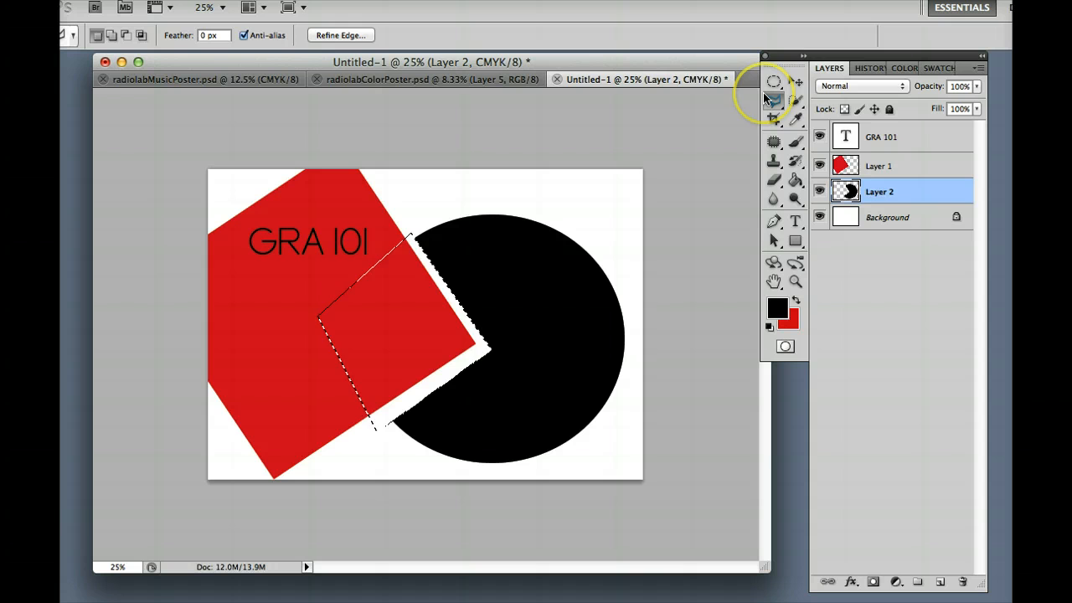
{"action": "mouse_move", "coordinate": [773, 99]}
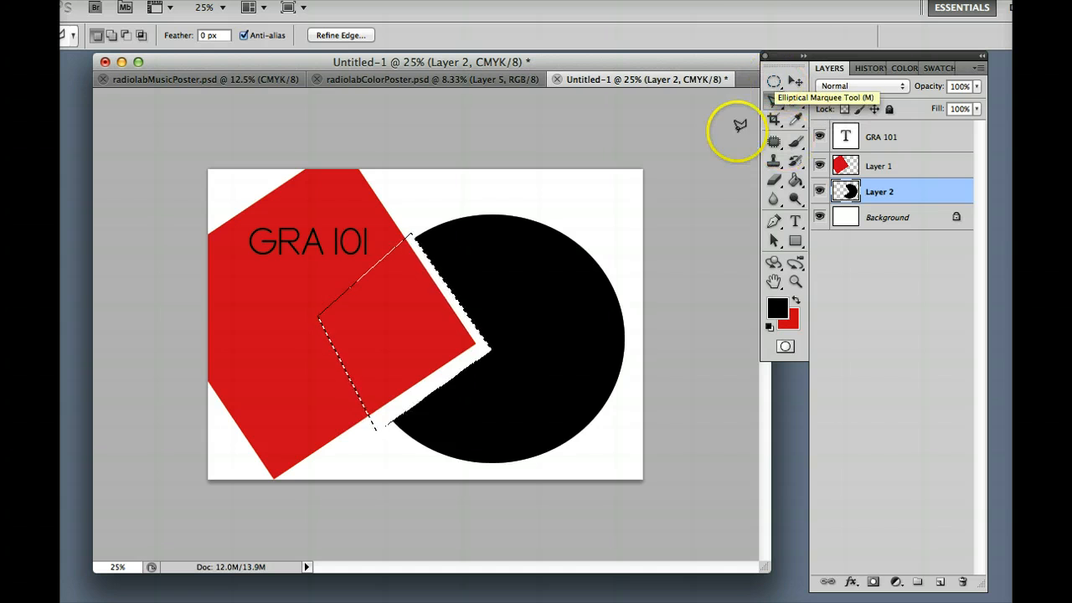
{"action": "mouse_move", "coordinate": [402, 419]}
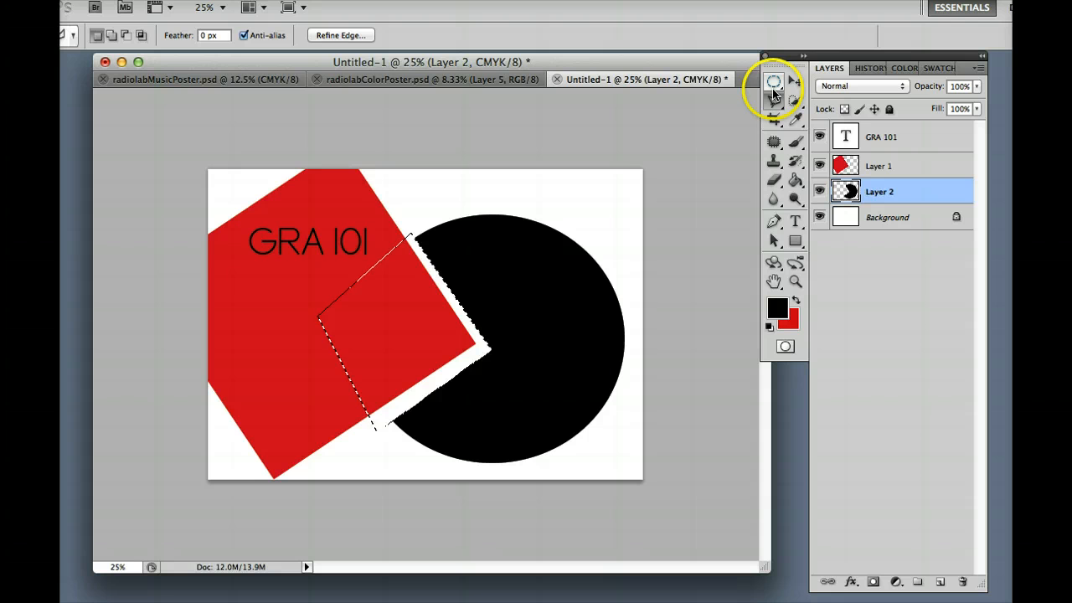
{"action": "mouse_move", "coordinate": [774, 80]}
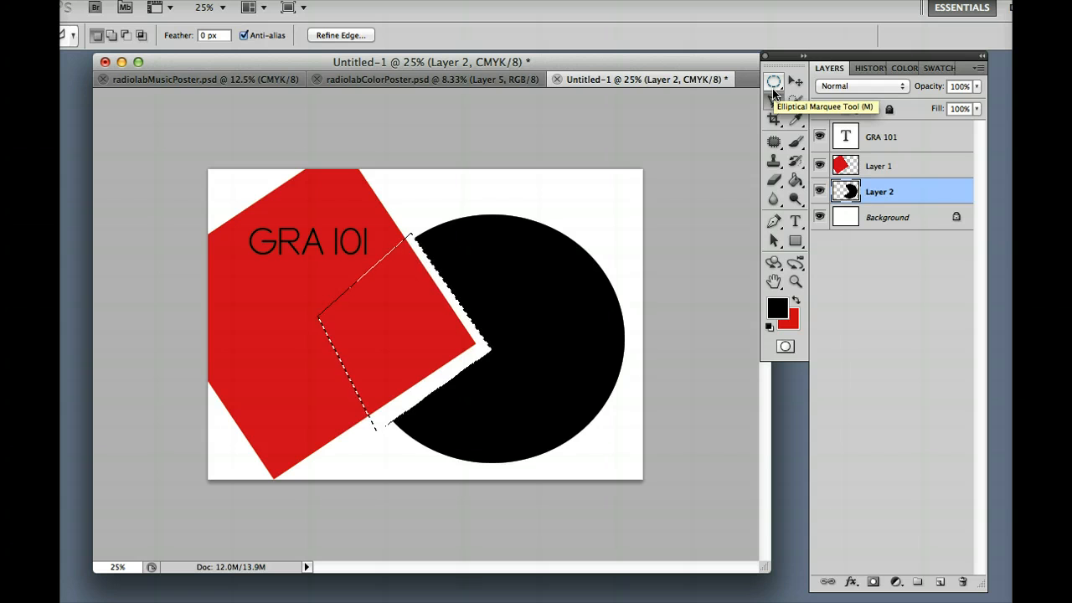
{"action": "mouse_move", "coordinate": [355, 6]}
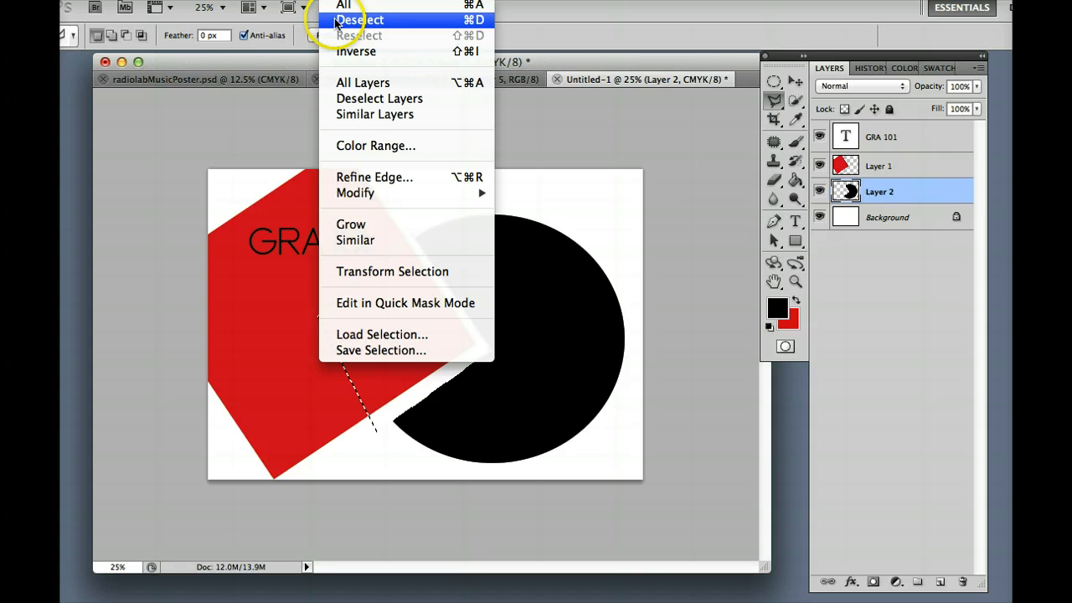
- Clear the selection and move the GRA 101 text down toward the poster's middle
{"action": "left_click", "coordinate": [358, 20]}
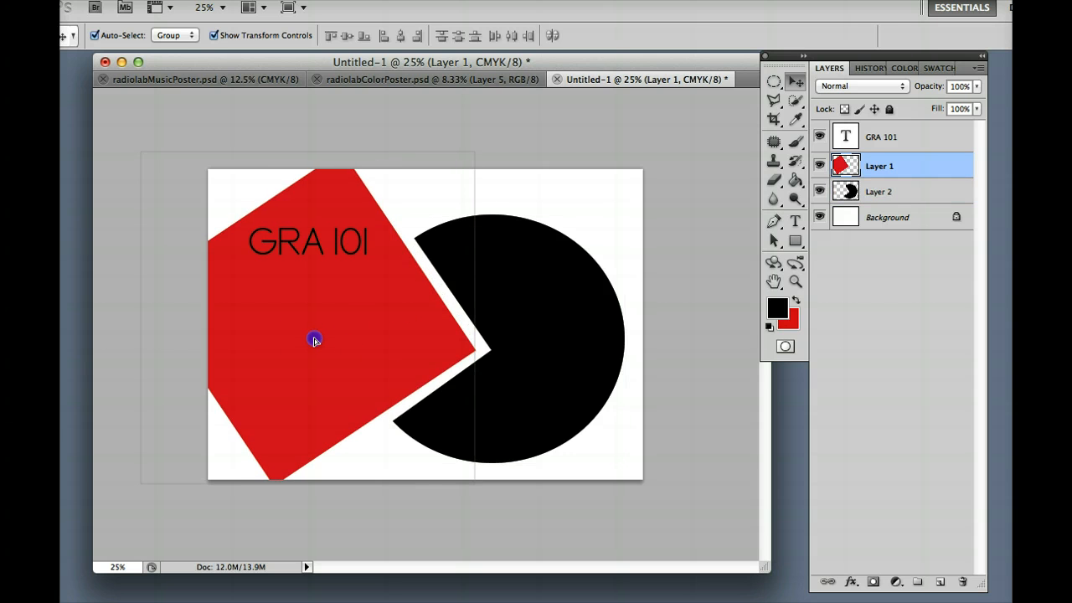
{"action": "left_click", "coordinate": [315, 339]}
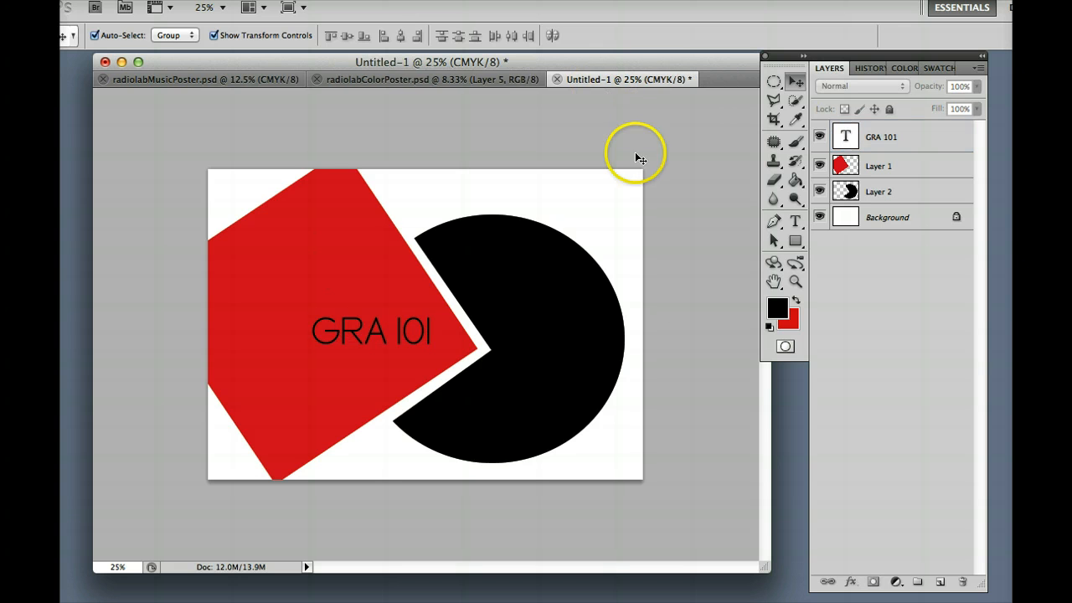
{"action": "mouse_move", "coordinate": [623, 225]}
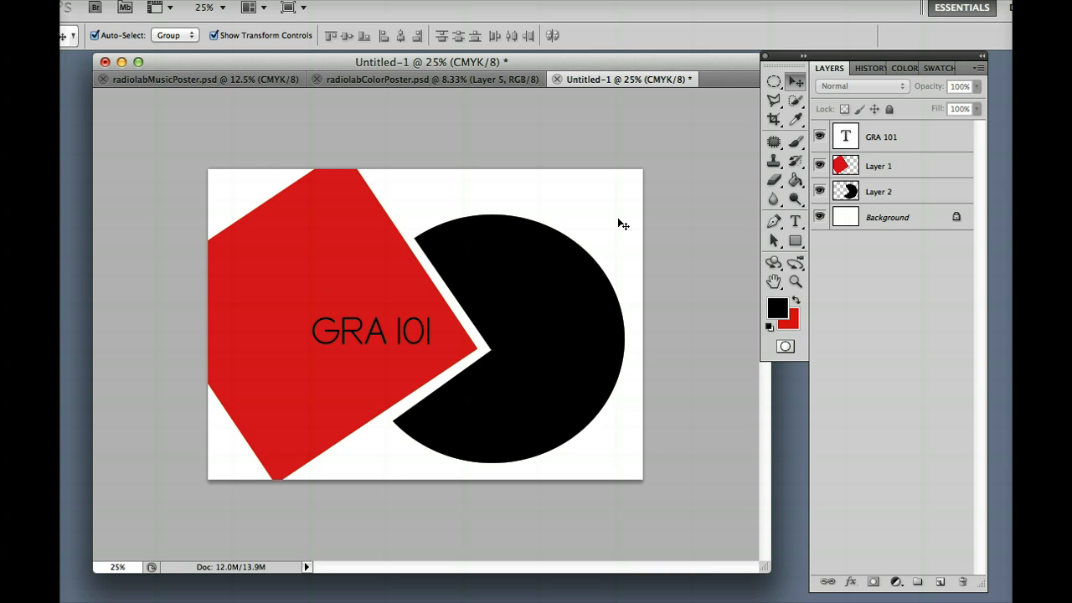
{"action": "mouse_move", "coordinate": [666, 158]}
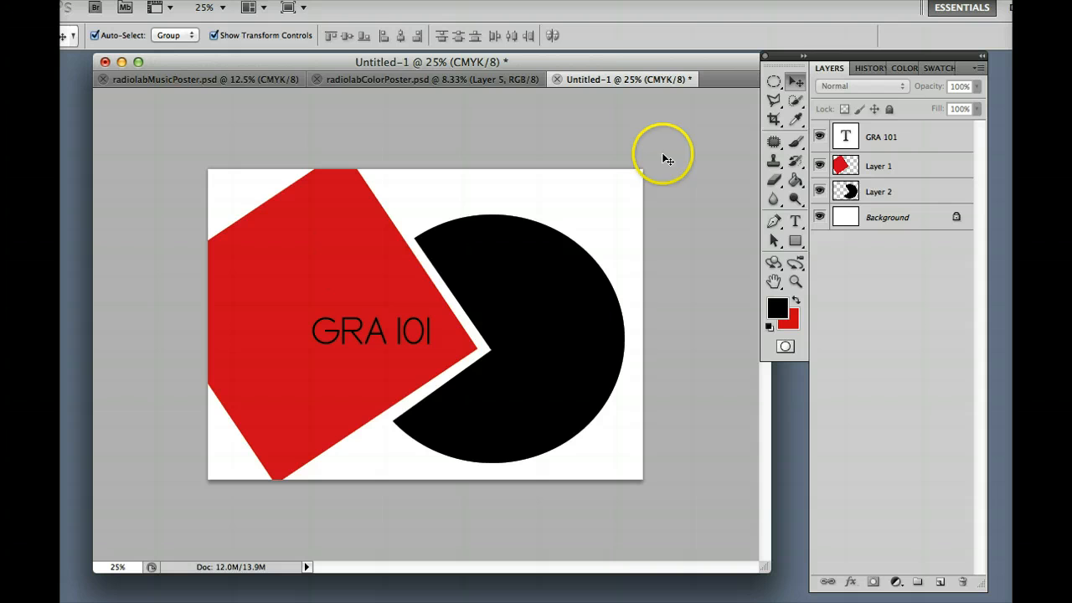
{"action": "mouse_move", "coordinate": [667, 159]}
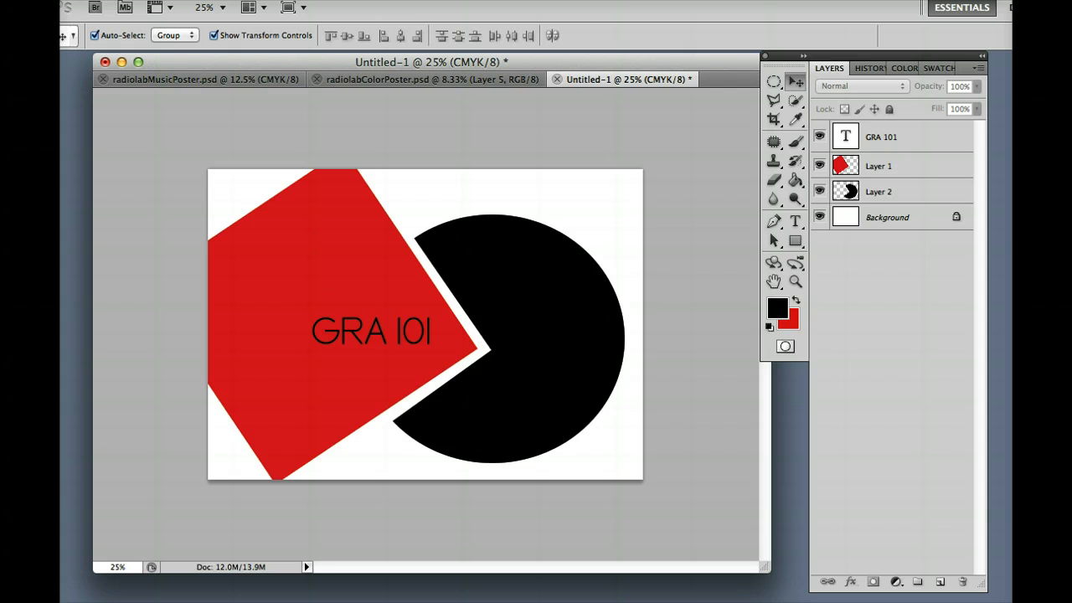
- Bring the tumblr photo of three people on pavement to the front
{"action": "left_click", "coordinate": [606, 79]}
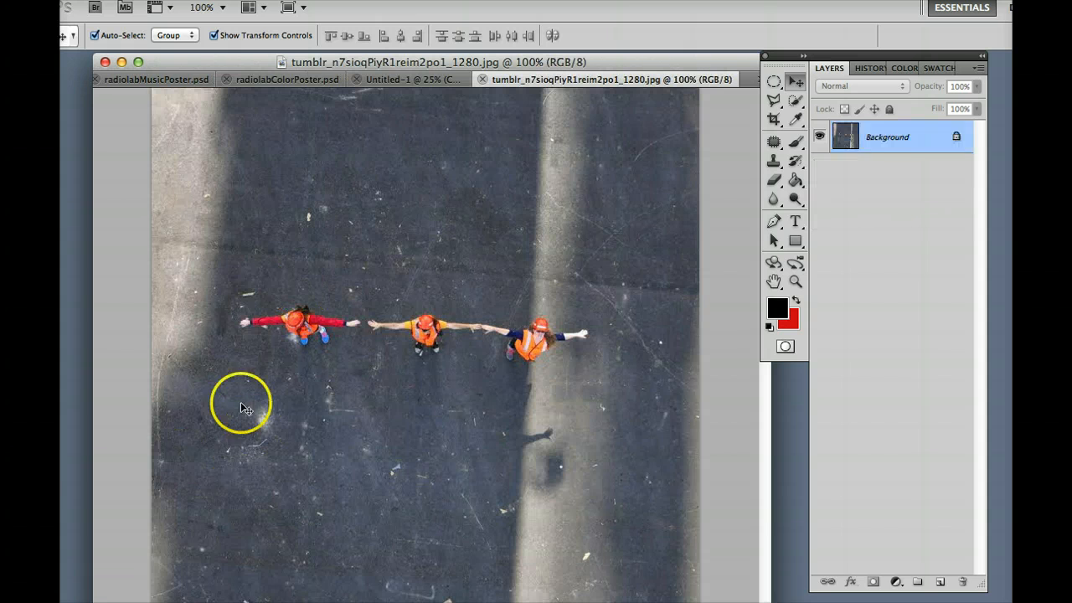
{"action": "key", "text": "tab"}
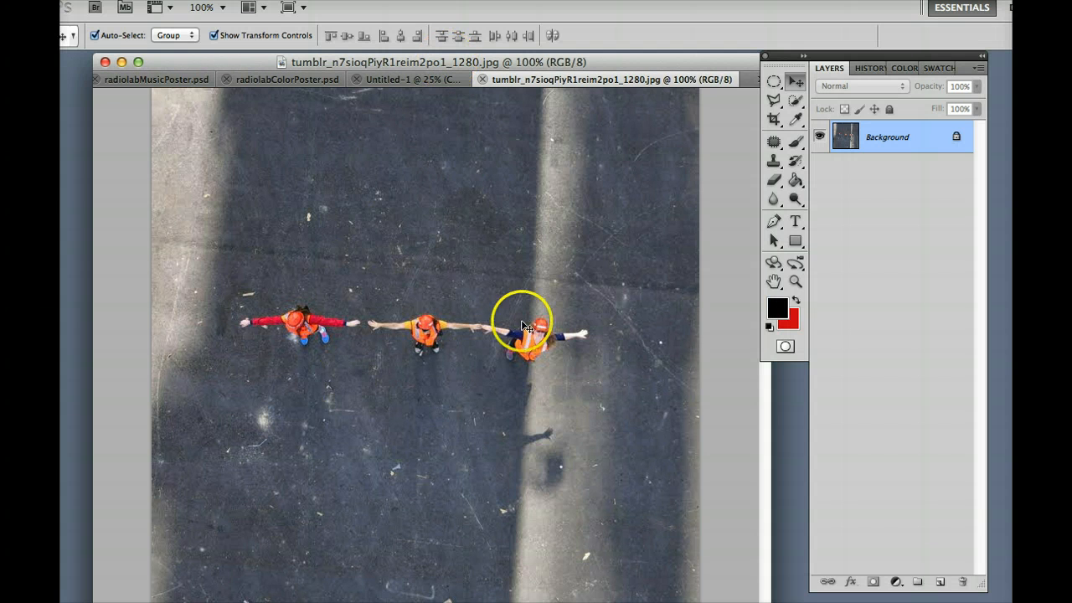
{"action": "mouse_move", "coordinate": [234, 254]}
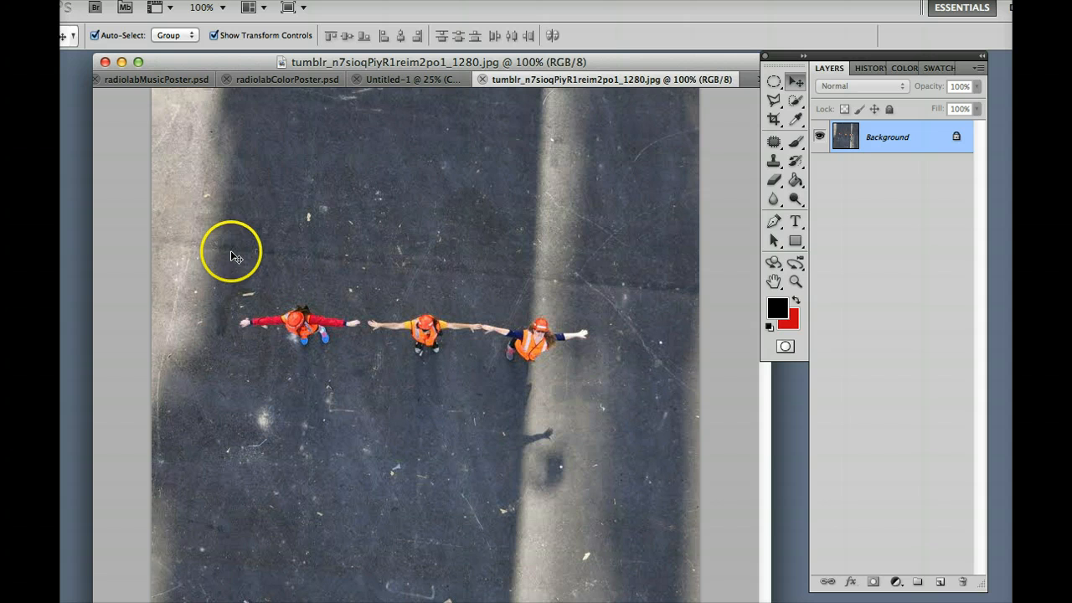
{"action": "mouse_move", "coordinate": [680, 141]}
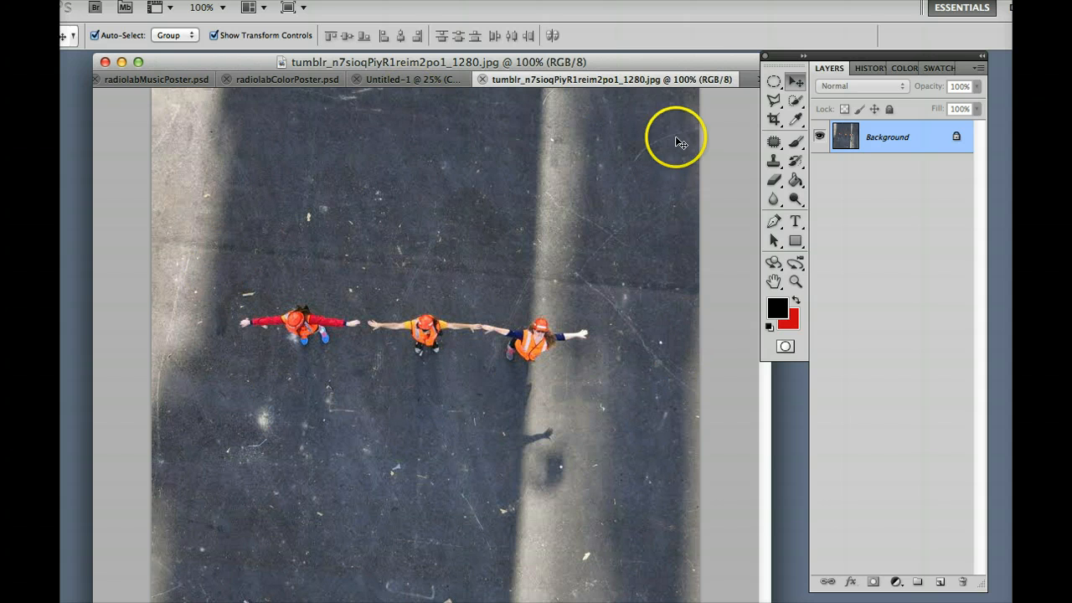
{"action": "mouse_move", "coordinate": [774, 84]}
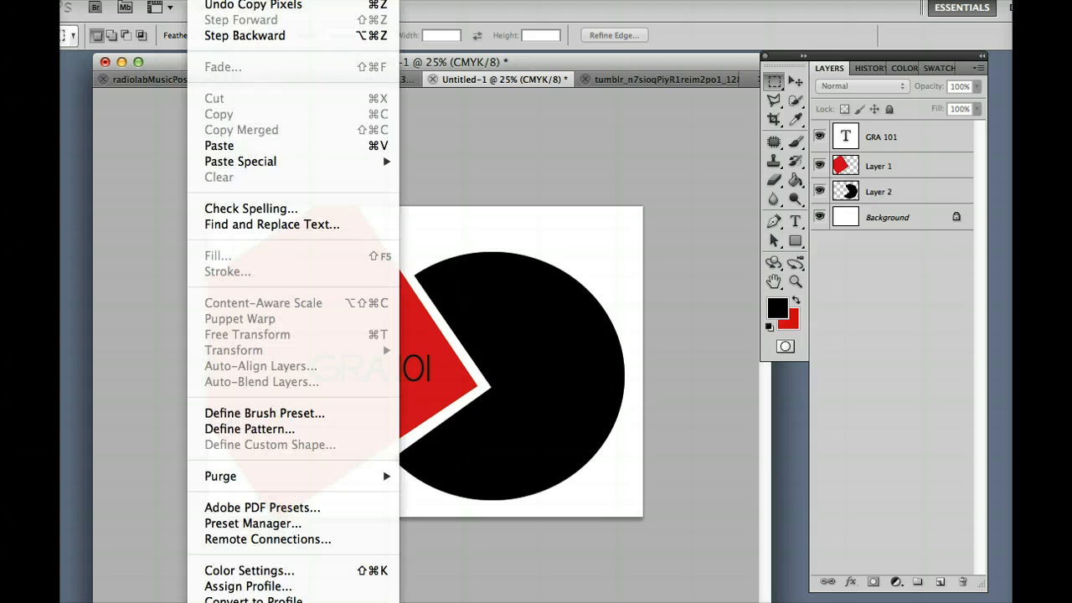
- Paste the photo strip as Layer 3 atop the black circle, then return to the people photo
{"action": "left_click", "coordinate": [217, 144]}
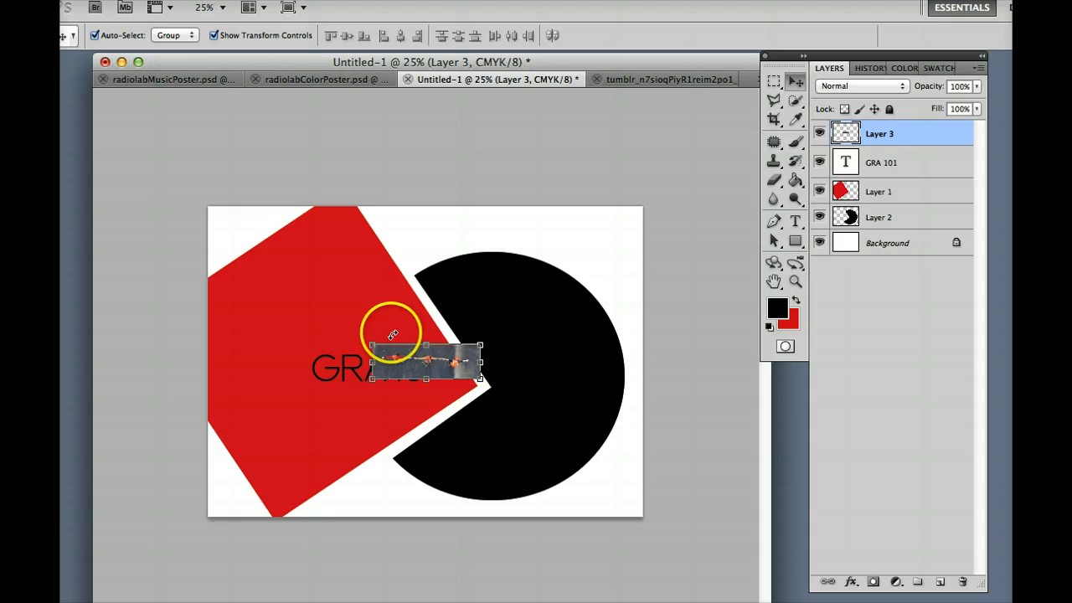
{"action": "left_click_drag", "start_coordinate": [427, 362], "coordinate": [477, 251]}
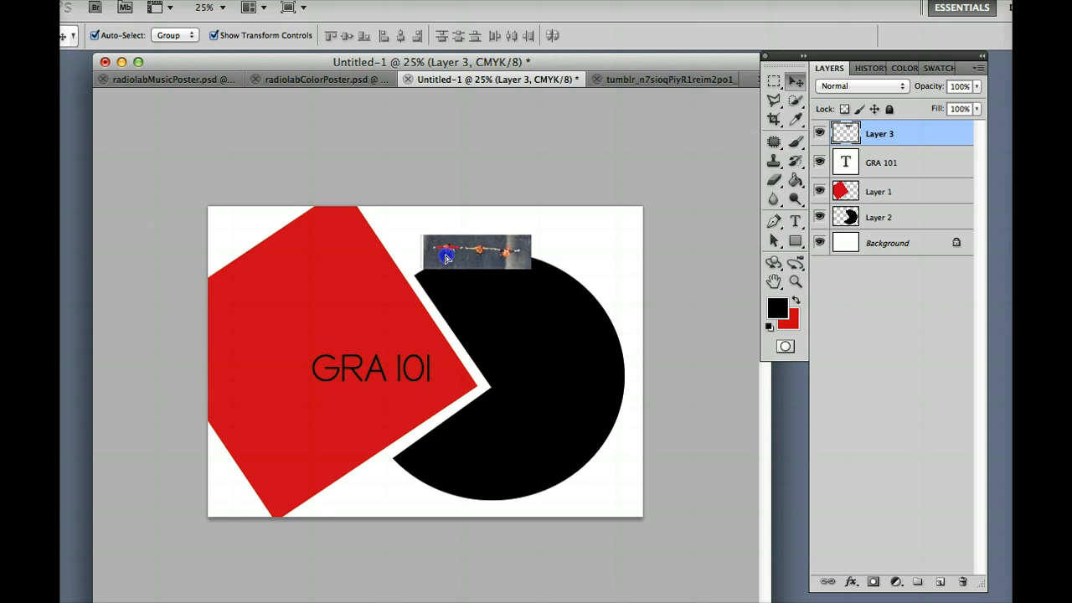
{"action": "left_click", "coordinate": [477, 252]}
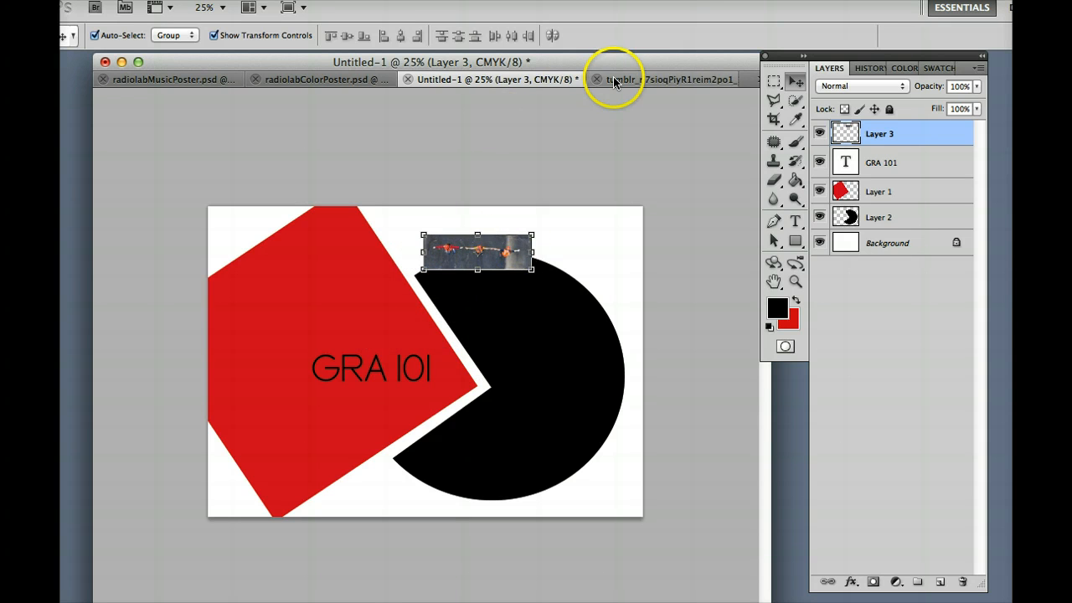
{"action": "left_click", "coordinate": [667, 79]}
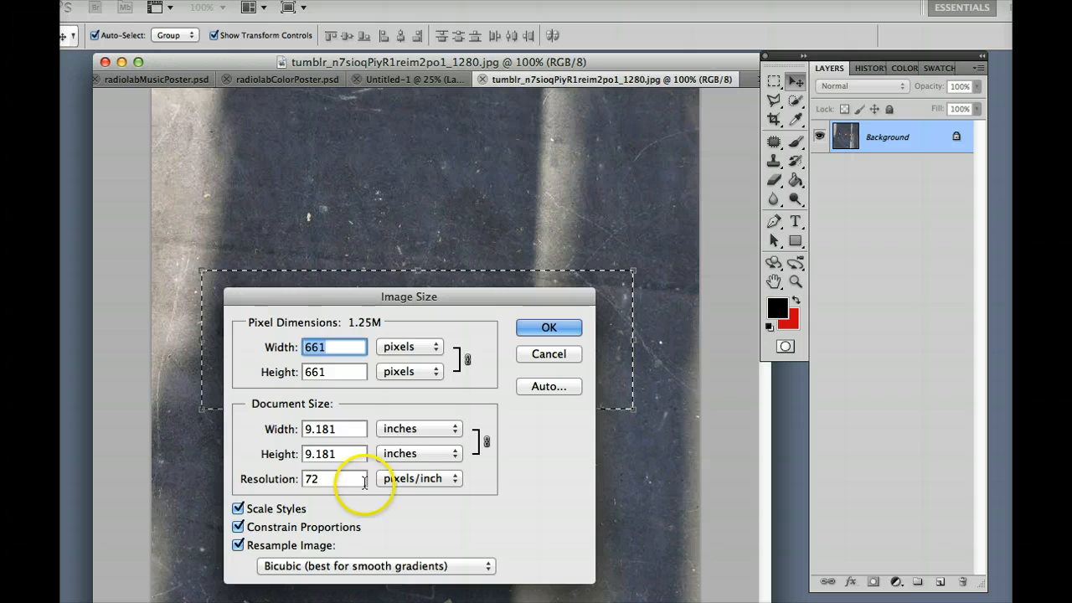
{"action": "mouse_move", "coordinate": [550, 343]}
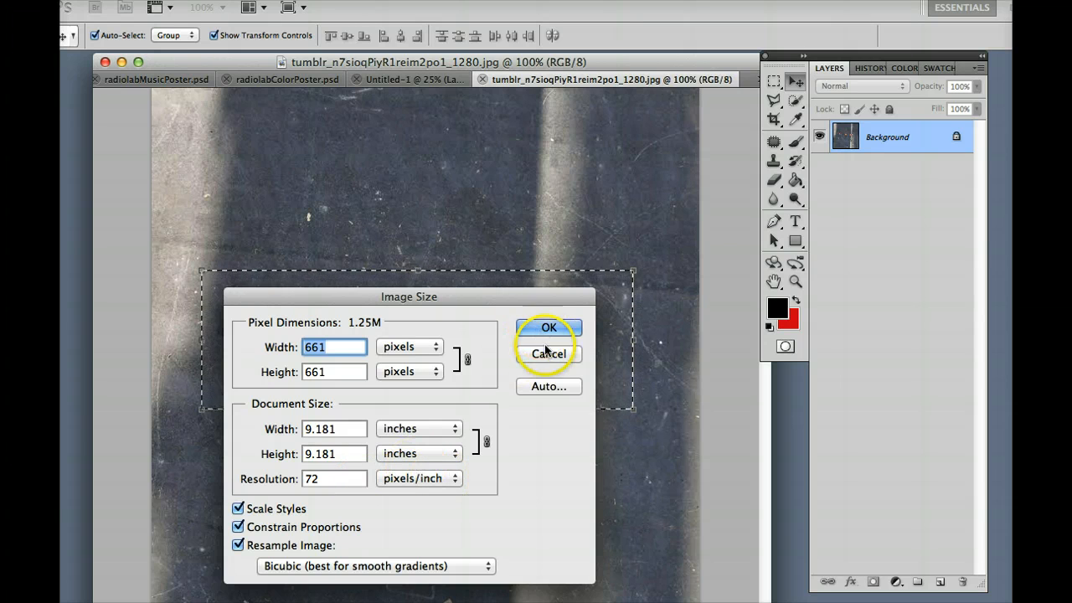
- Check the poster's Image Size (2100 × 1500 px, 300 ppi) and leave it unchanged
{"action": "left_click", "coordinate": [550, 326]}
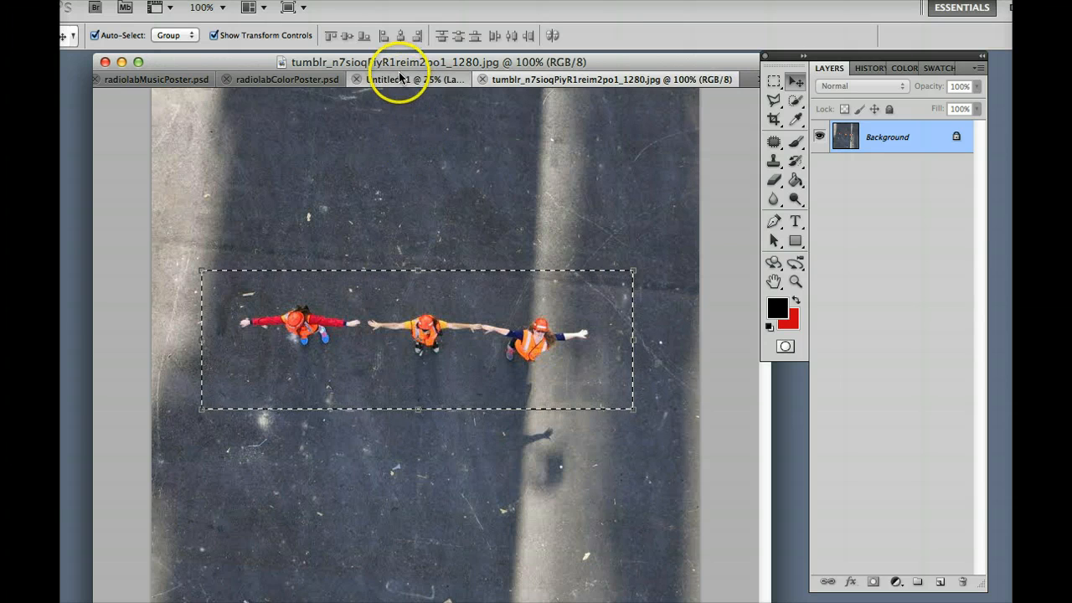
{"action": "left_click", "coordinate": [254, 6]}
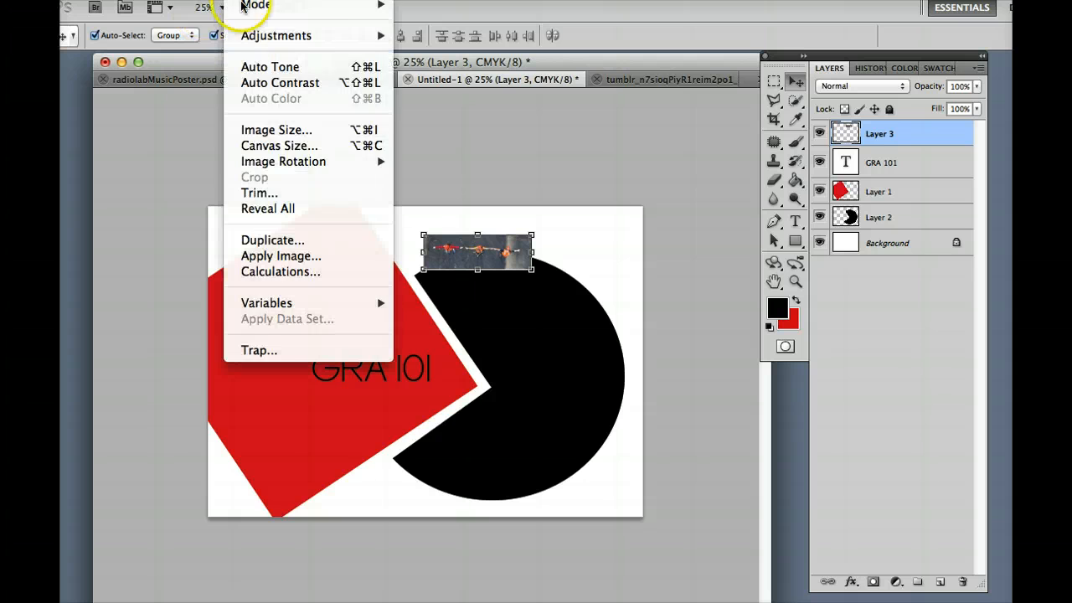
{"action": "left_click", "coordinate": [277, 130]}
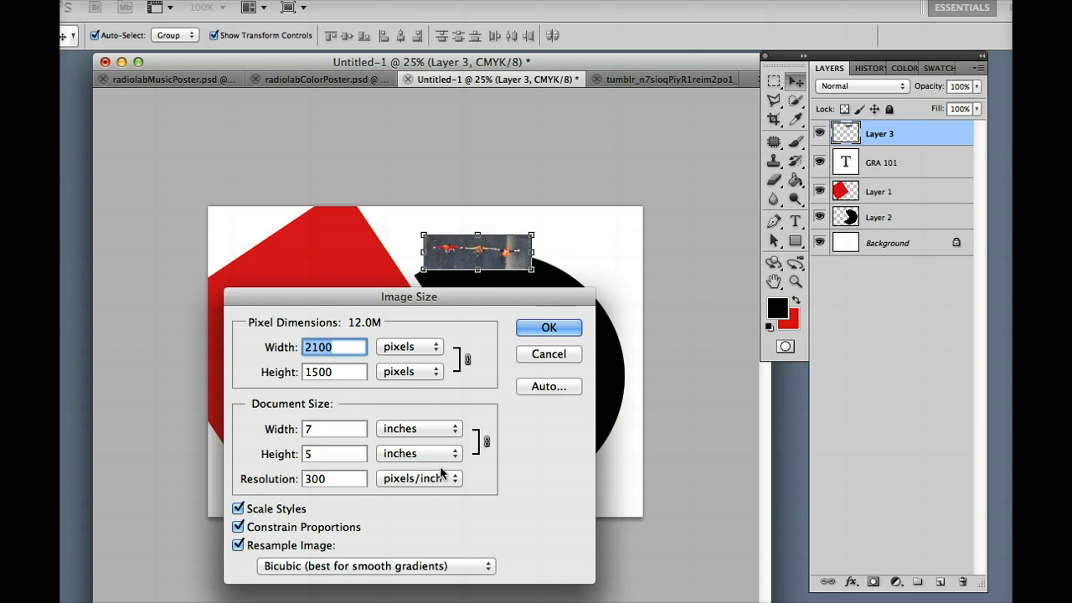
{"action": "mouse_move", "coordinate": [439, 473]}
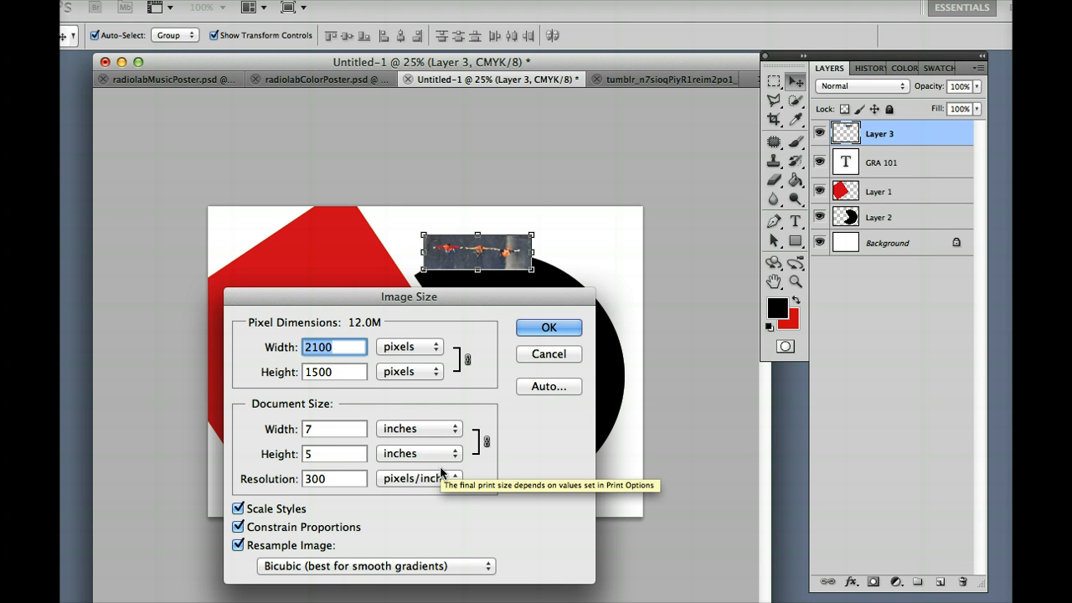
{"action": "left_click", "coordinate": [549, 327]}
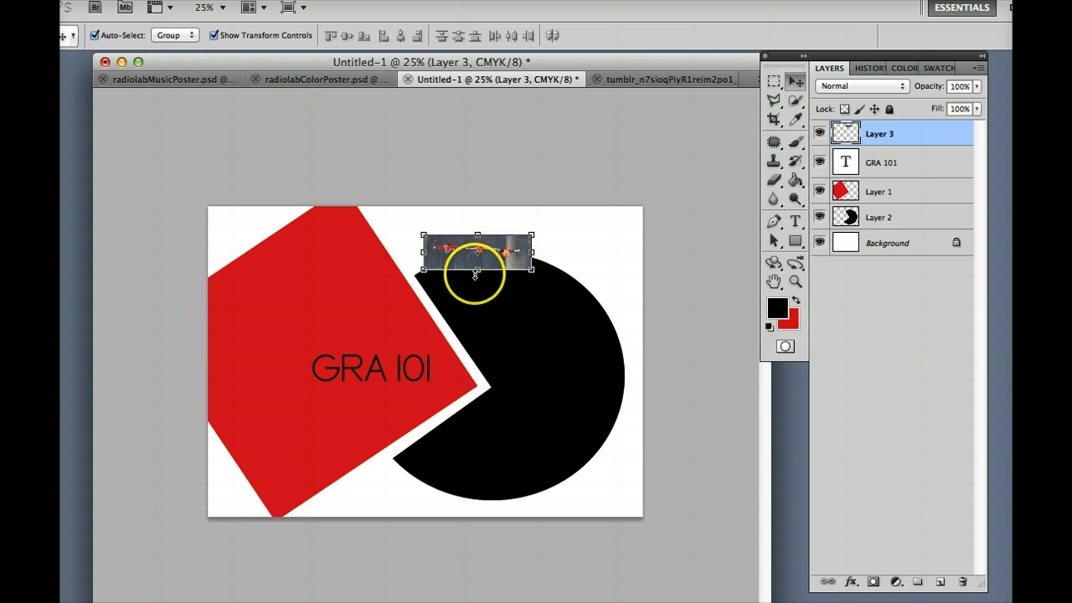
- Move the Layer 3 photo strip left of the GRA 101 text, then show the street photo
{"action": "left_click_drag", "start_coordinate": [477, 253], "coordinate": [405, 253]}
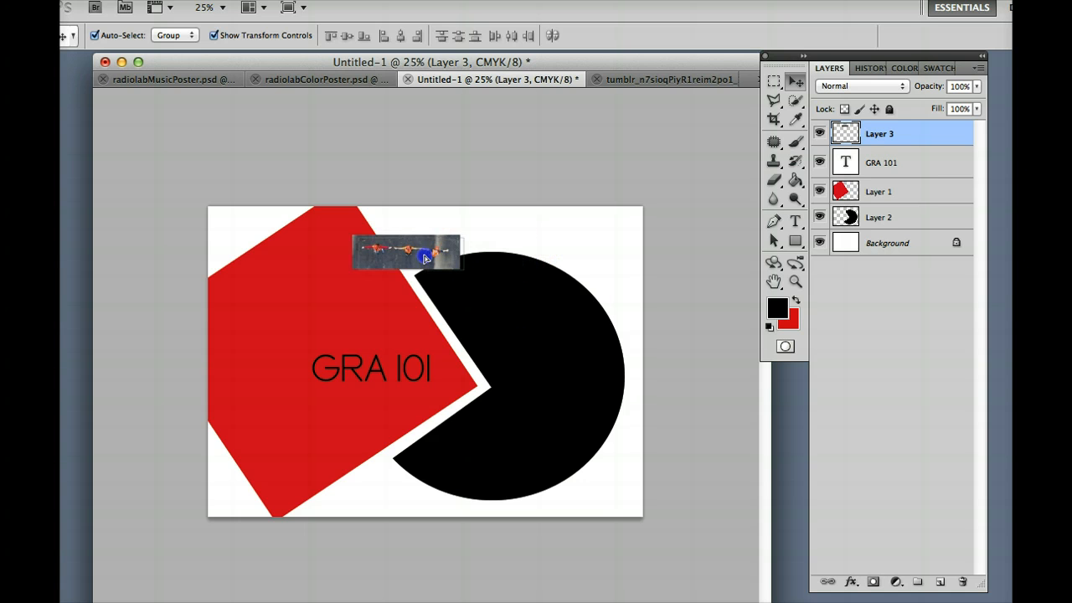
{"action": "left_click_drag", "start_coordinate": [410, 255], "coordinate": [365, 268]}
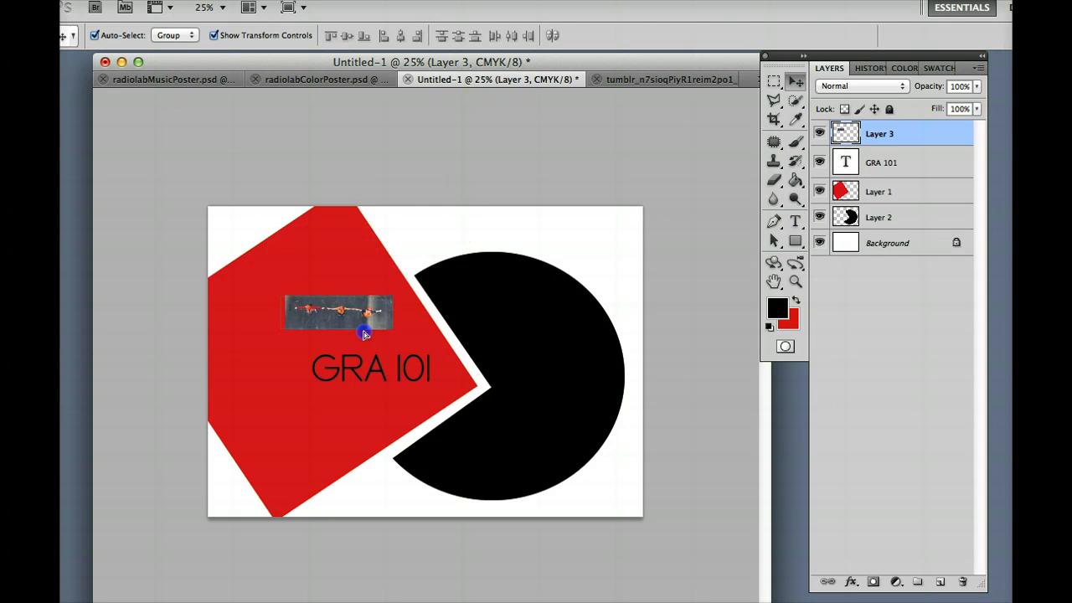
{"action": "left_click_drag", "start_coordinate": [338, 311], "coordinate": [251, 372]}
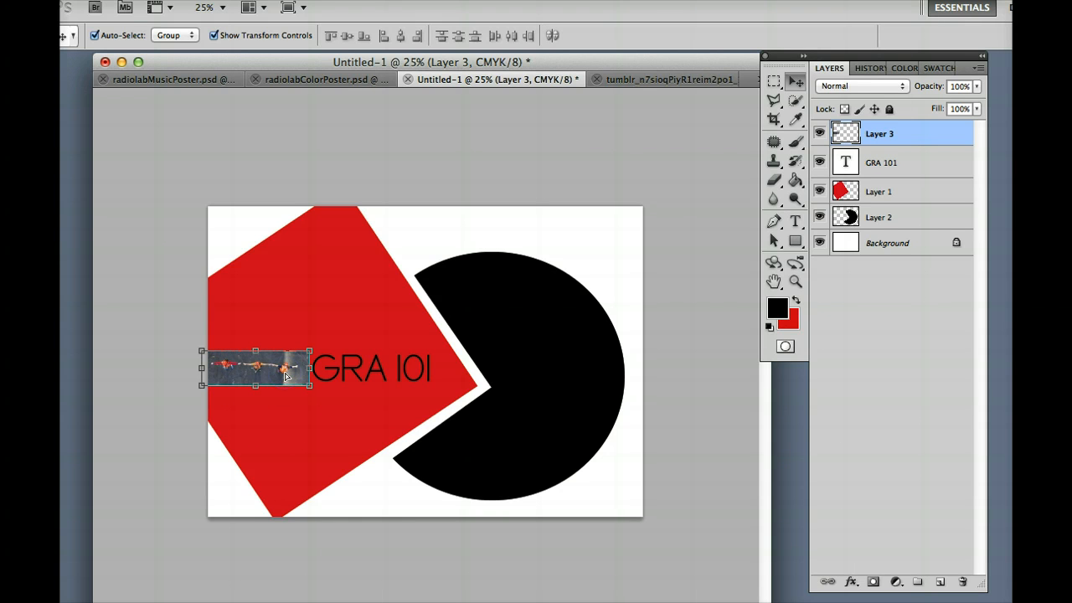
{"action": "mouse_move", "coordinate": [640, 110]}
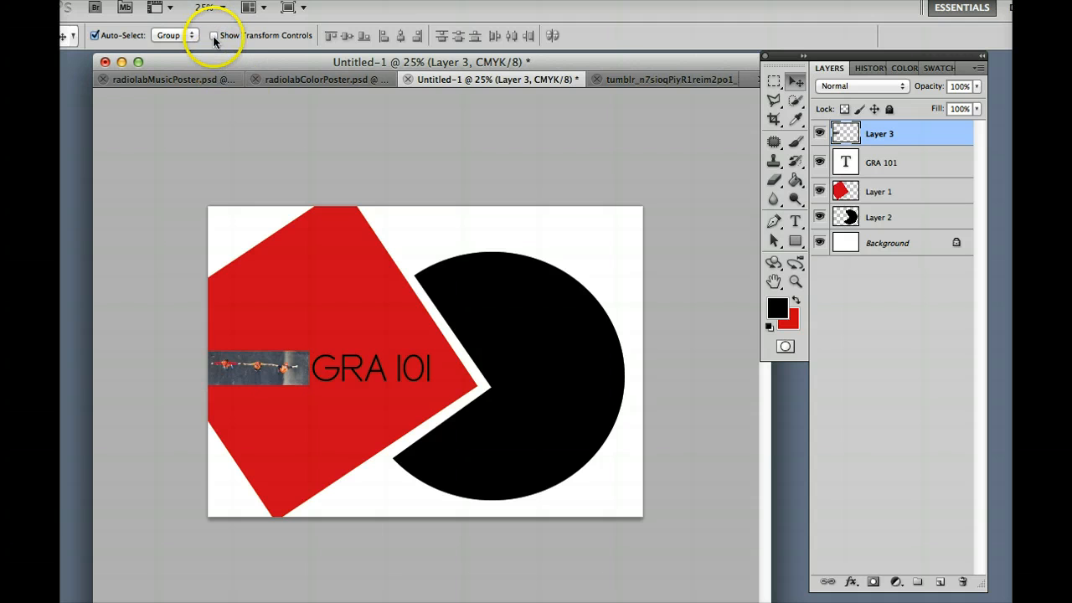
{"action": "mouse_move", "coordinate": [619, 79]}
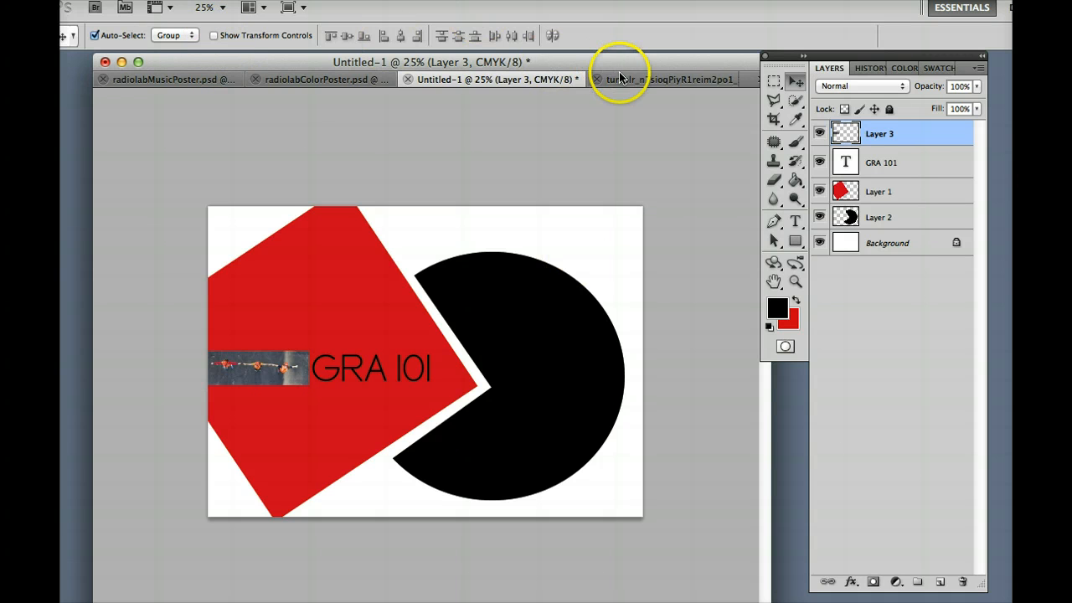
{"action": "left_click", "coordinate": [666, 78]}
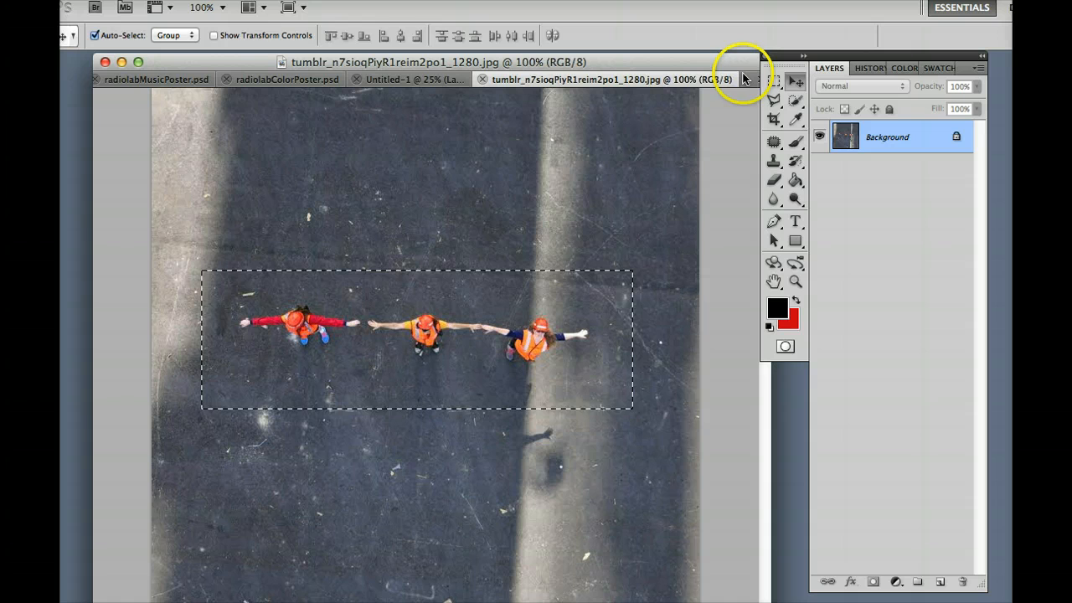
- Deselect, zoom in on the middle orange-vested worker and ready the Polygonal Lasso
{"action": "left_click", "coordinate": [774, 80]}
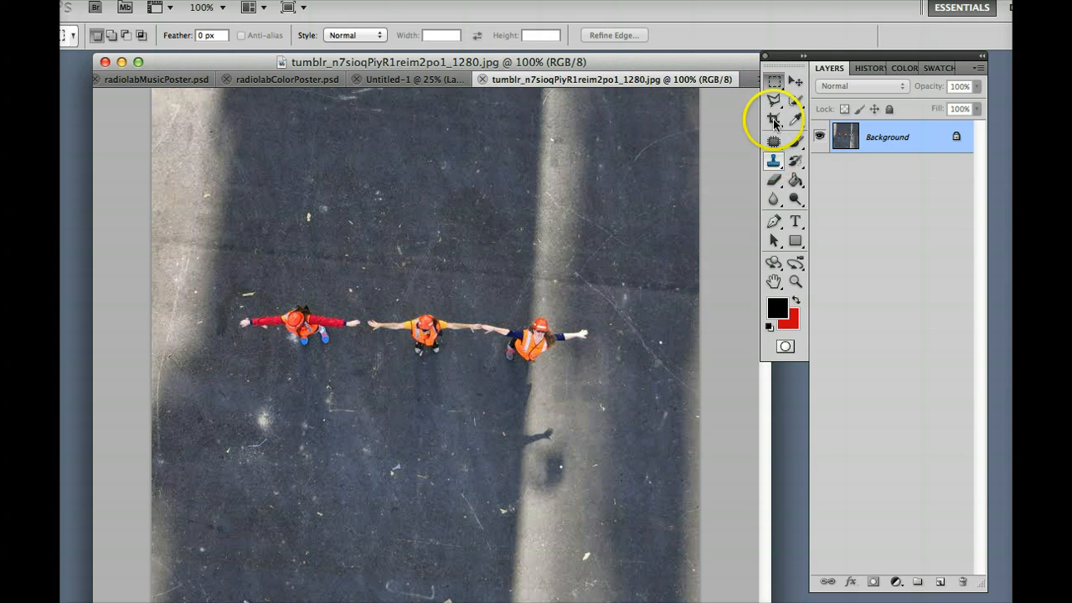
{"action": "left_click", "coordinate": [794, 282]}
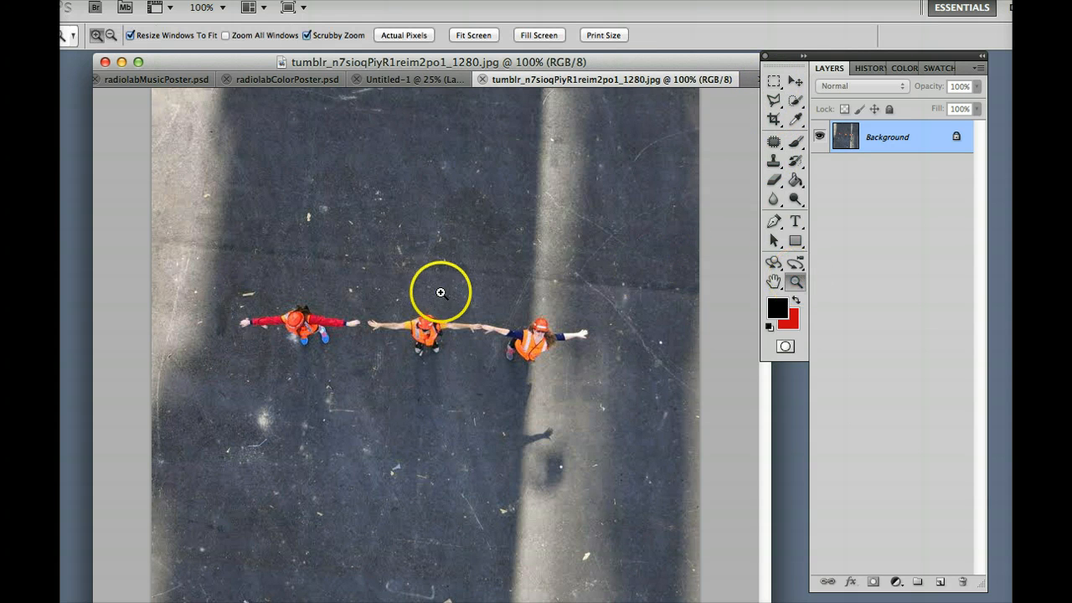
{"action": "left_click", "coordinate": [442, 291]}
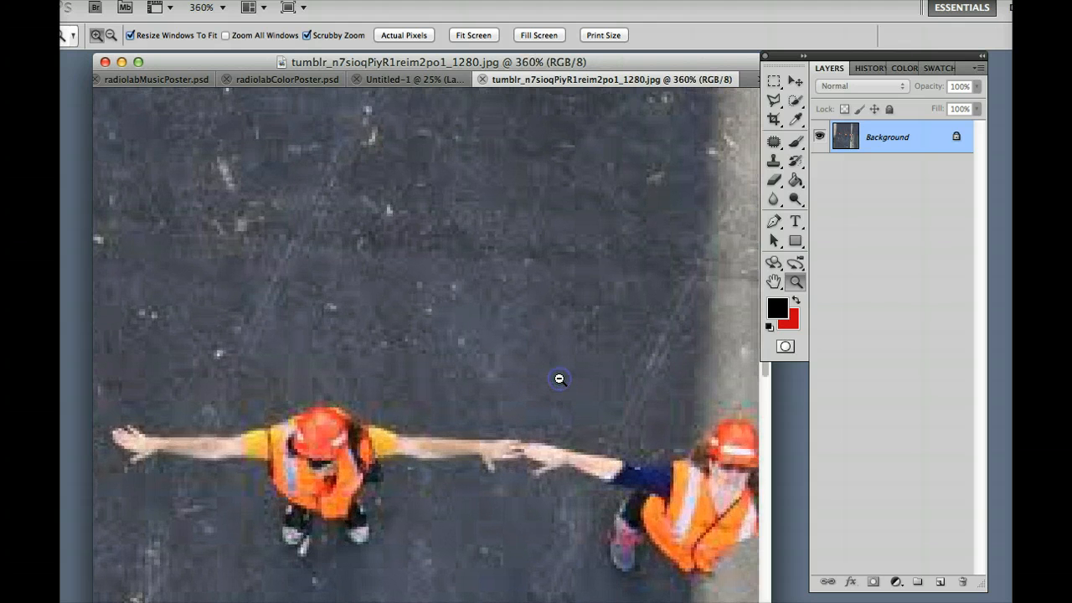
{"action": "mouse_move", "coordinate": [774, 241]}
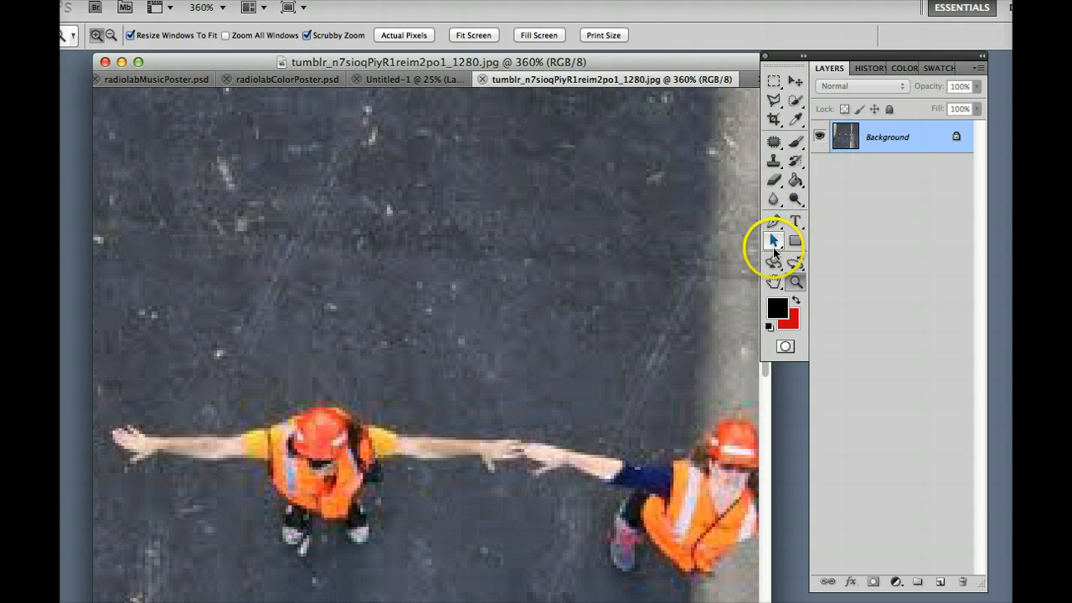
{"action": "left_click", "coordinate": [774, 282]}
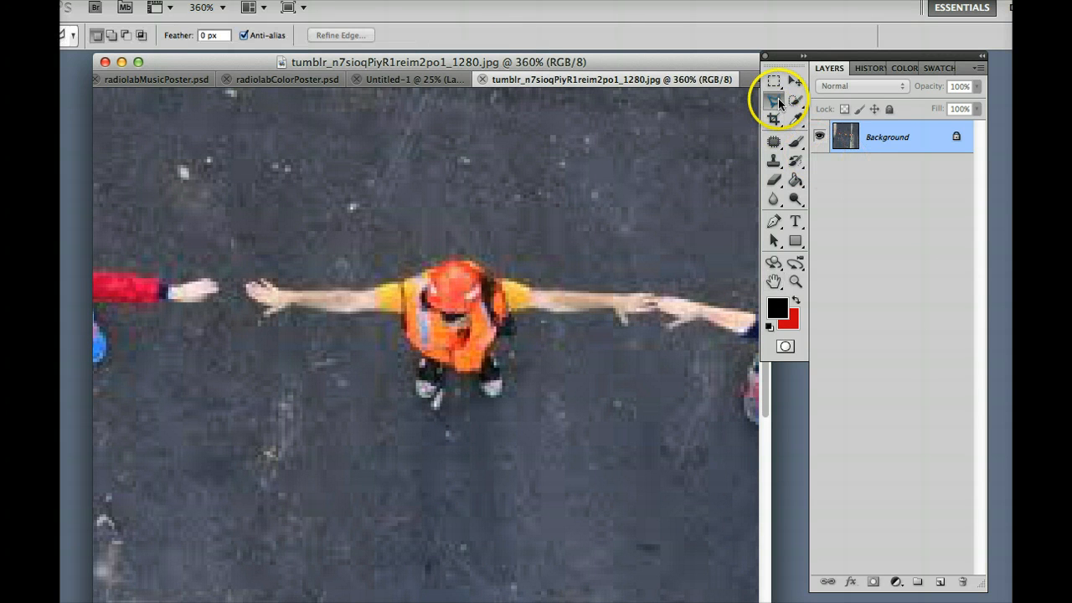
{"action": "mouse_move", "coordinate": [268, 281]}
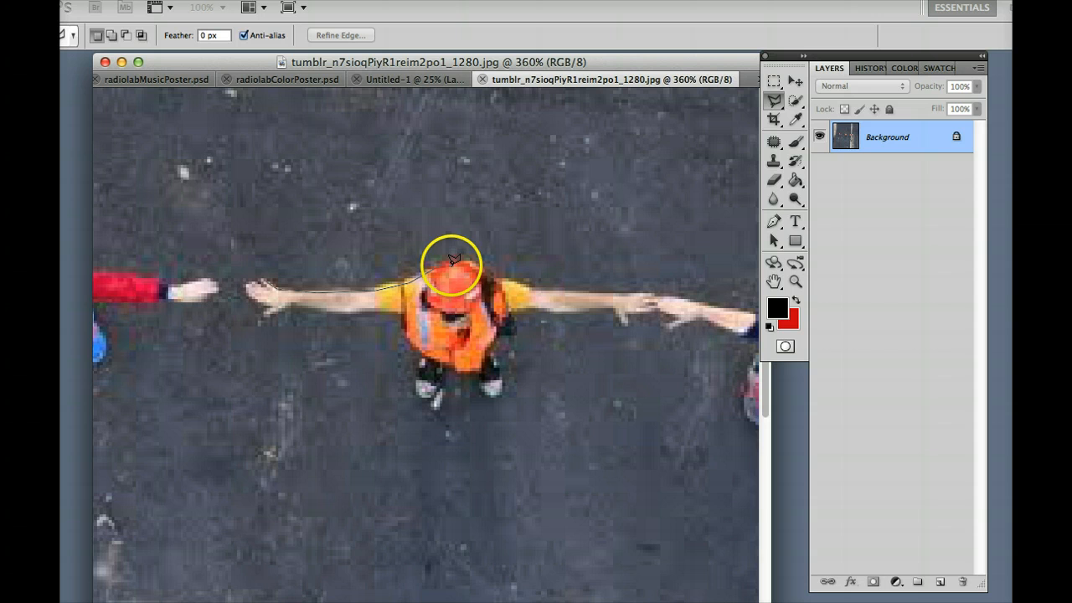
{"action": "mouse_move", "coordinate": [518, 281]}
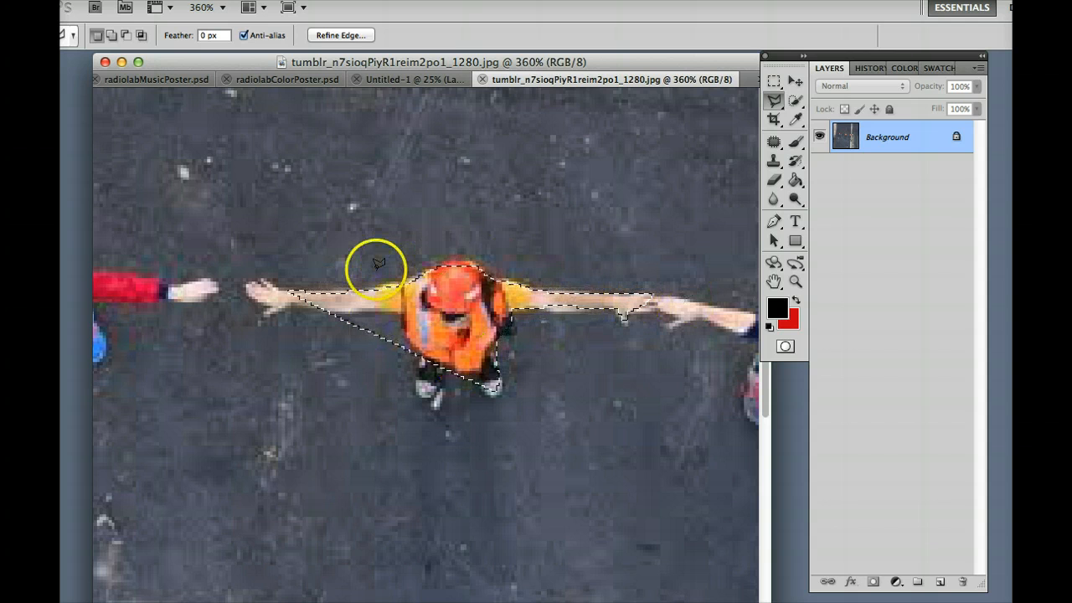
{"action": "mouse_move", "coordinate": [247, 131]}
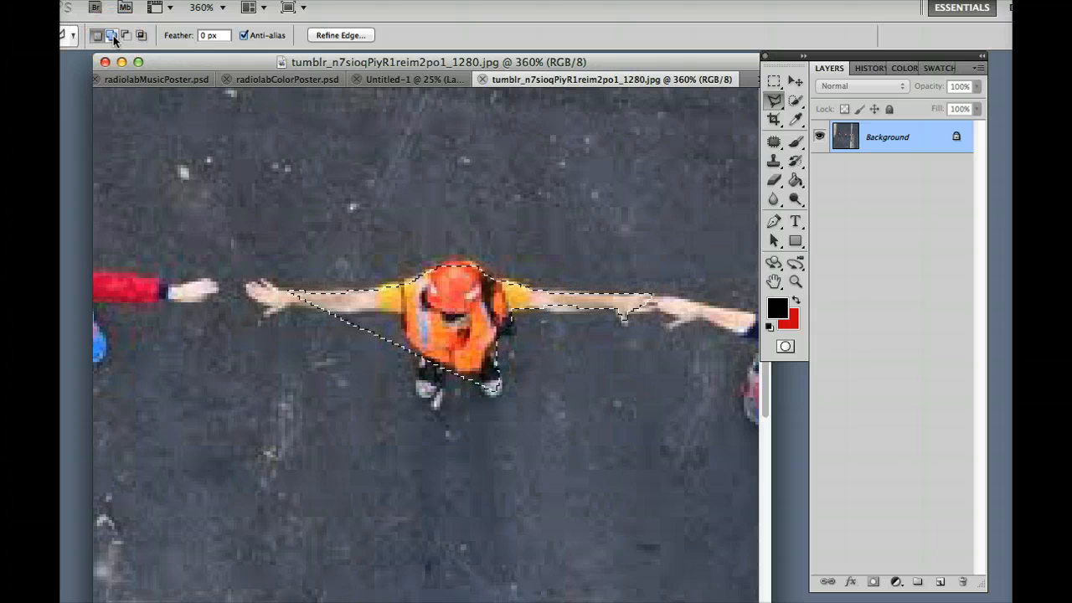
{"action": "mouse_move", "coordinate": [111, 35]}
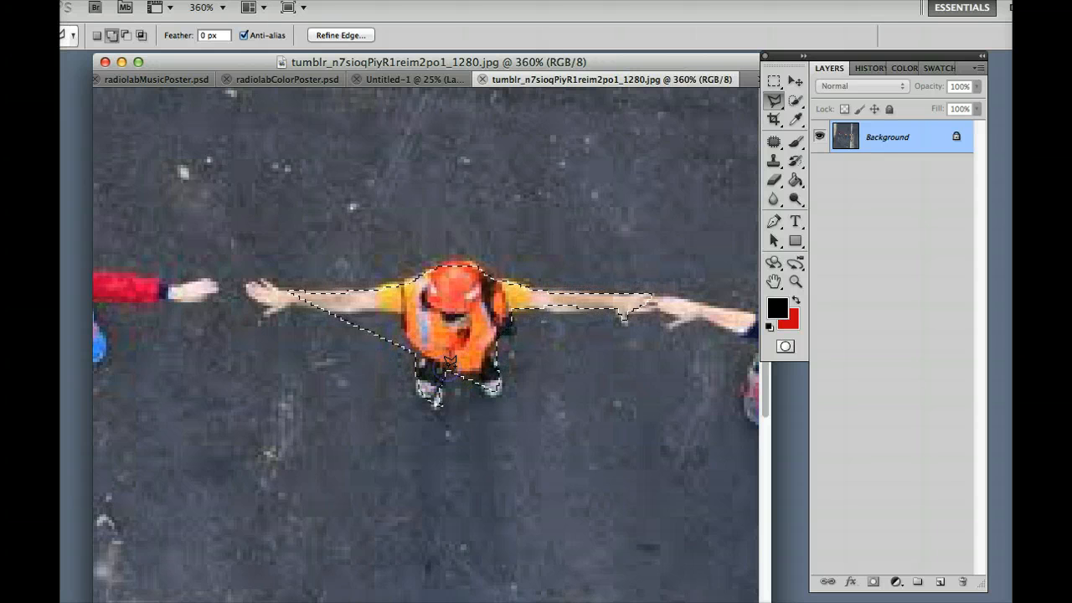
{"action": "mouse_move", "coordinate": [422, 308]}
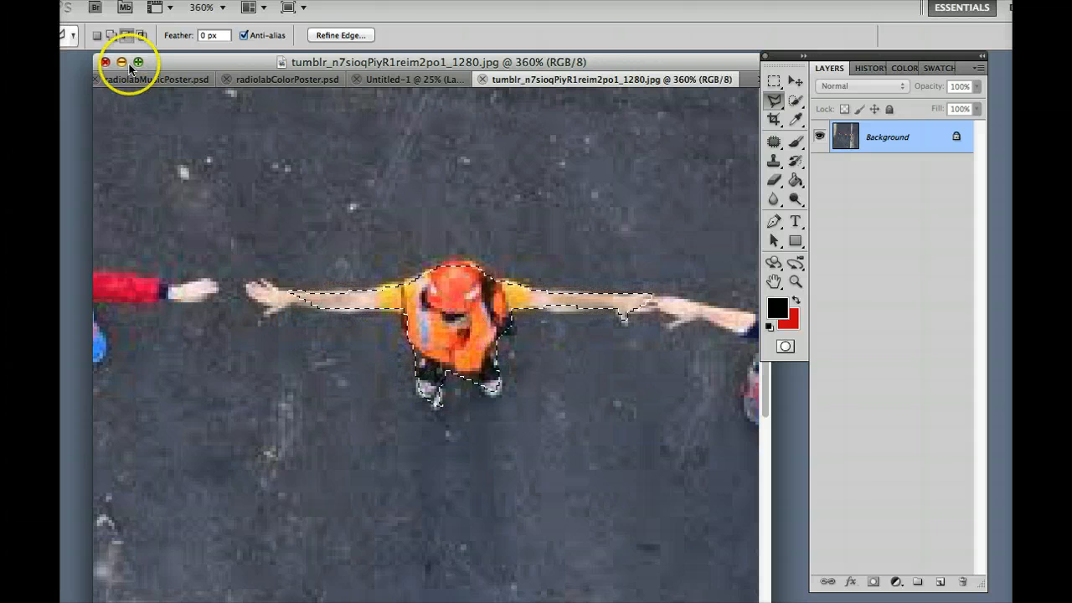
{"action": "mouse_move", "coordinate": [293, 293]}
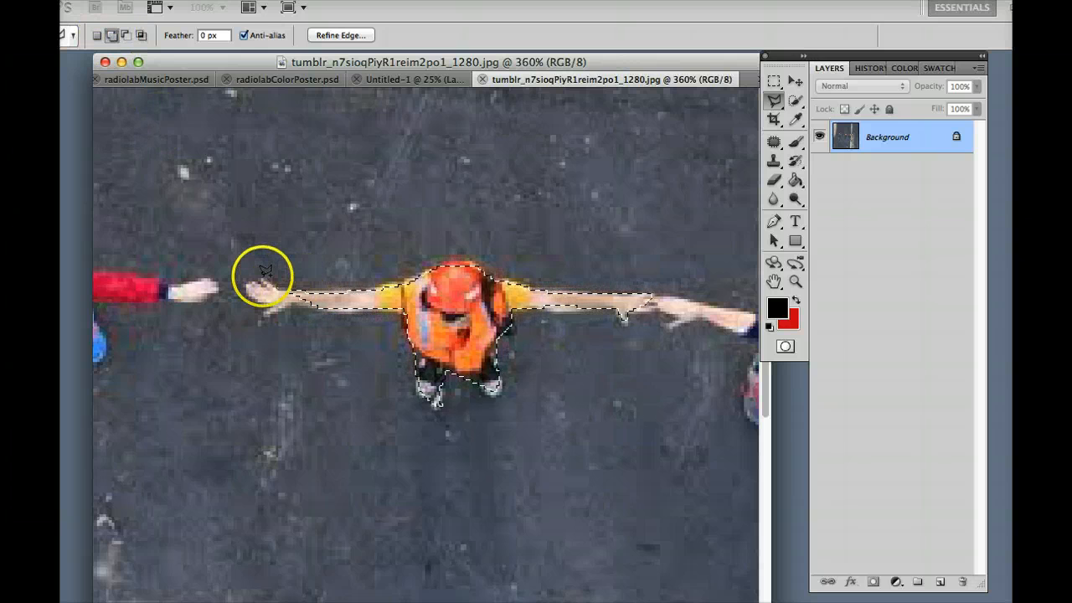
{"action": "mouse_move", "coordinate": [249, 288]}
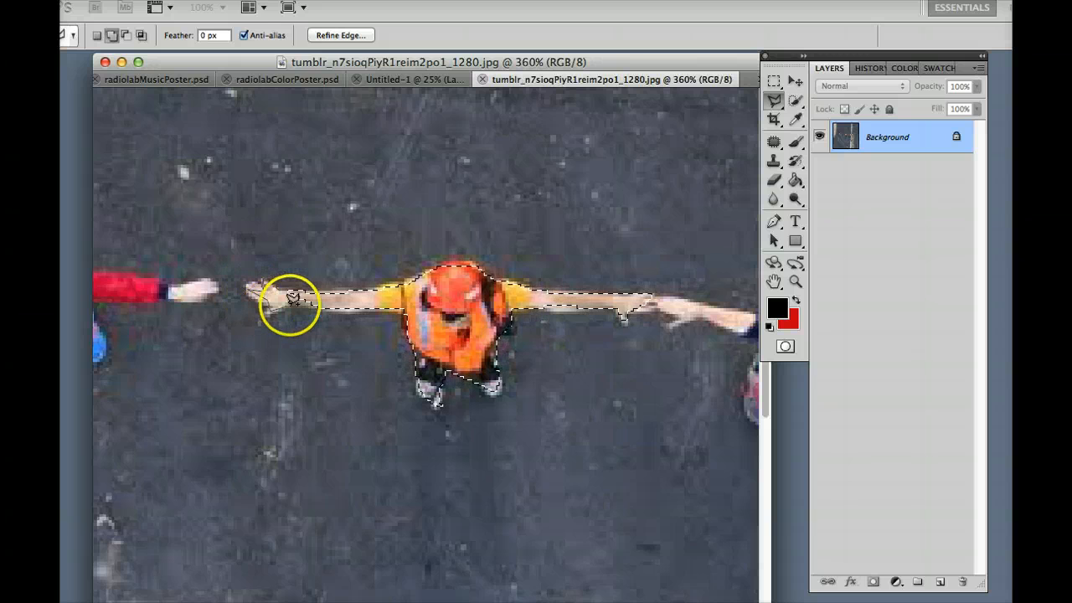
{"action": "mouse_move", "coordinate": [318, 298]}
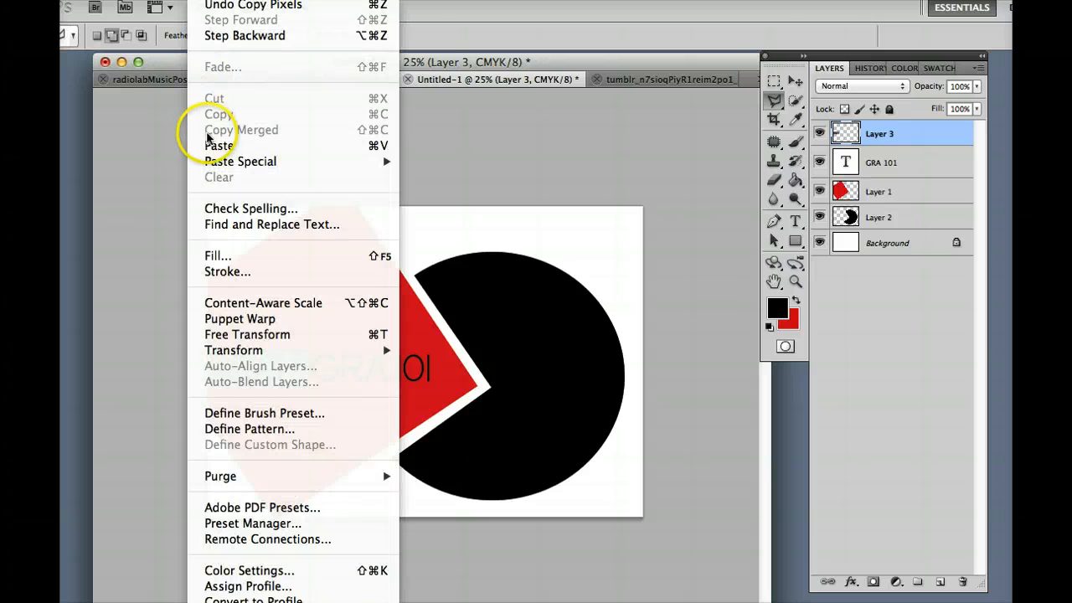
- Paste the cut-out worker into the poster as Layer 4 and ready the Move tool
{"action": "left_click", "coordinate": [221, 146]}
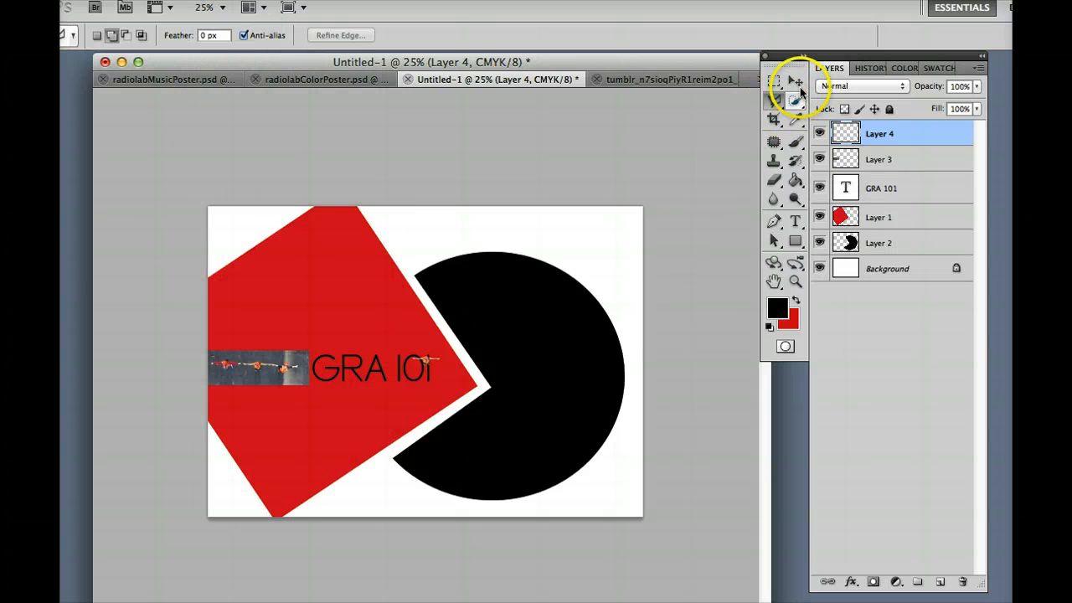
{"action": "left_click", "coordinate": [794, 80]}
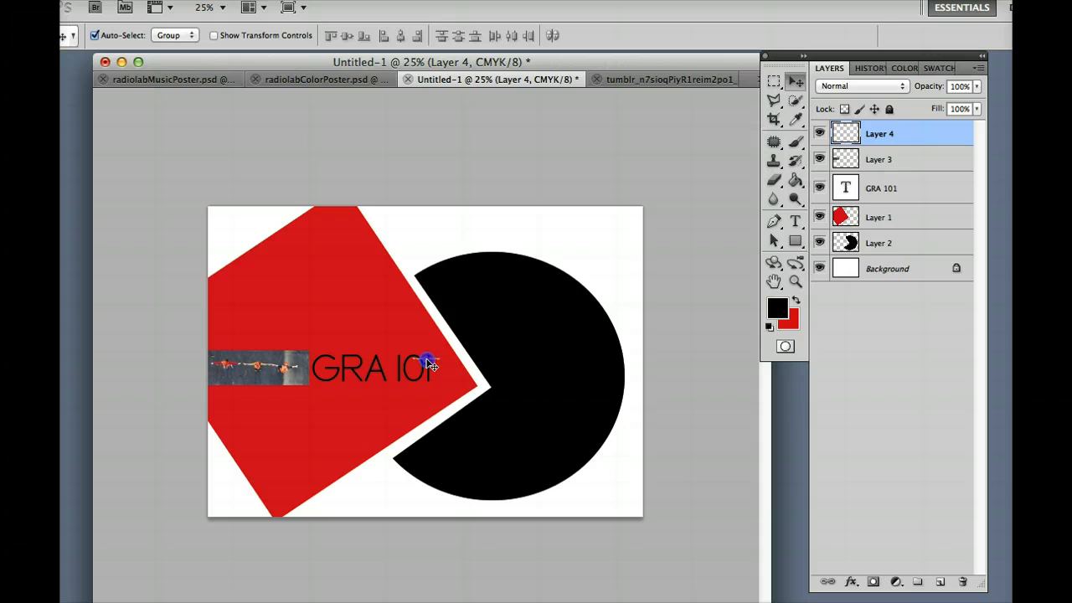
{"action": "mouse_move", "coordinate": [418, 241]}
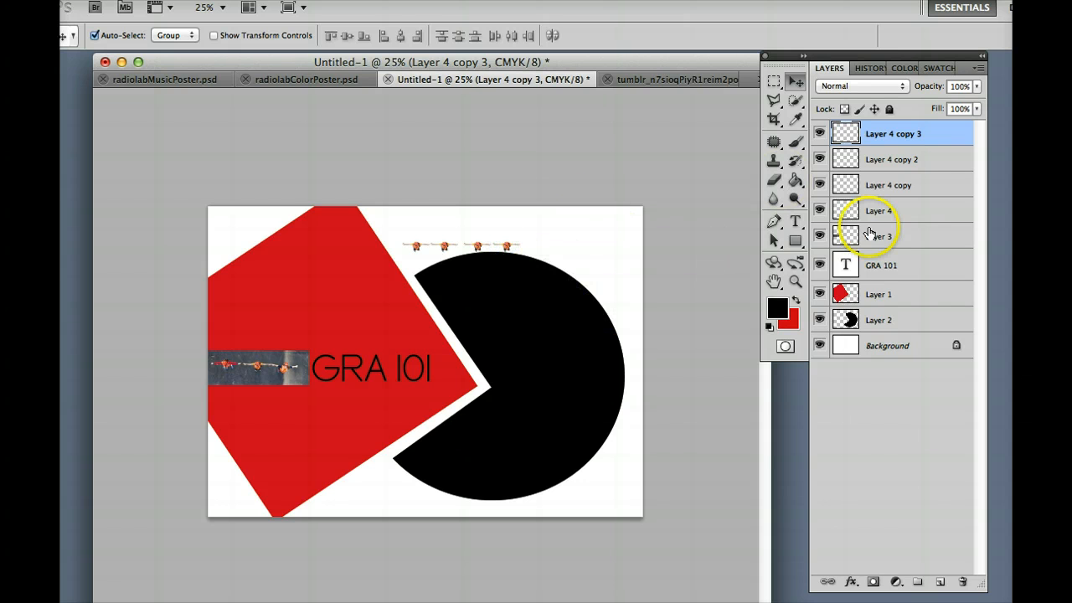
{"action": "mouse_move", "coordinate": [935, 185]}
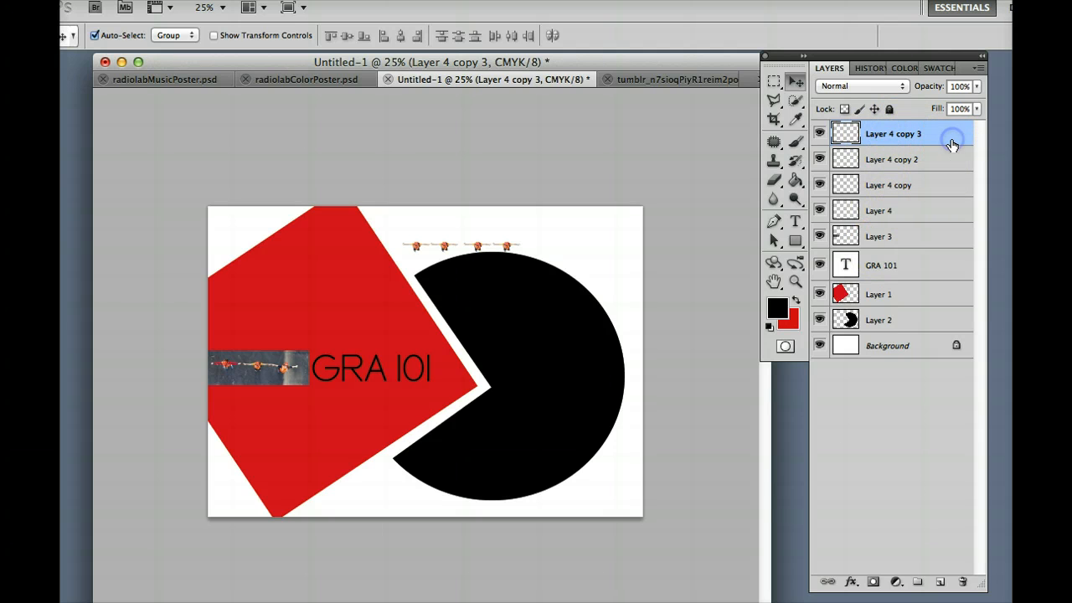
- In Layer Style for Layer 4 copy 3, replace Drop Shadow with Color Overlay
{"action": "double_click", "coordinate": [894, 134]}
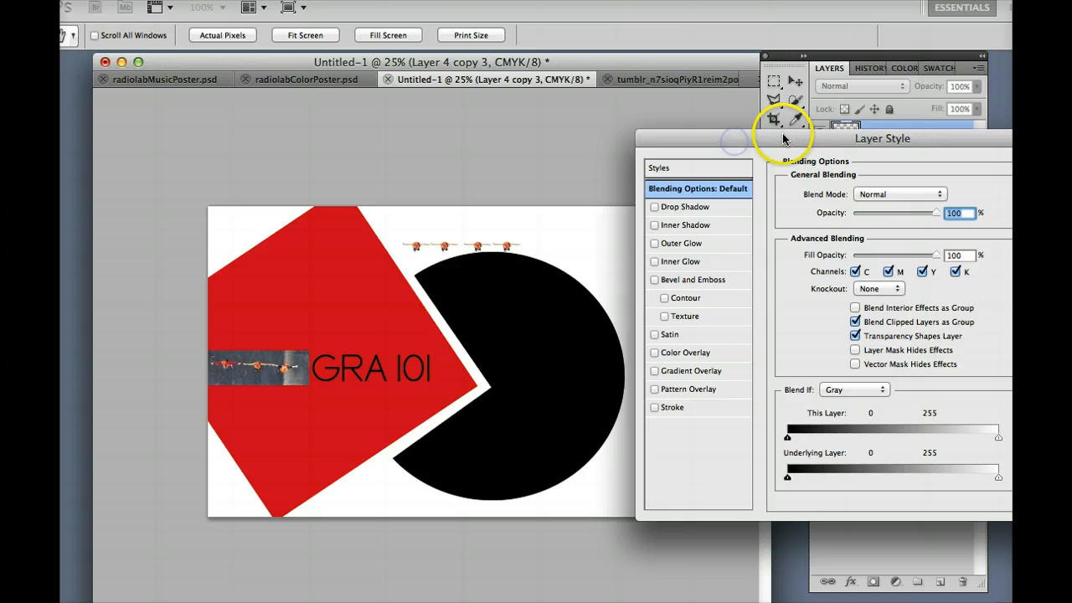
{"action": "left_click_drag", "start_coordinate": [881, 137], "coordinate": [846, 138]}
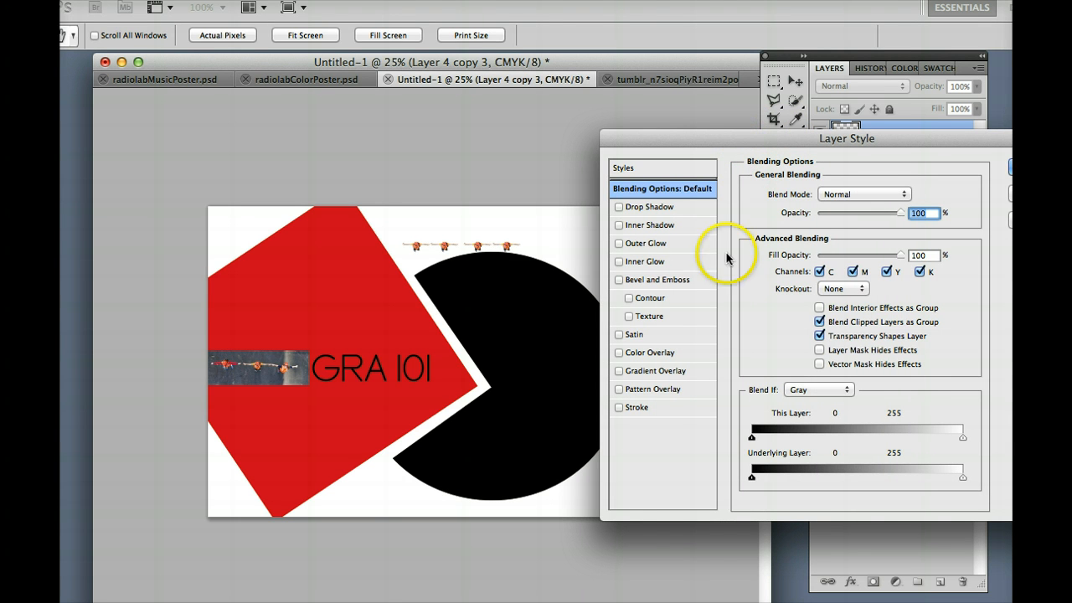
{"action": "left_click", "coordinate": [650, 206]}
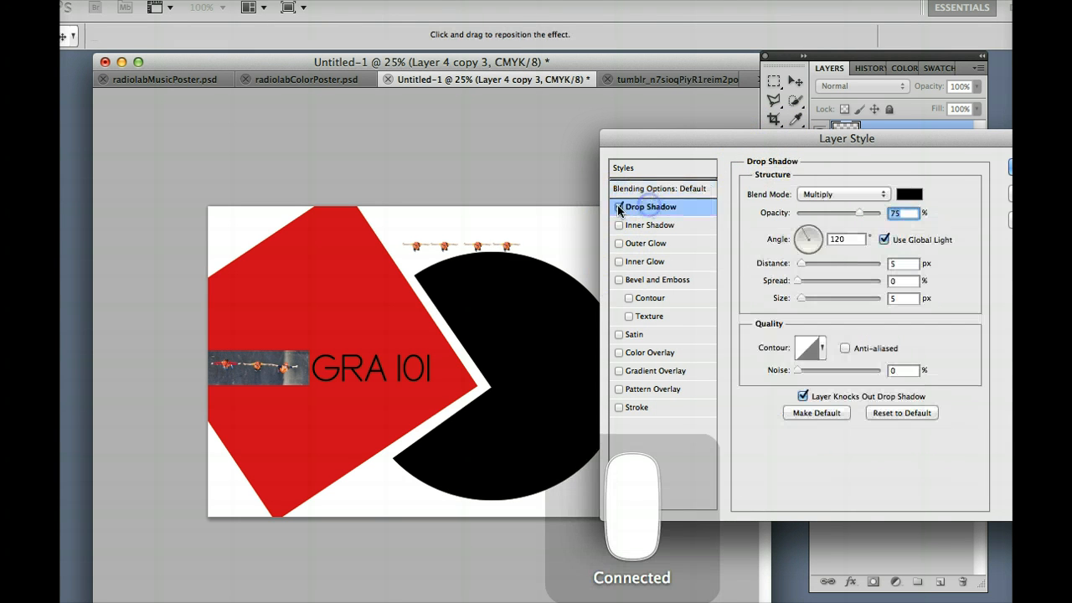
{"action": "left_click", "coordinate": [619, 208]}
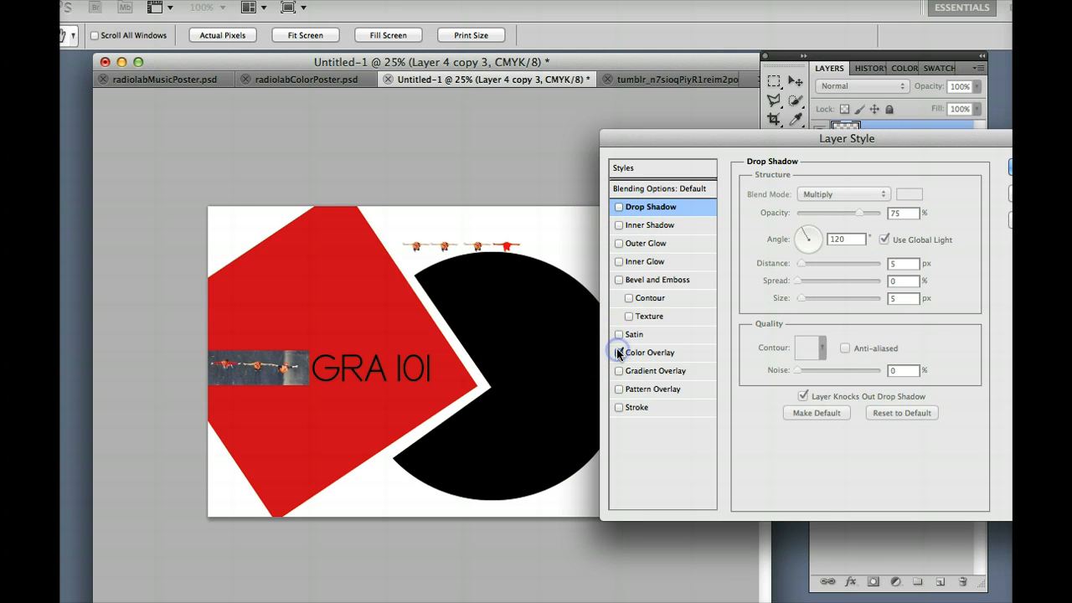
{"action": "left_click", "coordinate": [620, 352]}
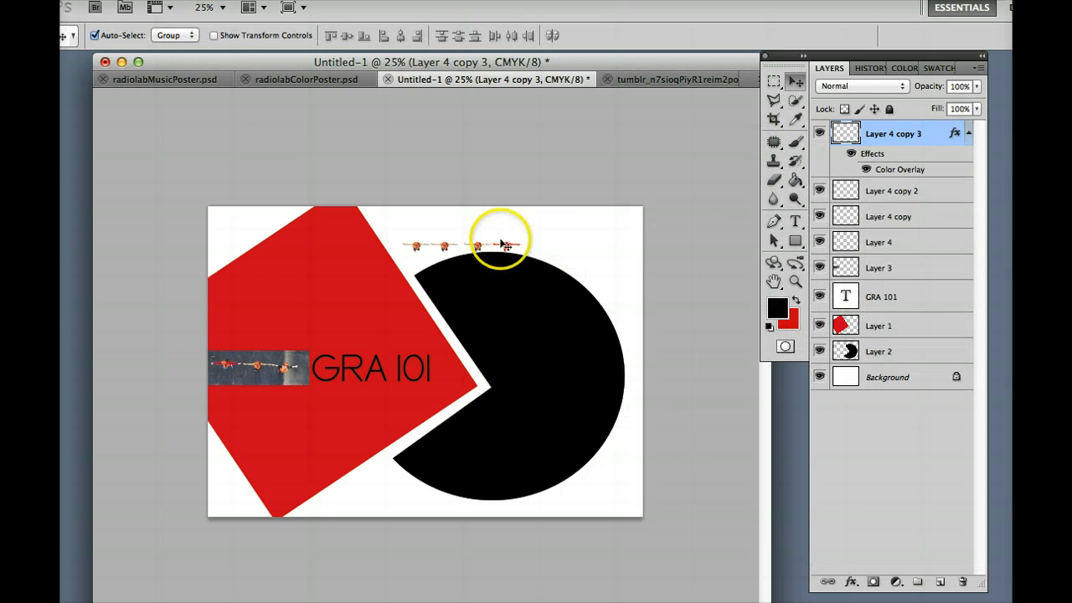
- Give Layer 4 copy 2 a Color Overlay too, then reselect Layer 4 copy 3
{"action": "left_click", "coordinate": [893, 191]}
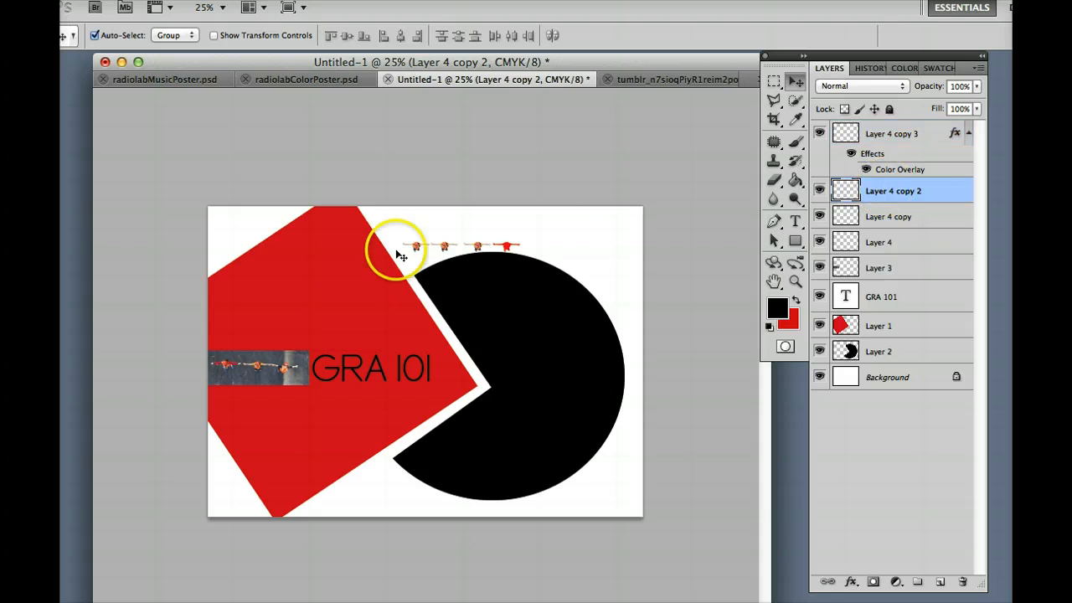
{"action": "mouse_move", "coordinate": [928, 186]}
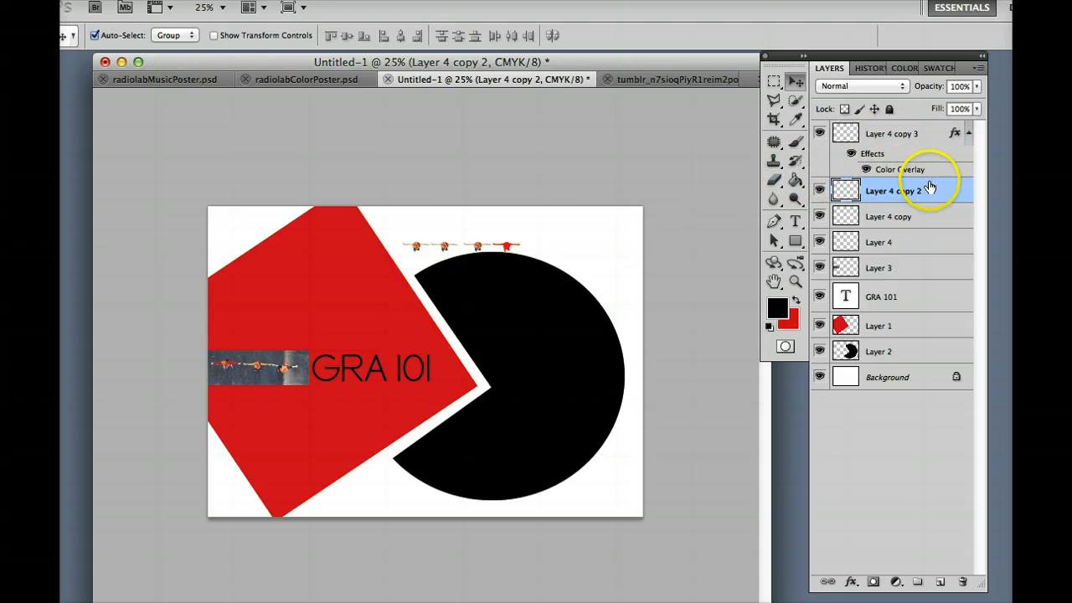
{"action": "double_click", "coordinate": [891, 191]}
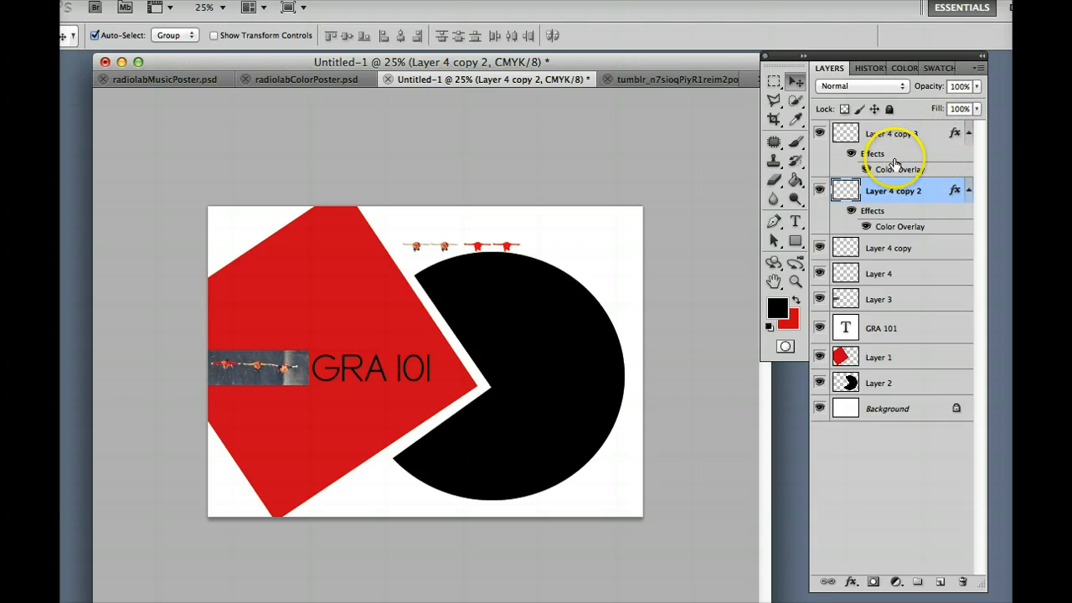
{"action": "left_click", "coordinate": [893, 134]}
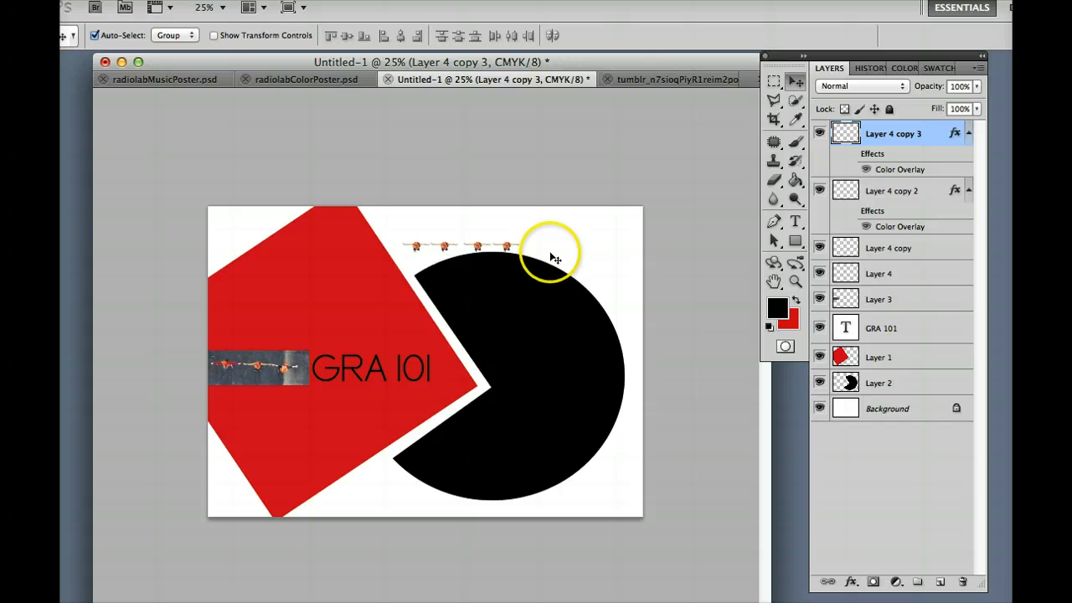
{"action": "mouse_move", "coordinate": [623, 107]}
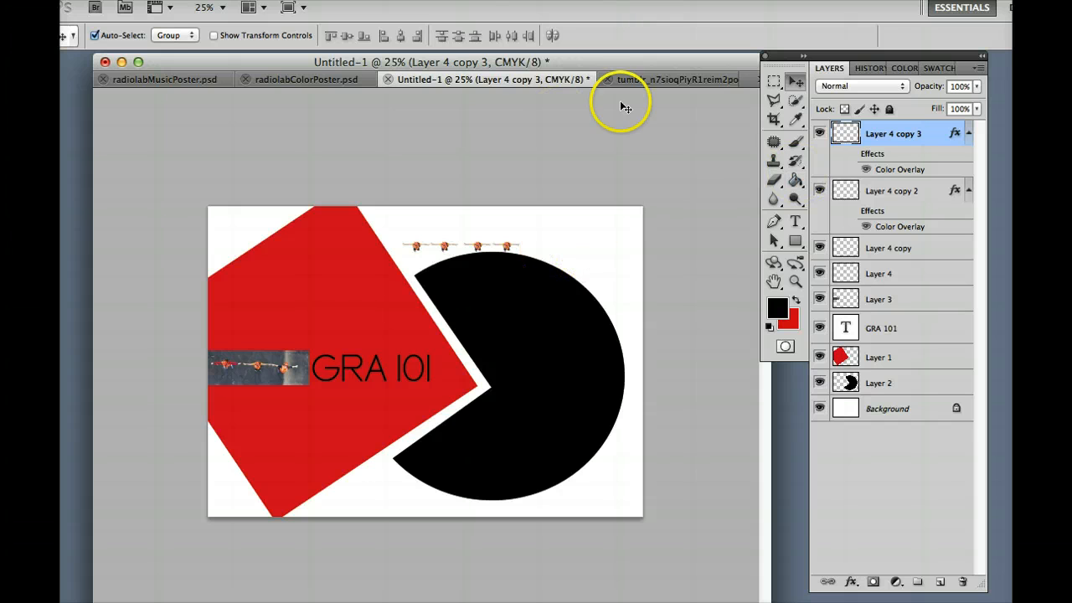
{"action": "mouse_move", "coordinate": [640, 167]}
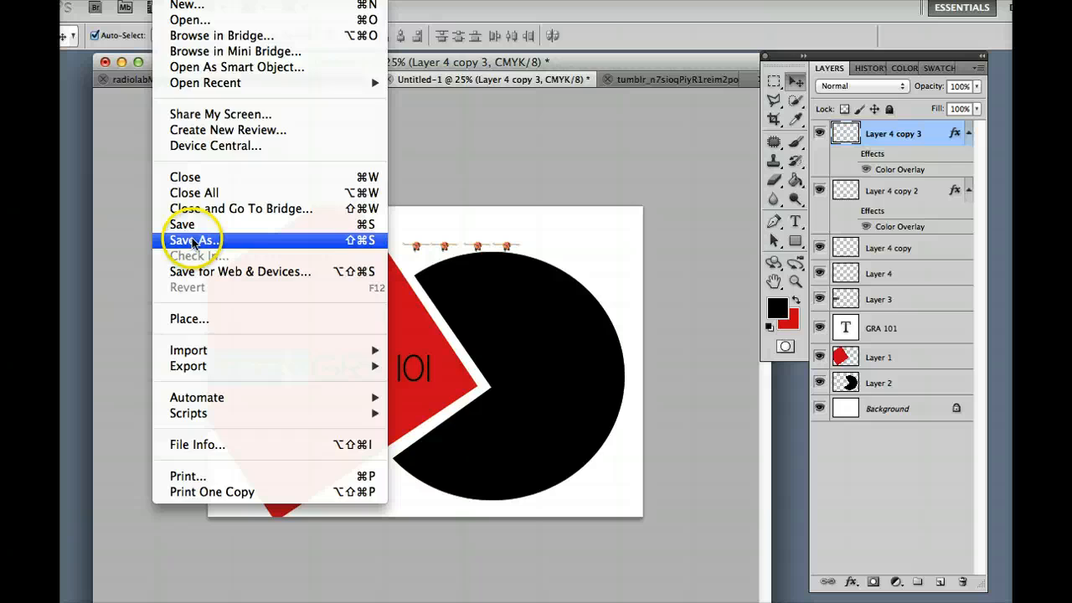
- Save the poster on the Desktop as Study.psd
{"action": "left_click", "coordinate": [192, 241]}
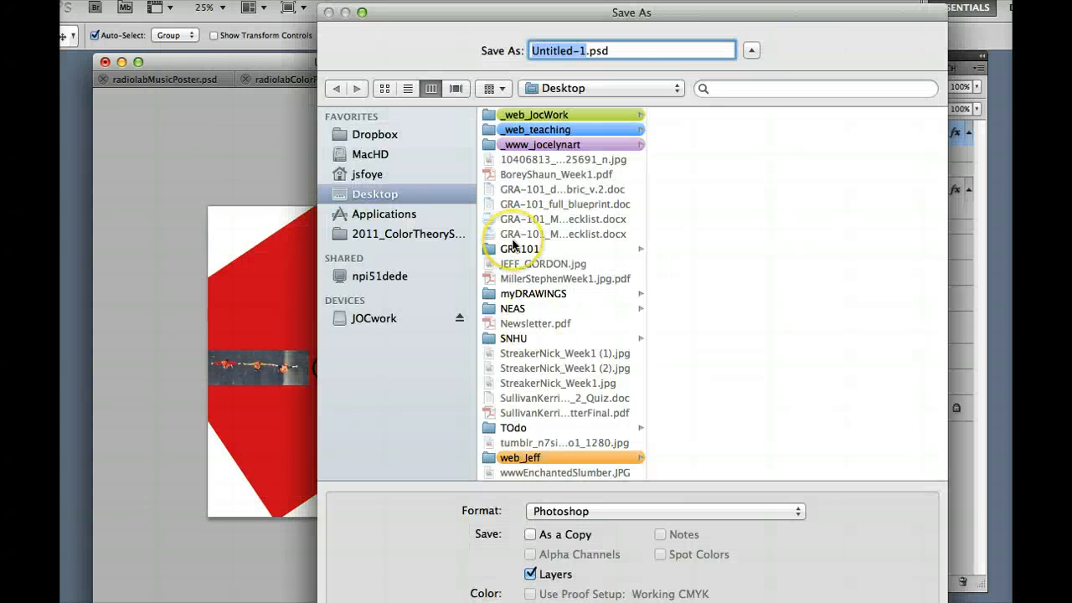
{"action": "left_click", "coordinate": [633, 50]}
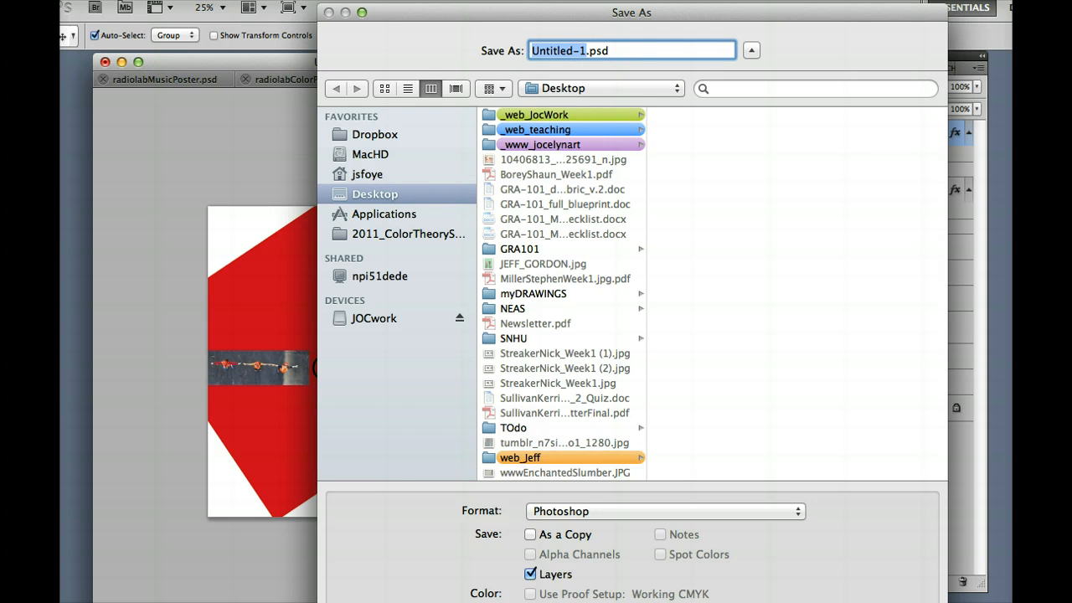
{"action": "type", "text": "S.psd"}
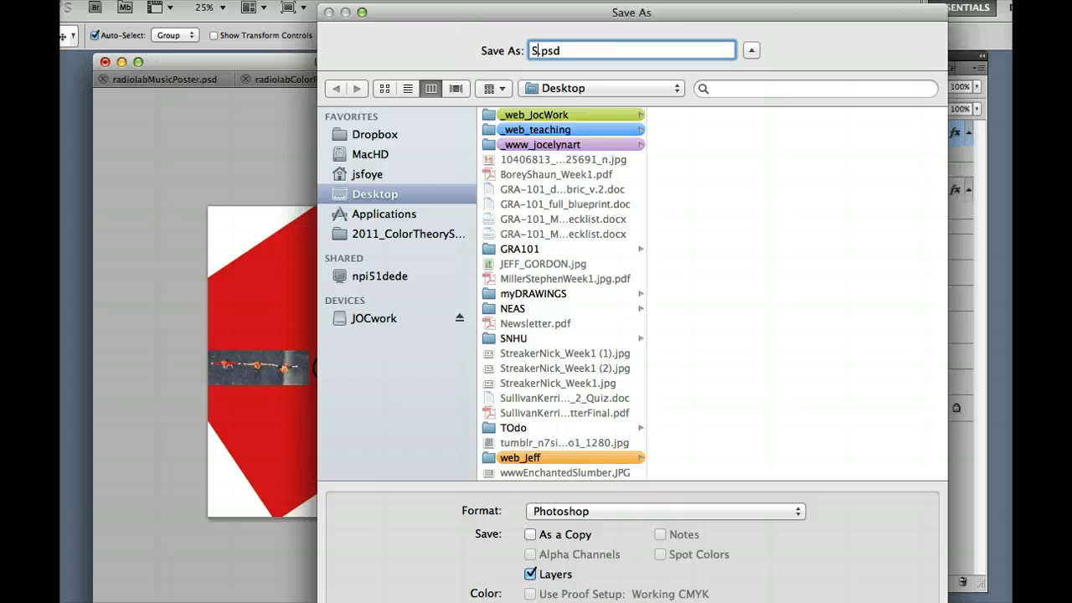
{"action": "type", "text": "tudy"}
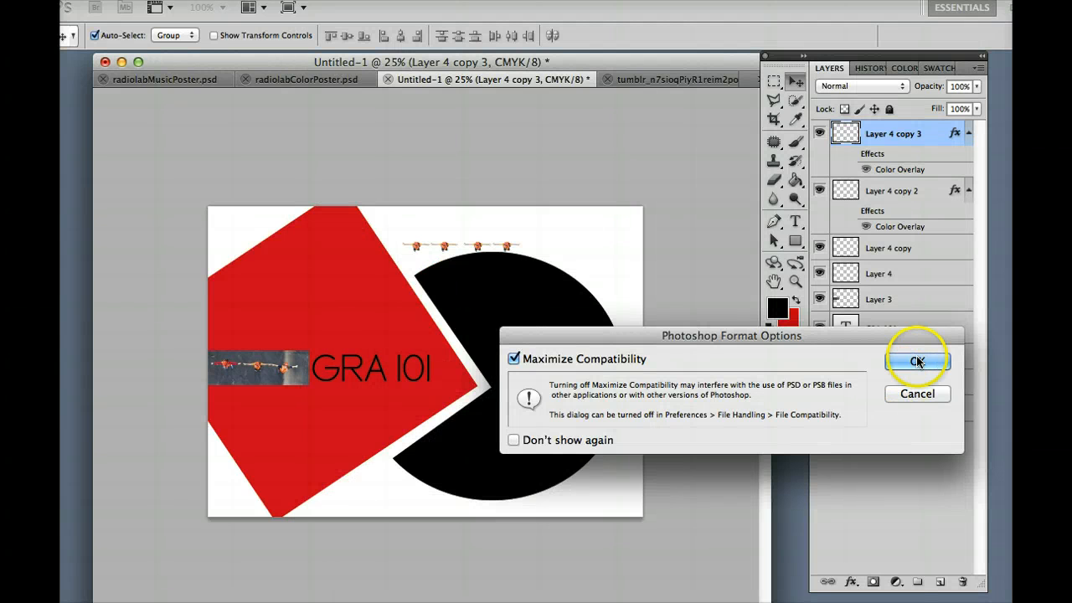
{"action": "left_click", "coordinate": [918, 361]}
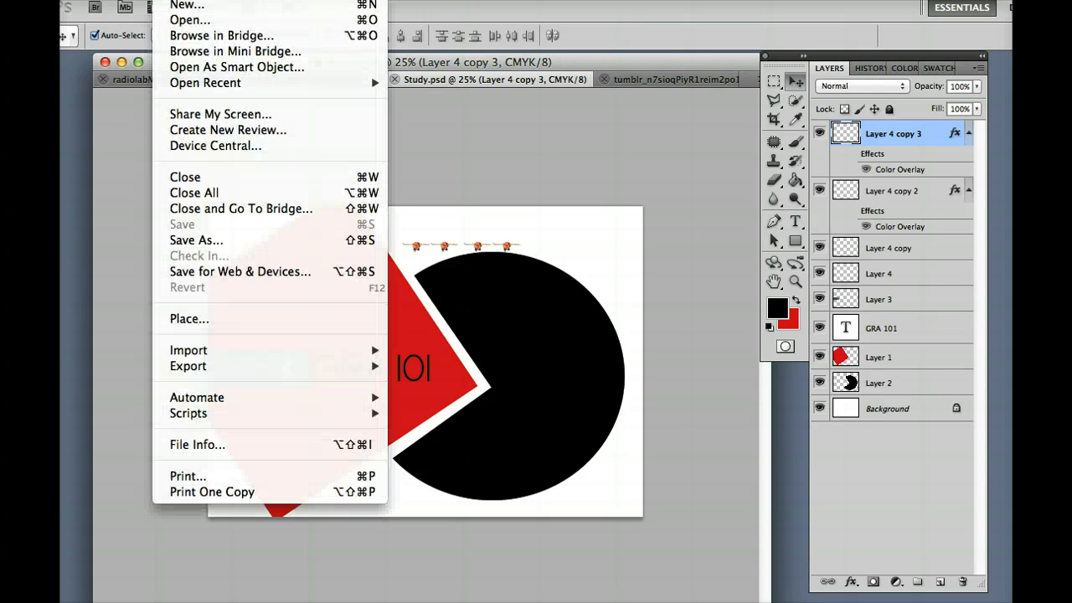
{"action": "mouse_move", "coordinate": [196, 241]}
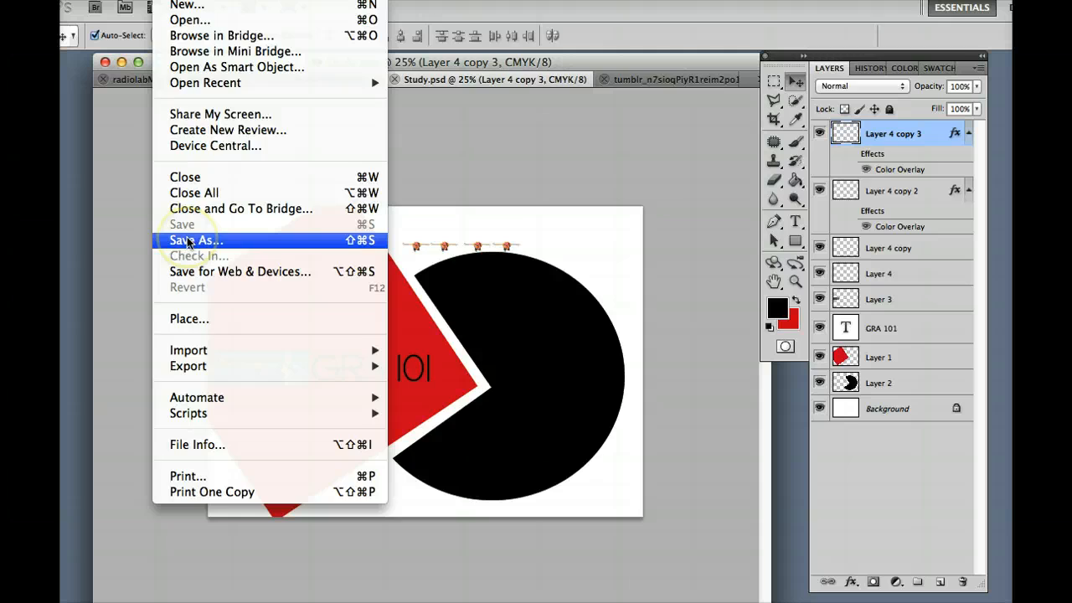
- Save the poster again as a Photoshop PDF with High Quality Print settings
{"action": "left_click", "coordinate": [194, 241]}
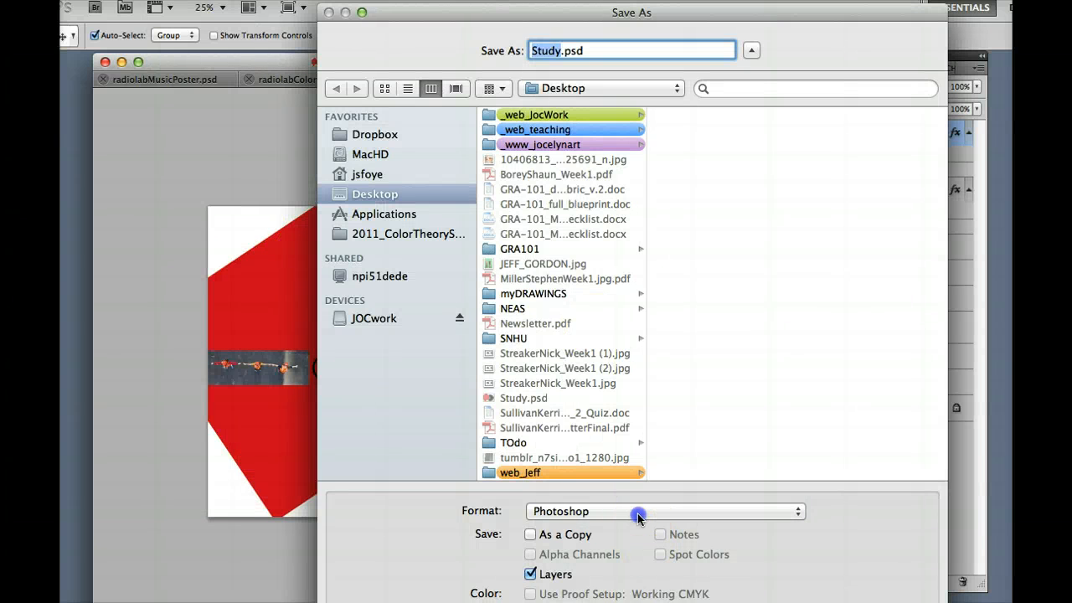
{"action": "left_click", "coordinate": [662, 510]}
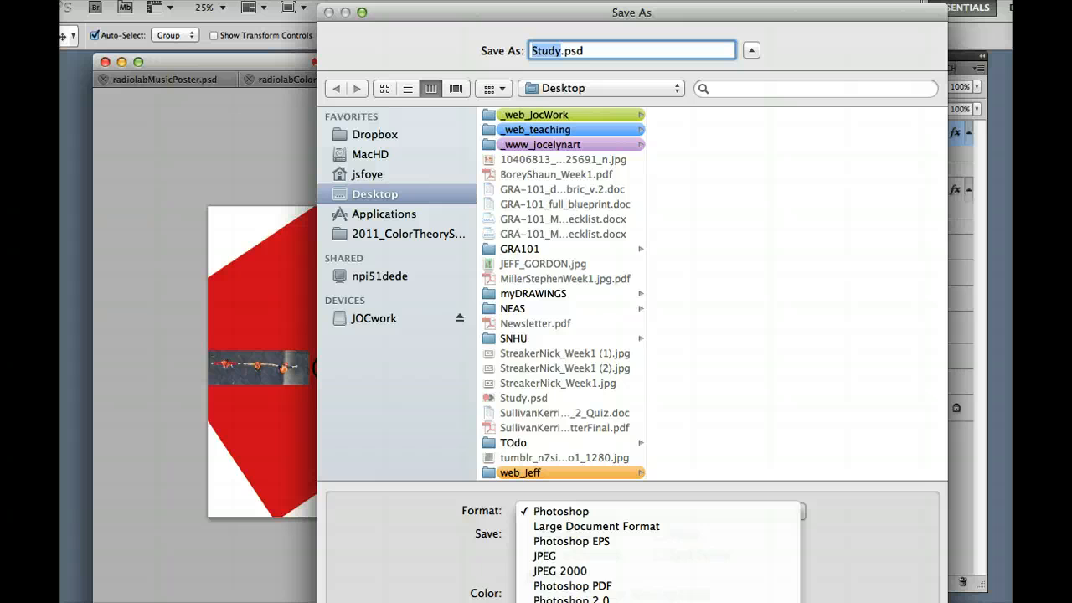
{"action": "mouse_move", "coordinate": [637, 586]}
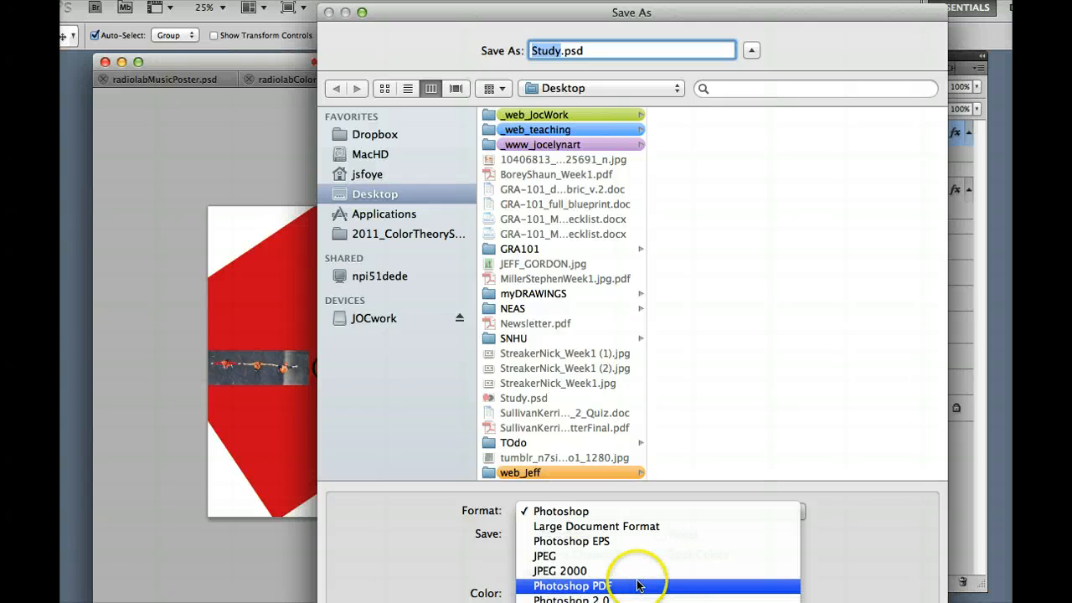
{"action": "left_click", "coordinate": [572, 586]}
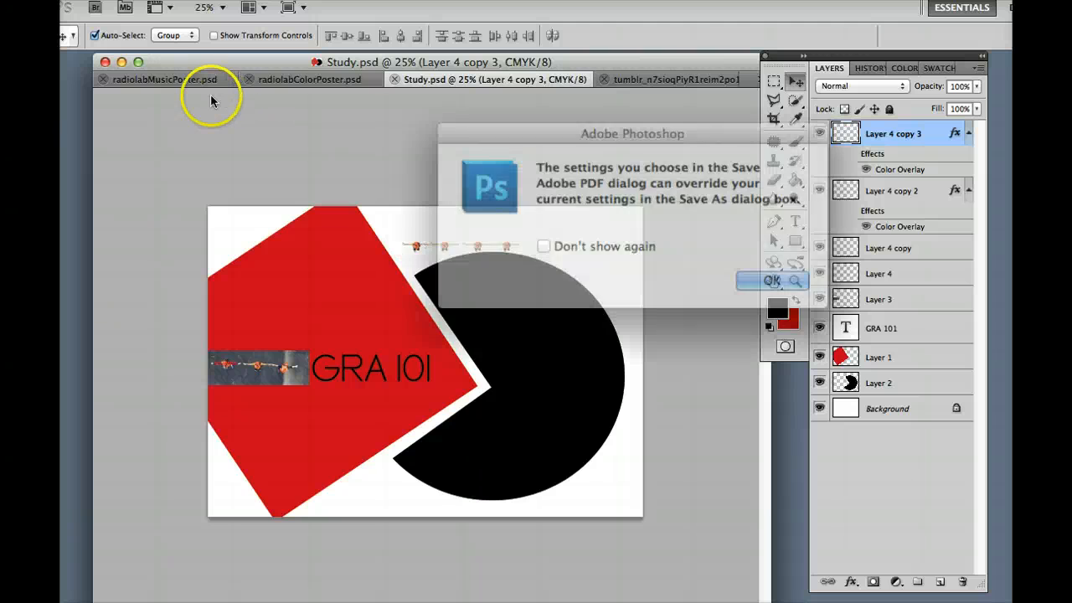
{"action": "left_click", "coordinate": [770, 279]}
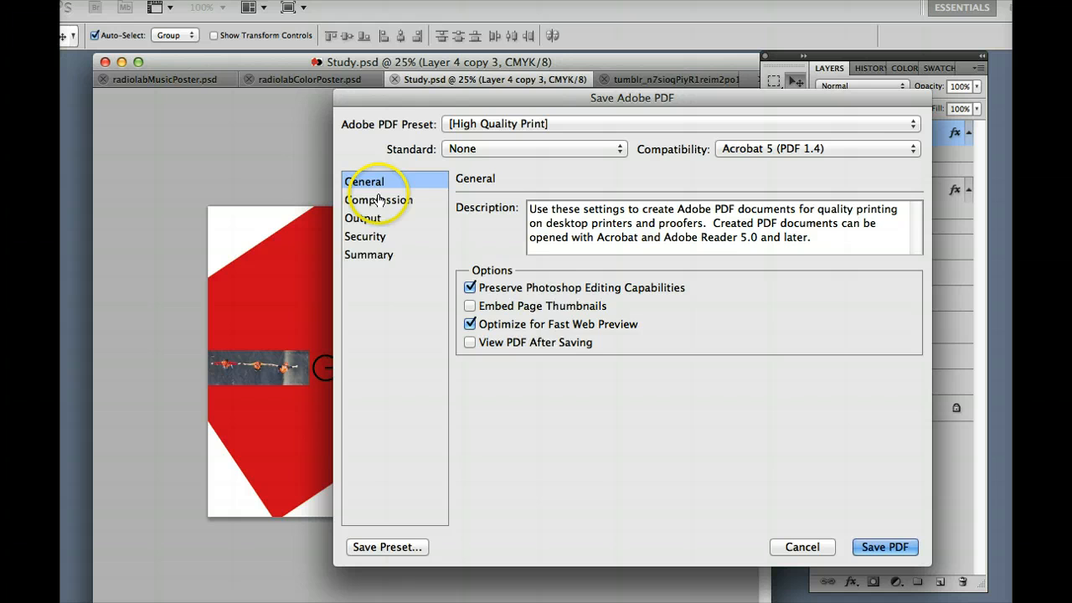
{"action": "mouse_move", "coordinate": [858, 491]}
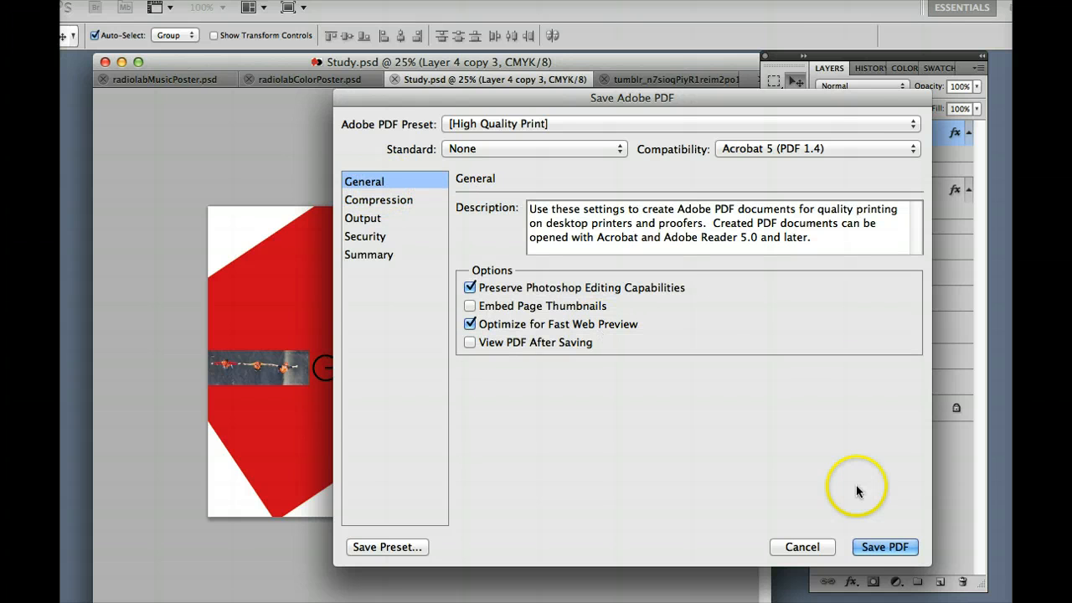
{"action": "left_click", "coordinate": [885, 546]}
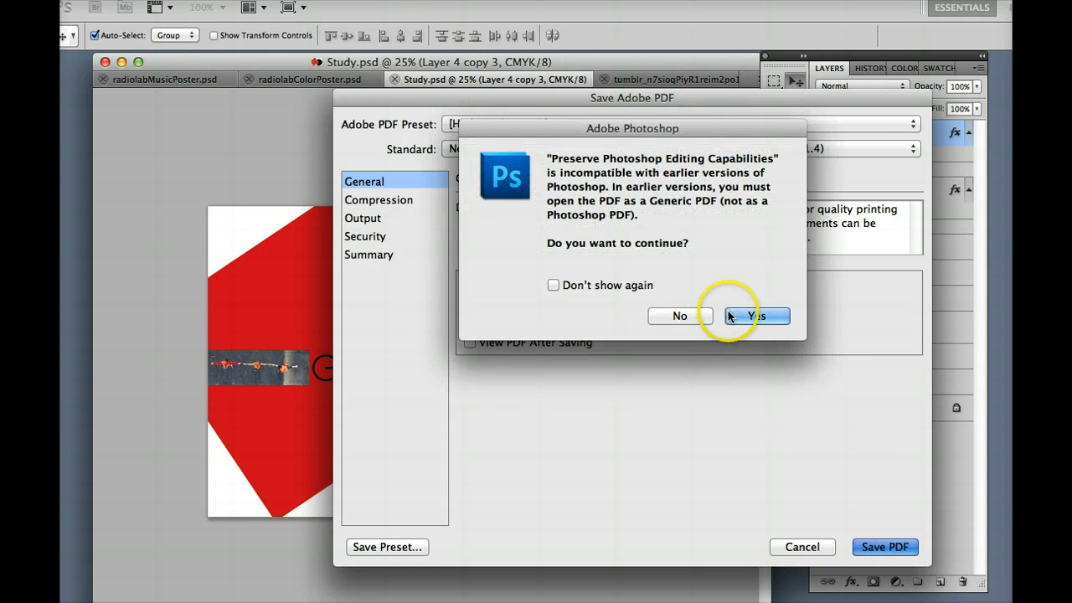
{"action": "left_click", "coordinate": [757, 315]}
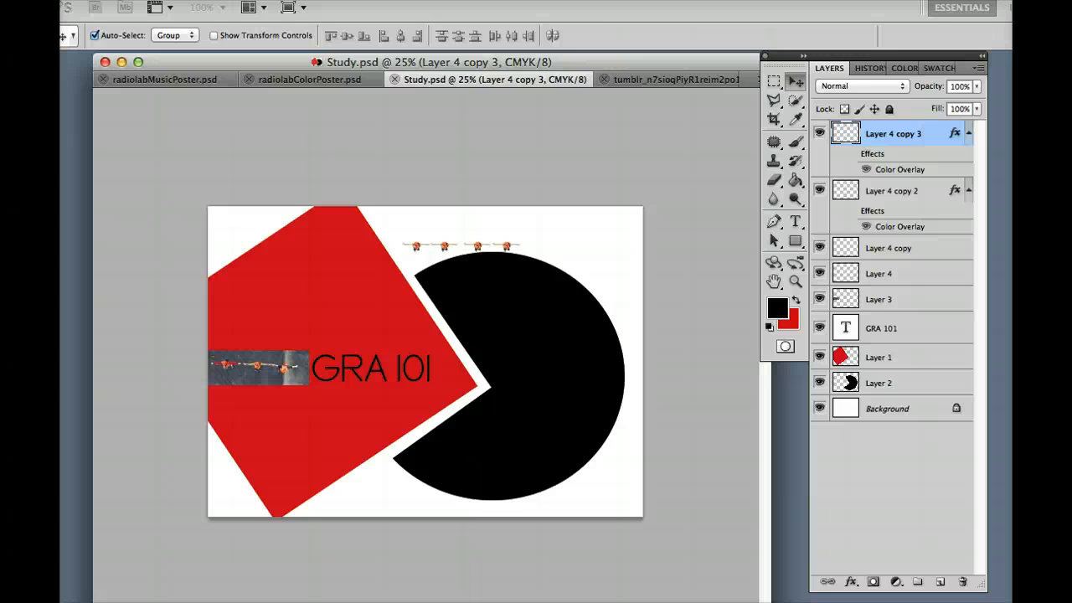
{"action": "mouse_move", "coordinate": [232, 131]}
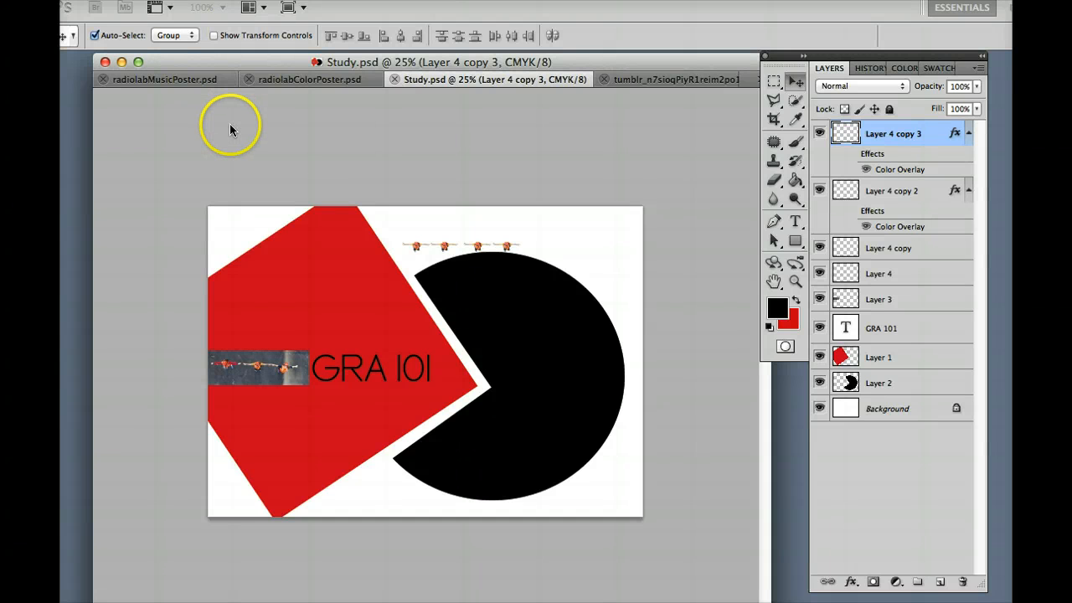
{"action": "mouse_move", "coordinate": [233, 125]}
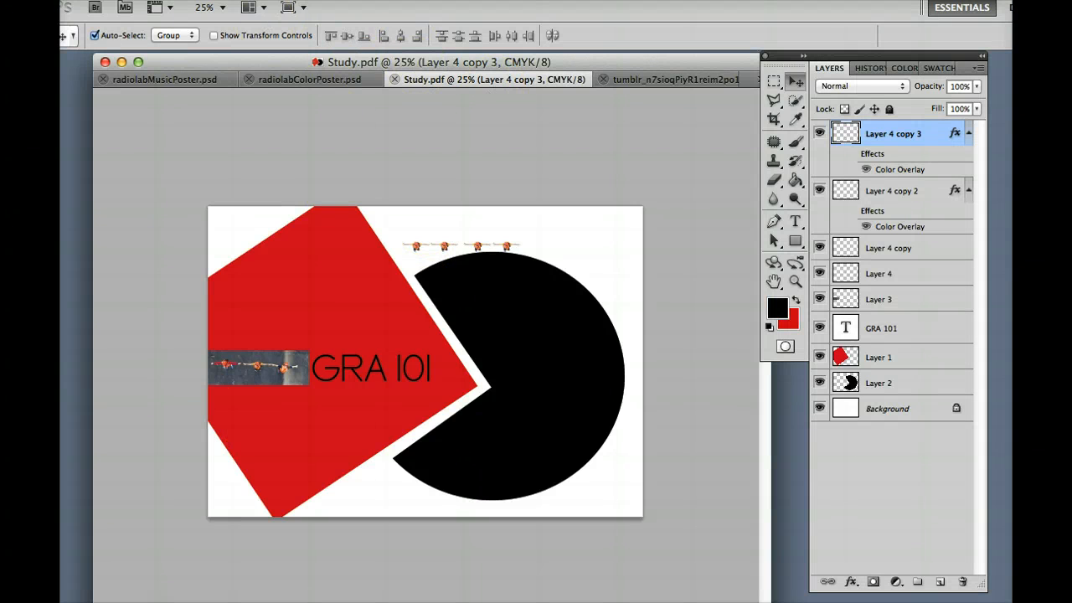
- Resample Study.pdf to 72 pixels/inch (504 × 360 px) and zoom in twice
{"action": "left_click", "coordinate": [268, 7]}
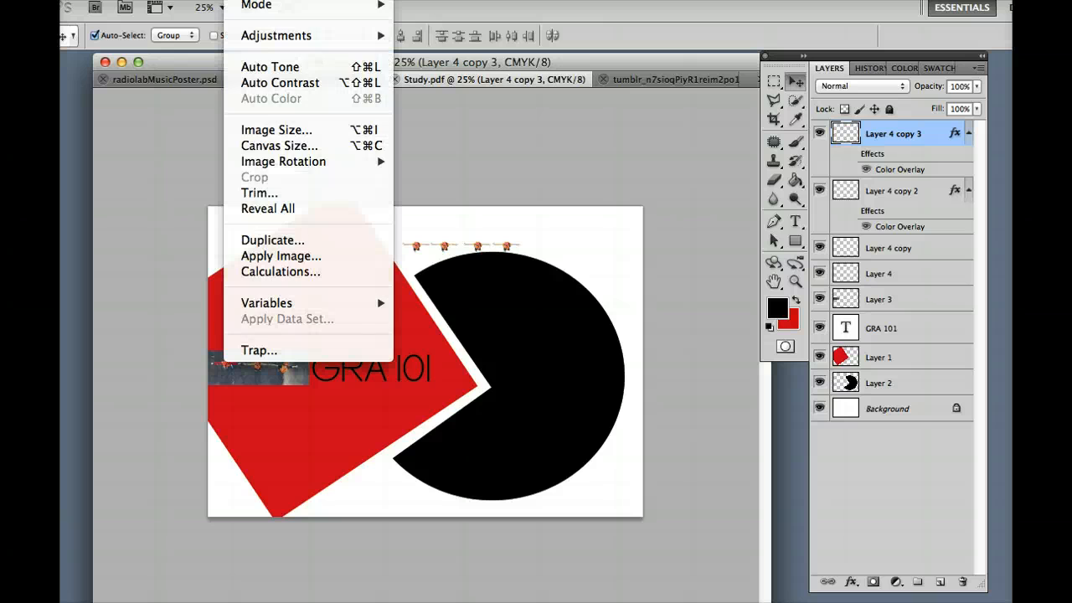
{"action": "left_click", "coordinate": [277, 131]}
{"action": "type", "text": "72"}
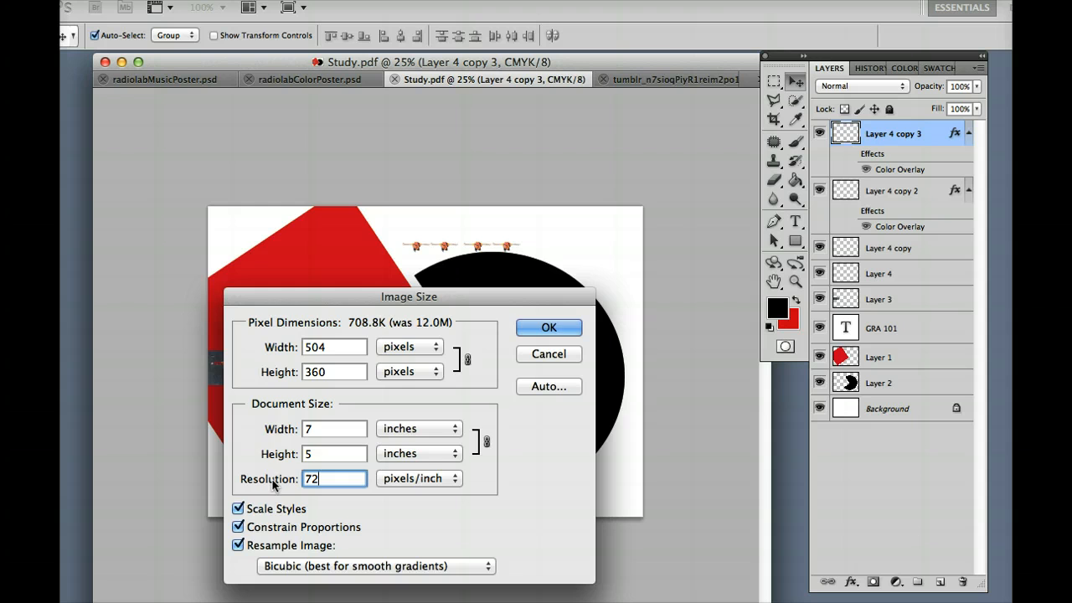
{"action": "left_click", "coordinate": [549, 326]}
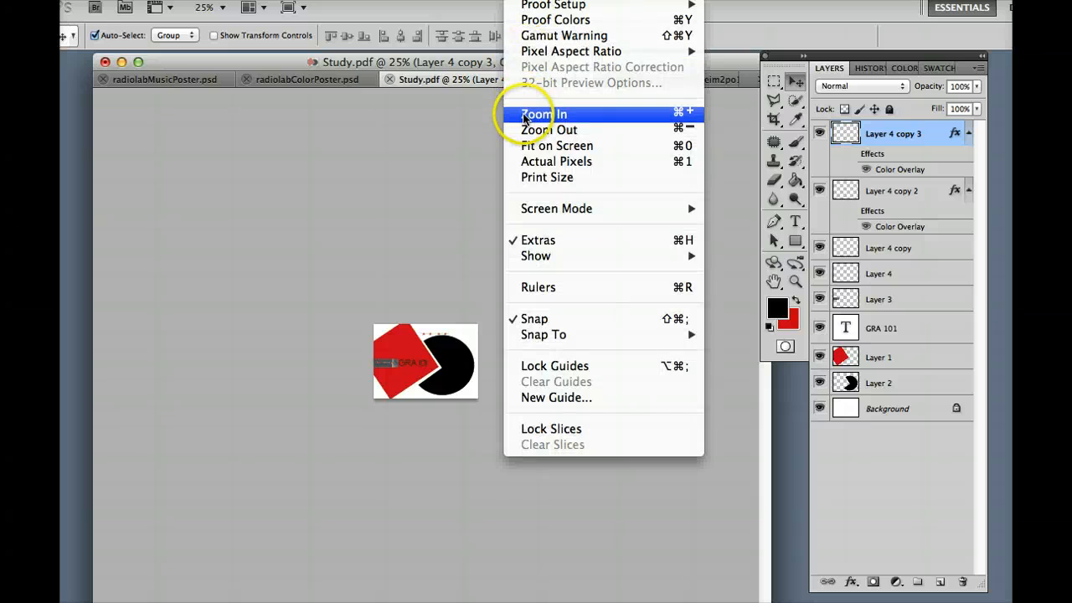
{"action": "left_click", "coordinate": [543, 114]}
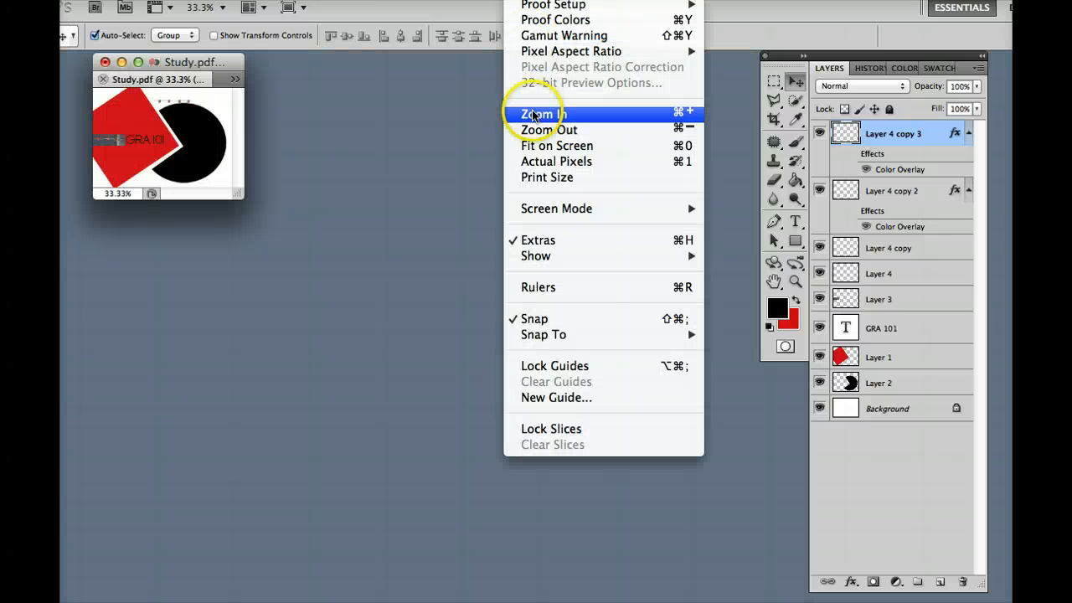
{"action": "left_click", "coordinate": [543, 114]}
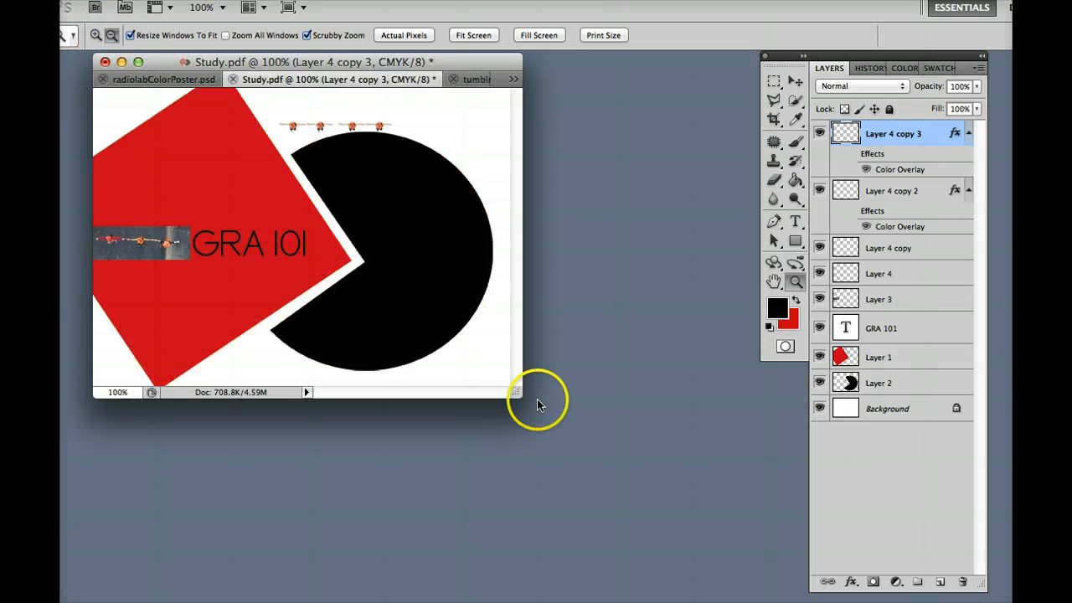
{"action": "left_click", "coordinate": [75, 7]}
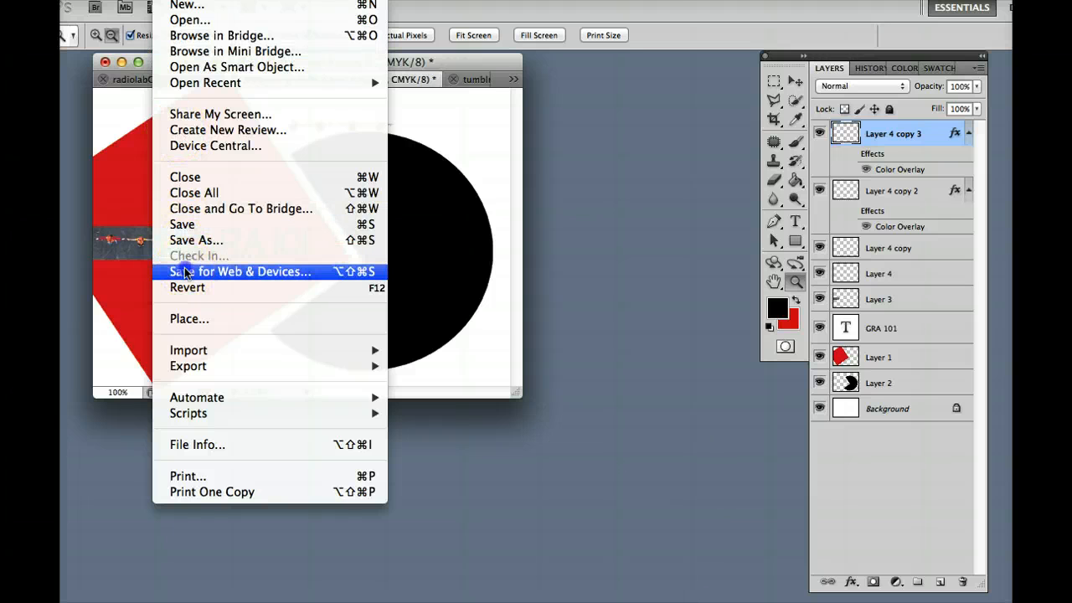
{"action": "left_click", "coordinate": [238, 271]}
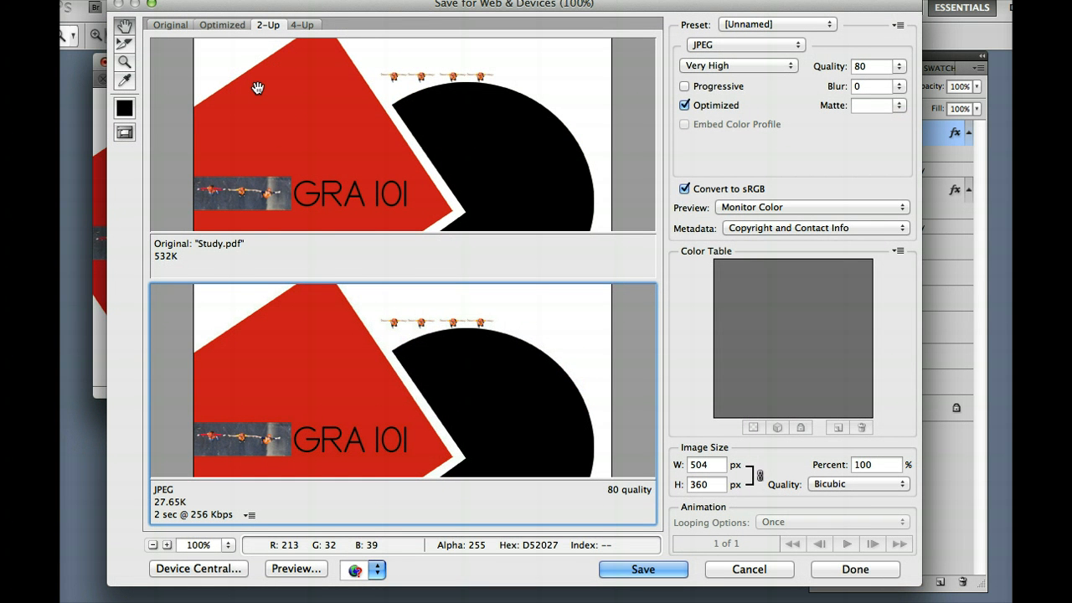
{"action": "mouse_move", "coordinate": [285, 212]}
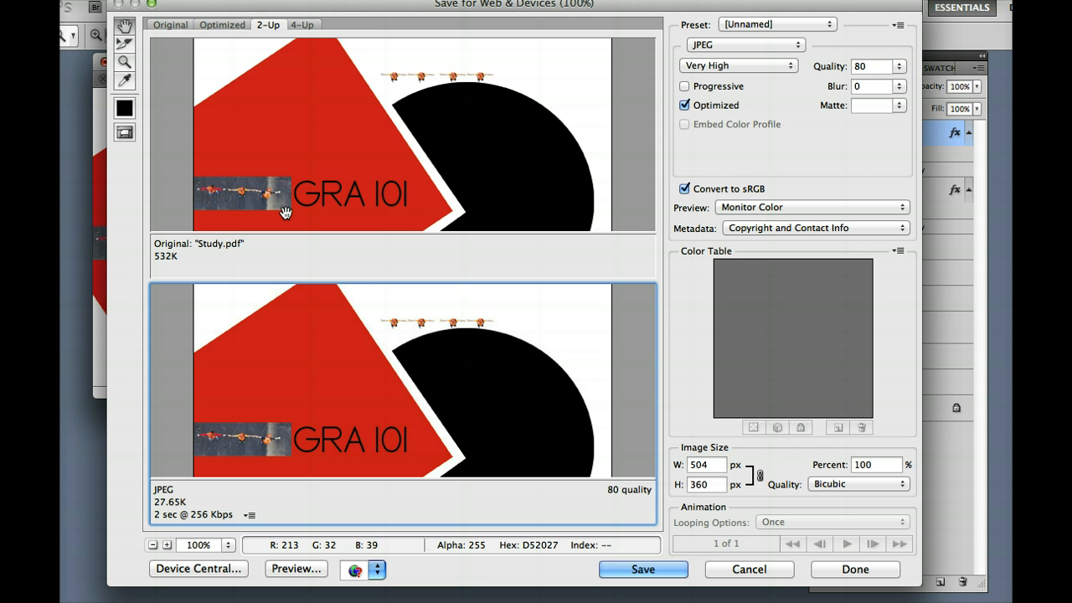
{"action": "mouse_move", "coordinate": [174, 485]}
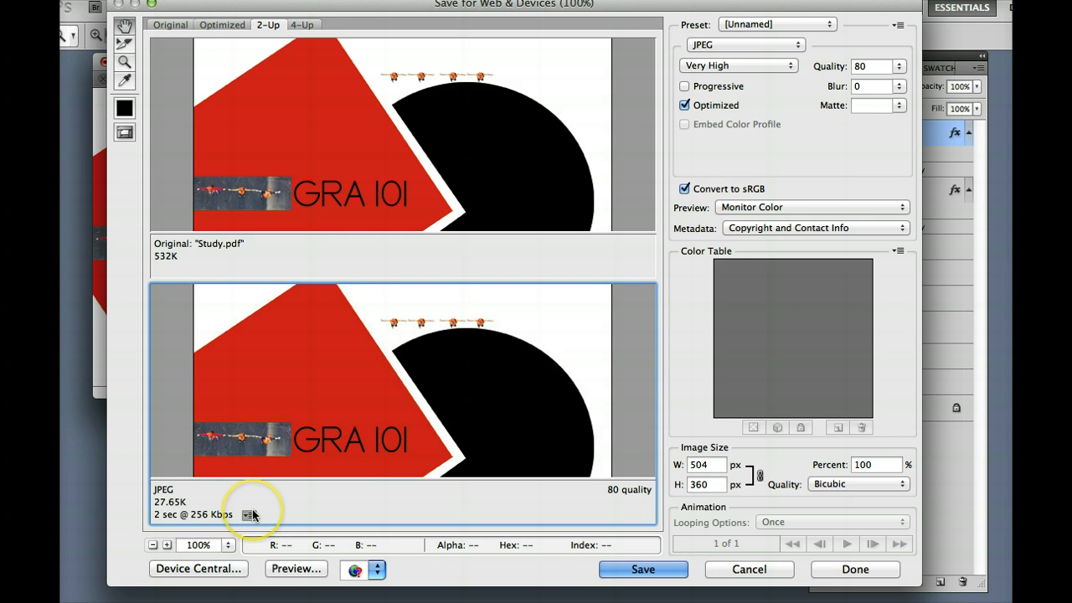
{"action": "left_click", "coordinate": [252, 514]}
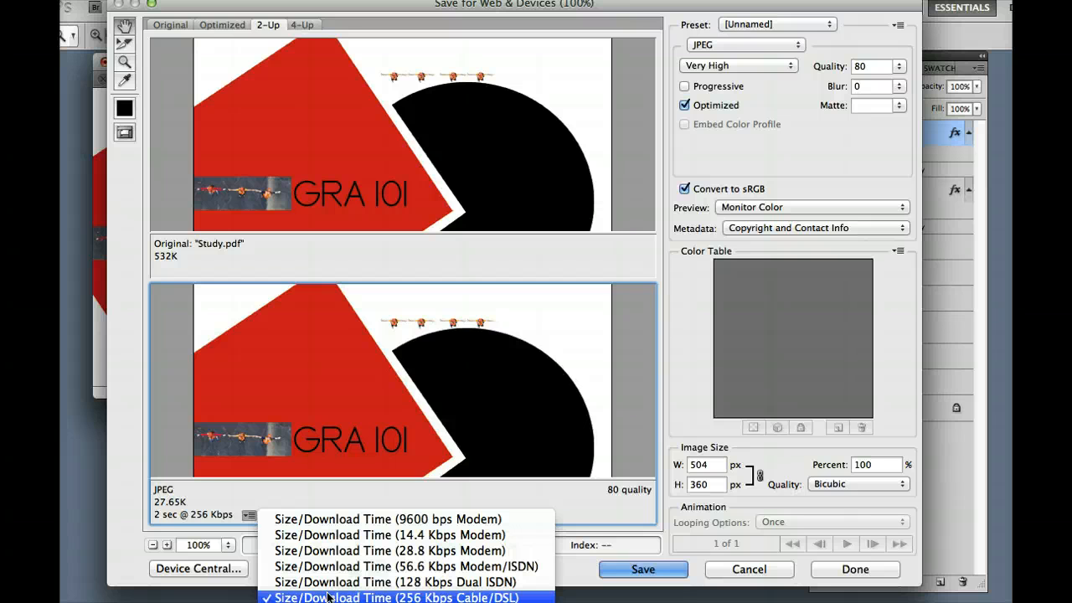
{"action": "mouse_move", "coordinate": [315, 583]}
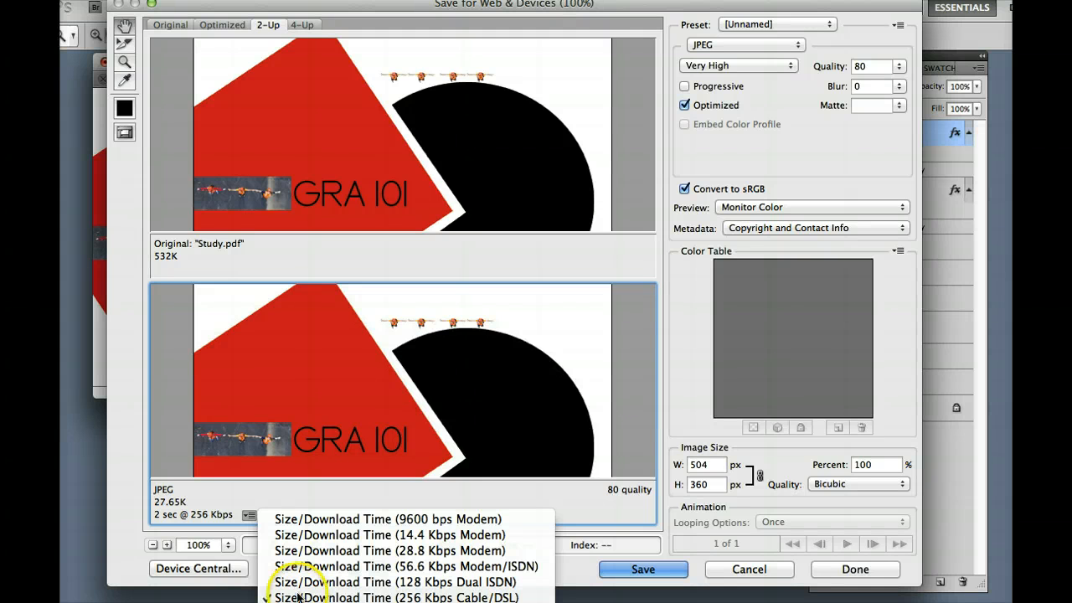
{"action": "left_click", "coordinate": [396, 597]}
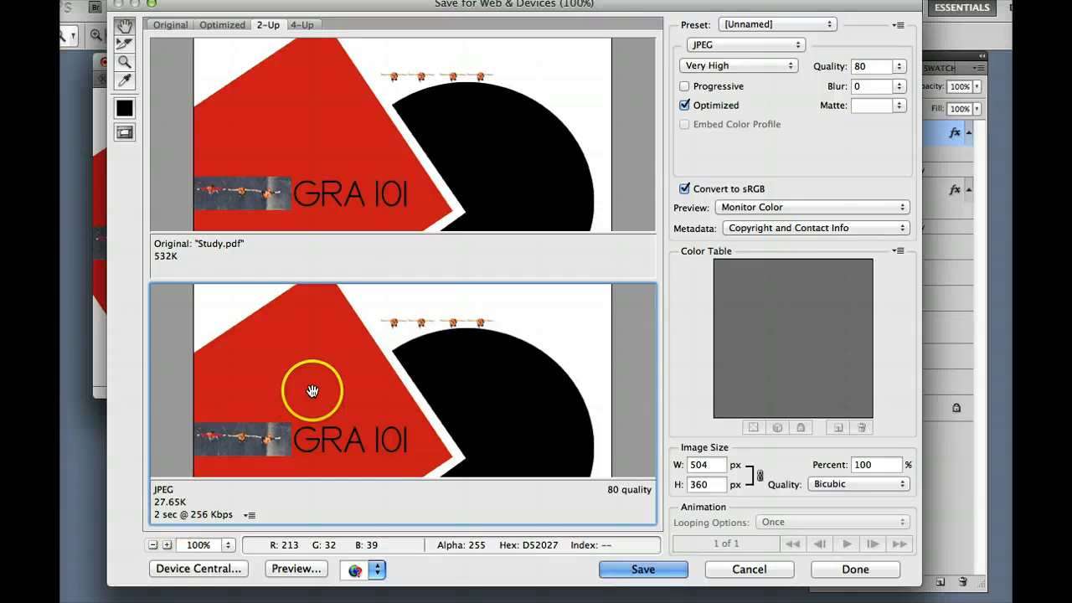
{"action": "mouse_move", "coordinate": [824, 12]}
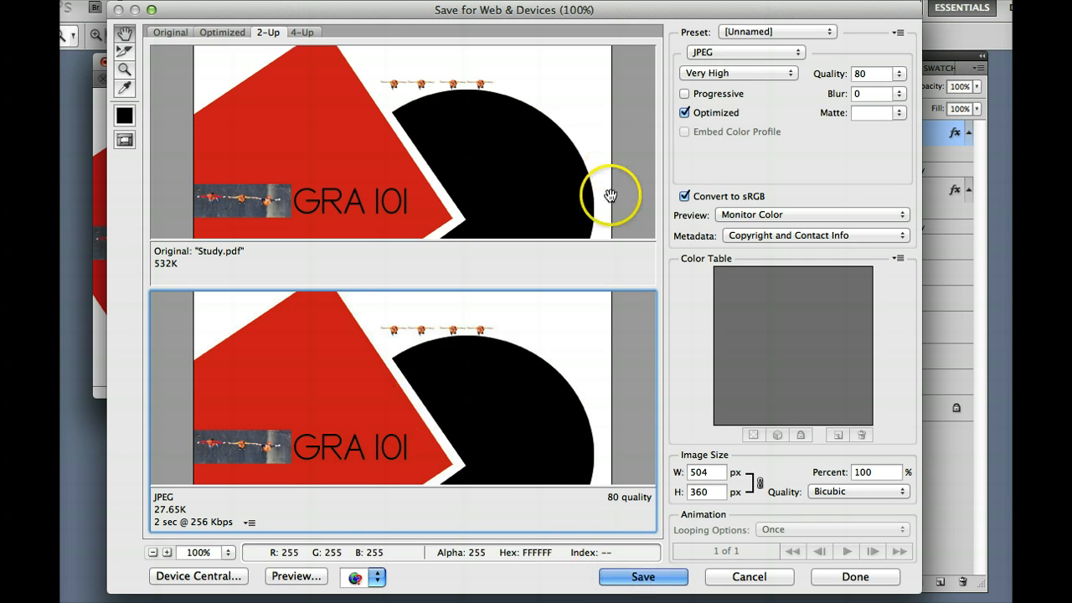
- Switch the web export format from JPEG to GIF
{"action": "left_click", "coordinate": [740, 52]}
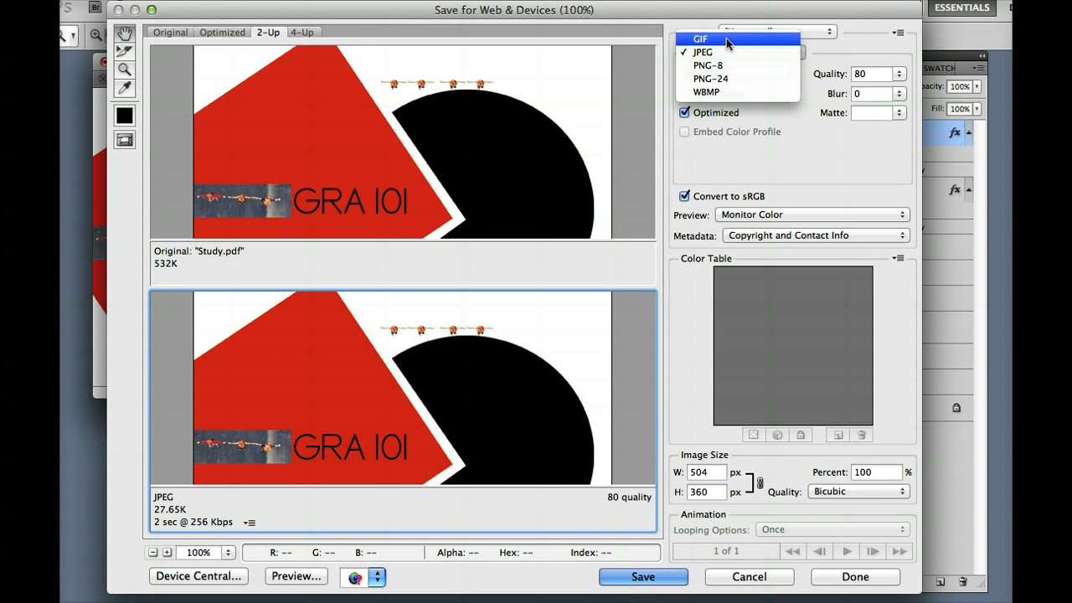
{"action": "left_click", "coordinate": [700, 39]}
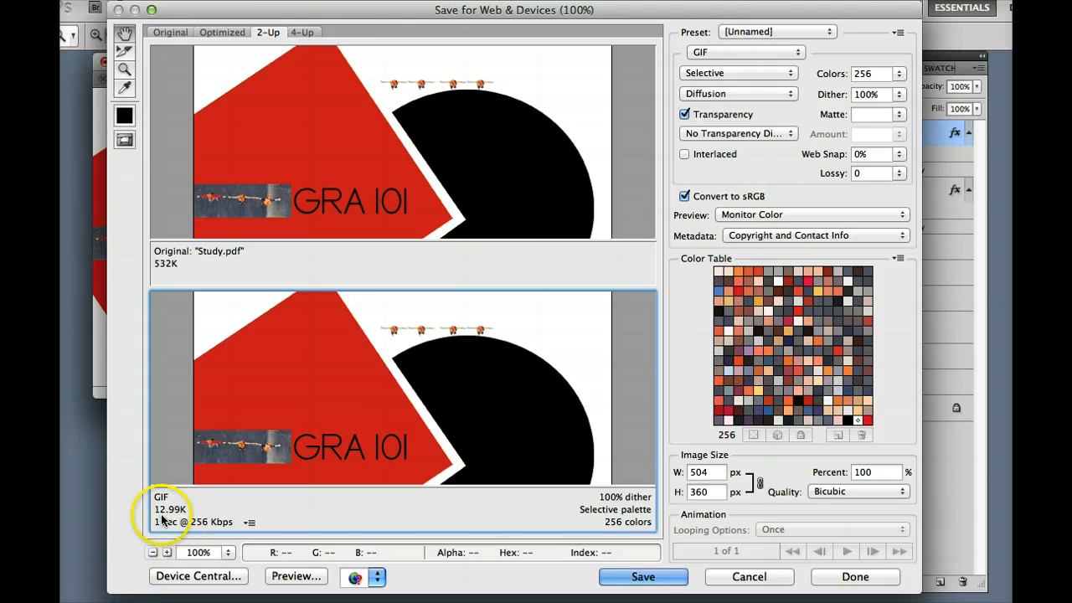
{"action": "mouse_move", "coordinate": [516, 423]}
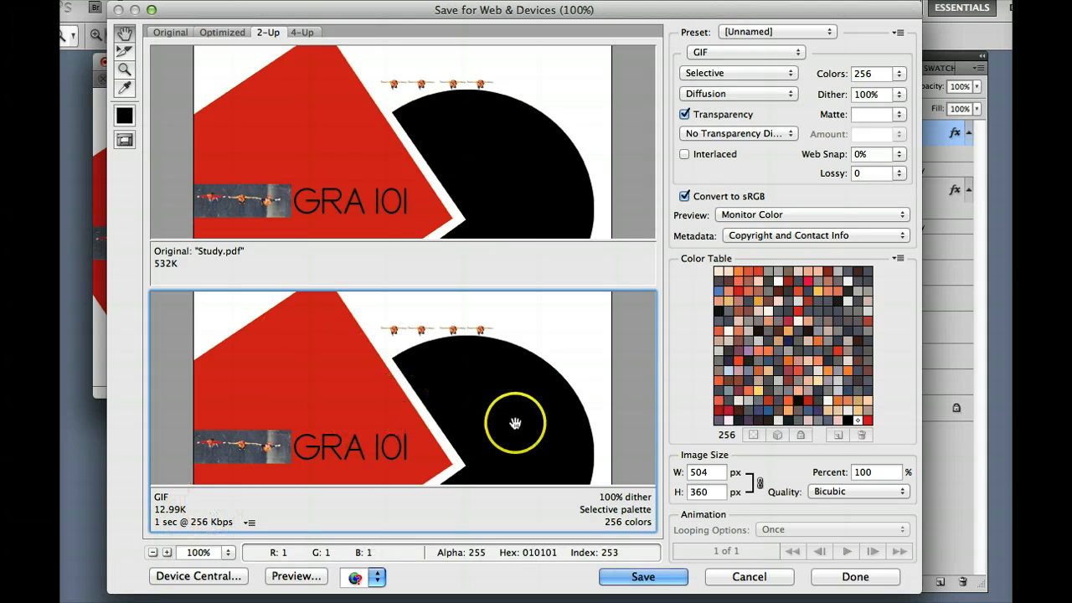
{"action": "mouse_move", "coordinate": [516, 410]}
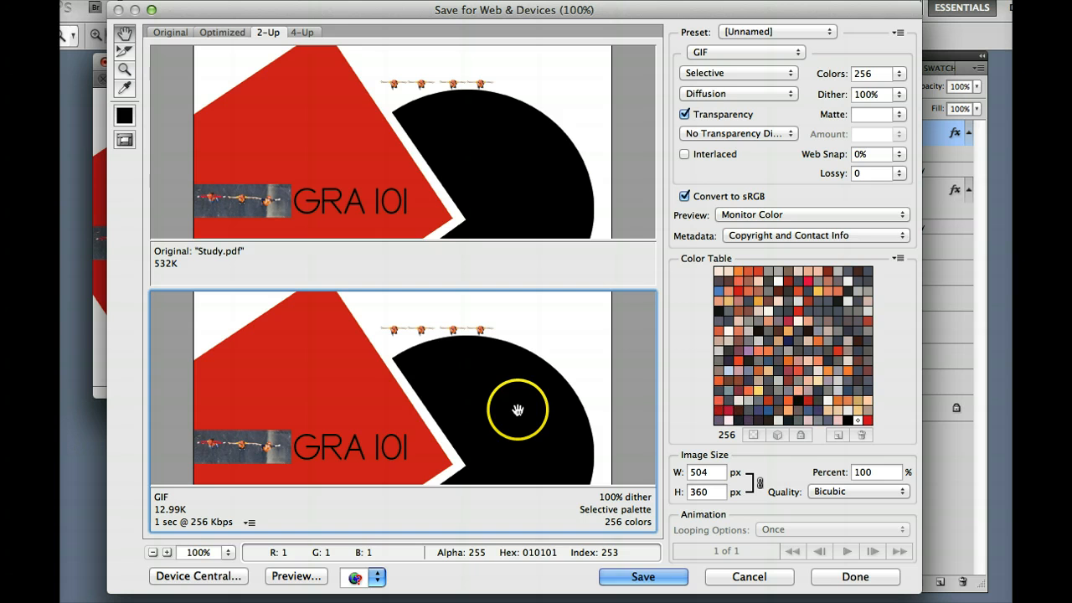
{"action": "mouse_move", "coordinate": [164, 529]}
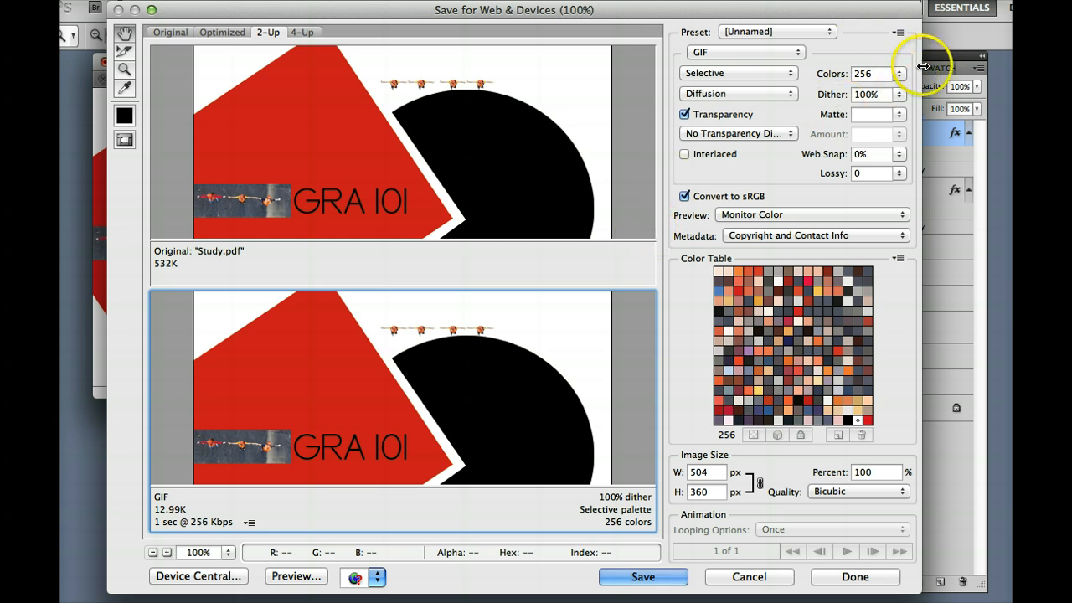
{"action": "mouse_move", "coordinate": [901, 74]}
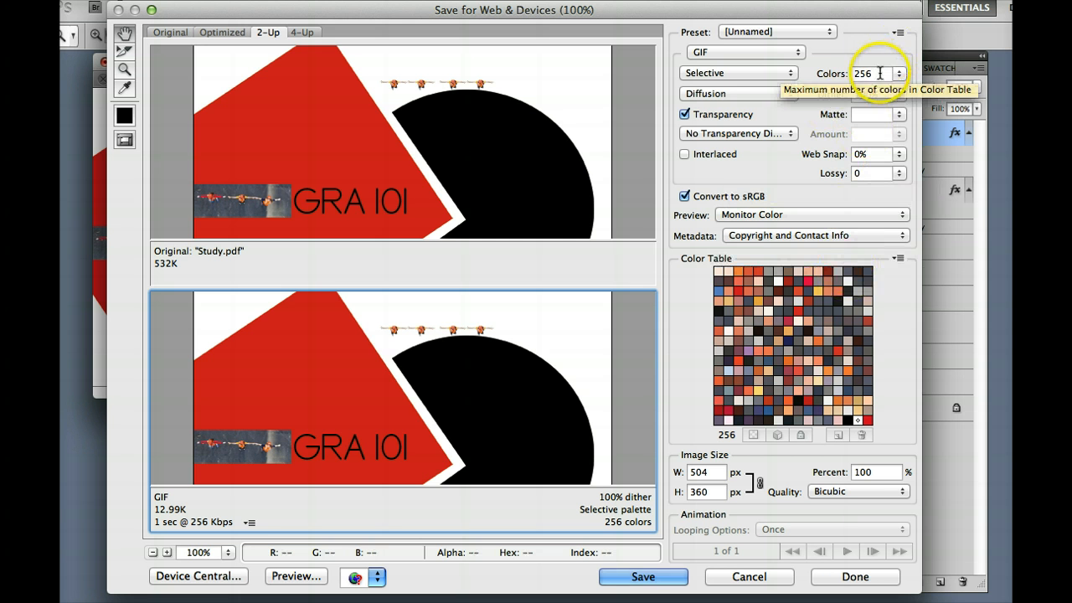
{"action": "mouse_move", "coordinate": [506, 381]}
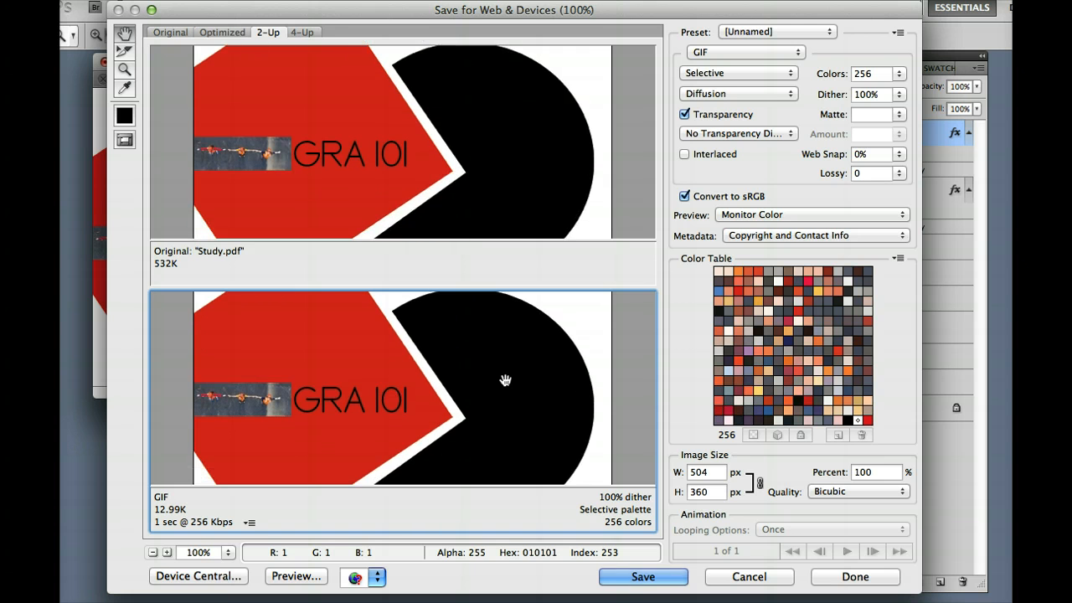
- Test the GIF palette at 16 colours, then 4, then back to 16
{"action": "left_click", "coordinate": [901, 74]}
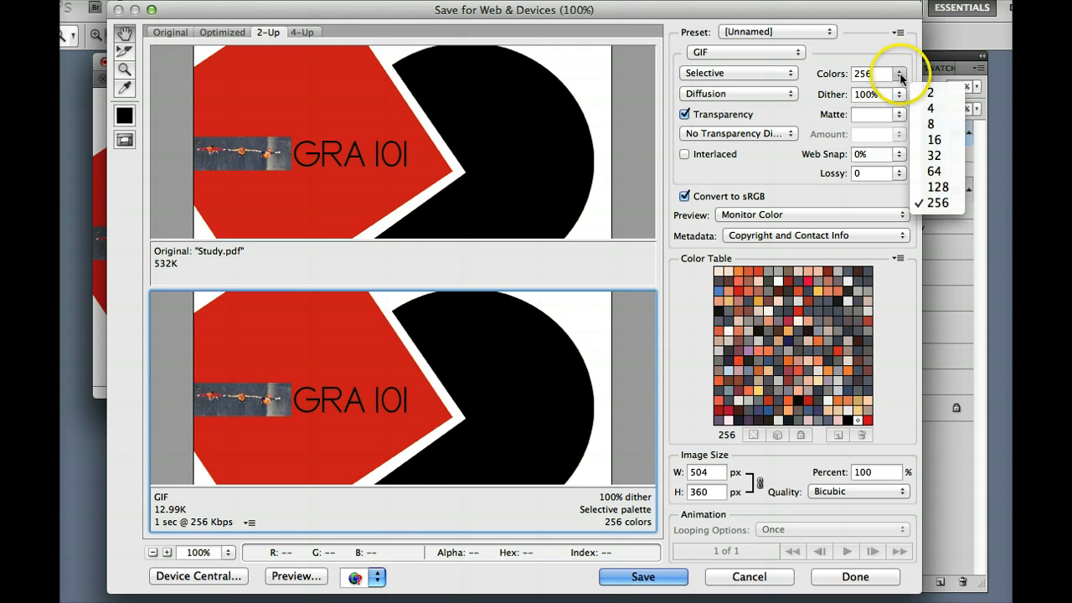
{"action": "left_click", "coordinate": [935, 139]}
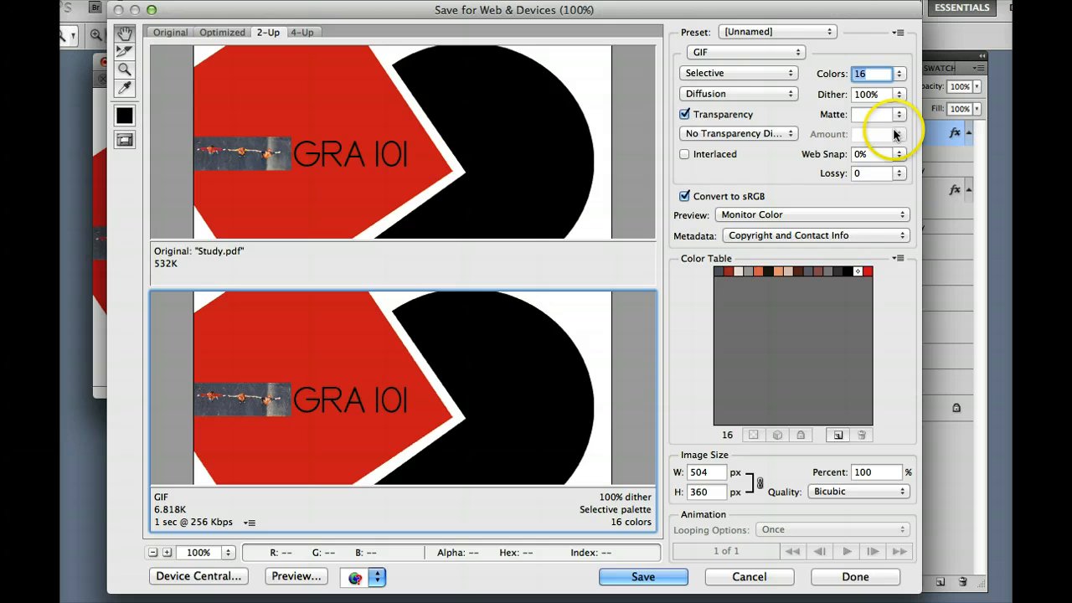
{"action": "left_click", "coordinate": [899, 74]}
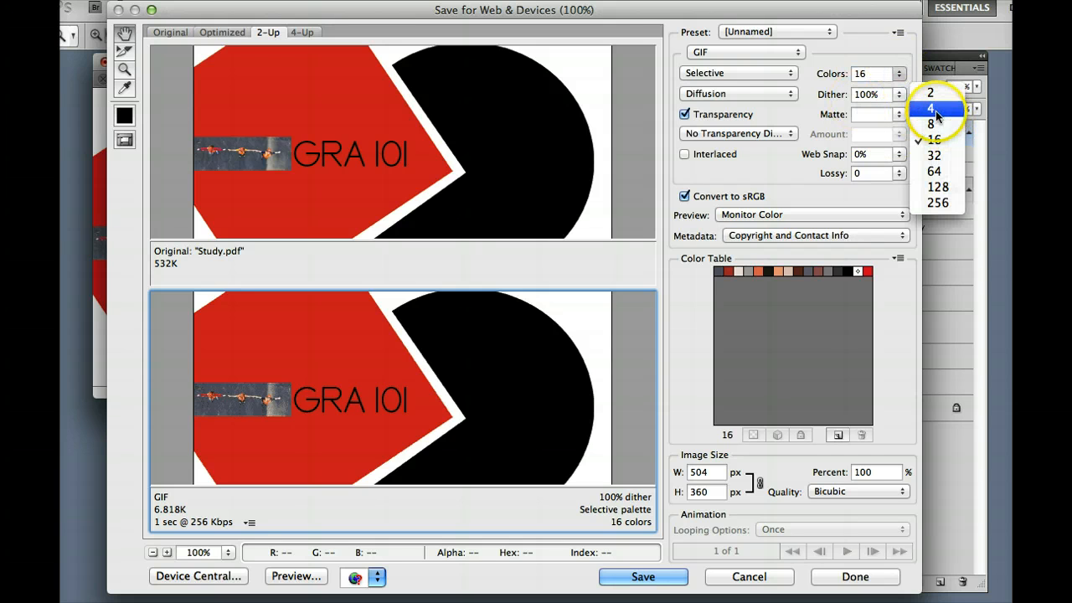
{"action": "left_click", "coordinate": [929, 107]}
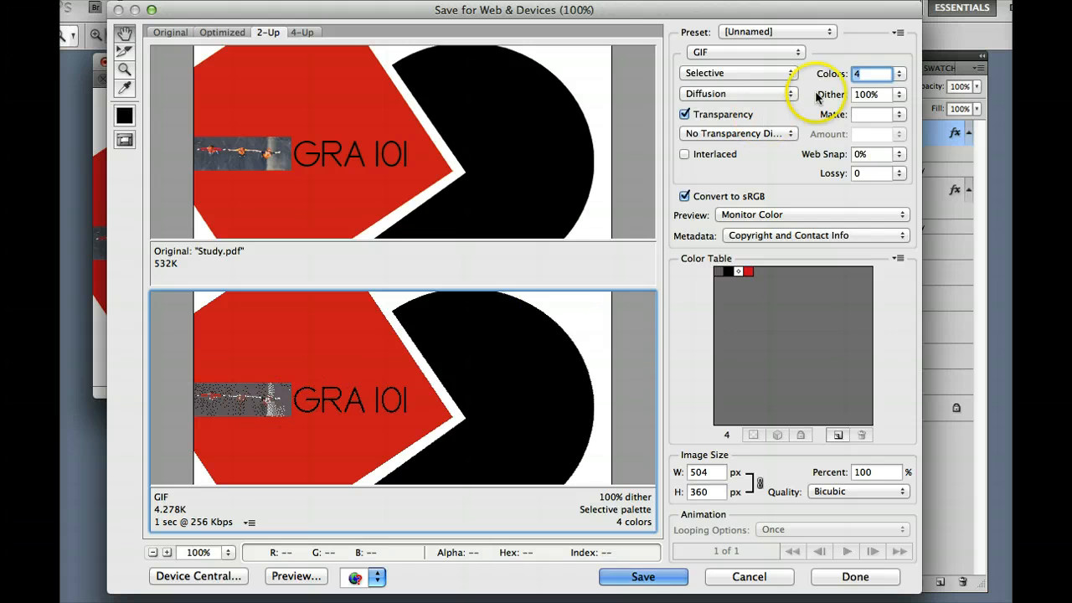
{"action": "mouse_move", "coordinate": [870, 73]}
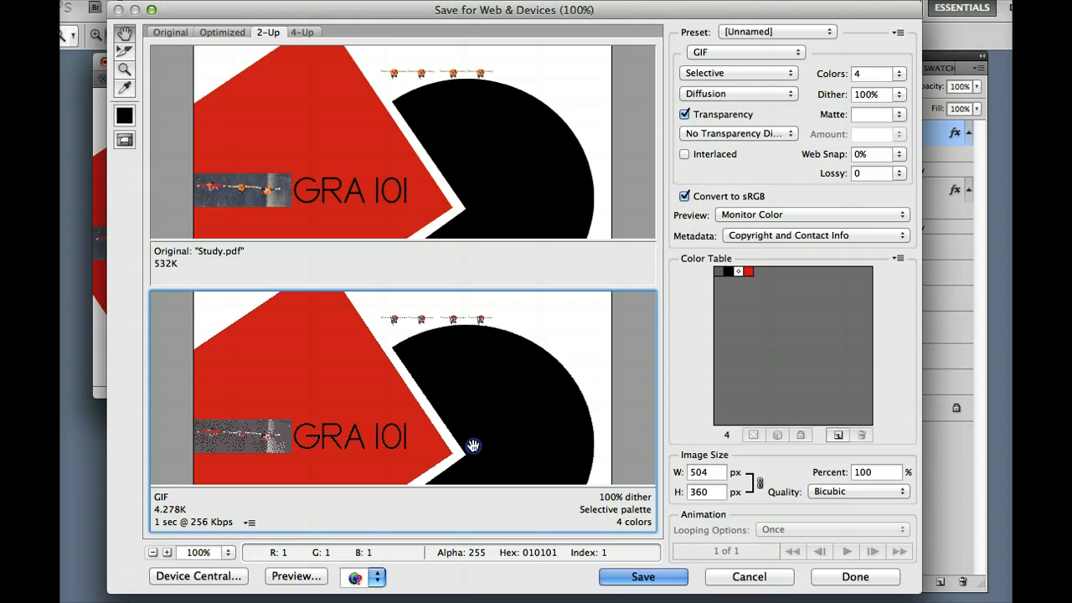
{"action": "left_click", "coordinate": [901, 74]}
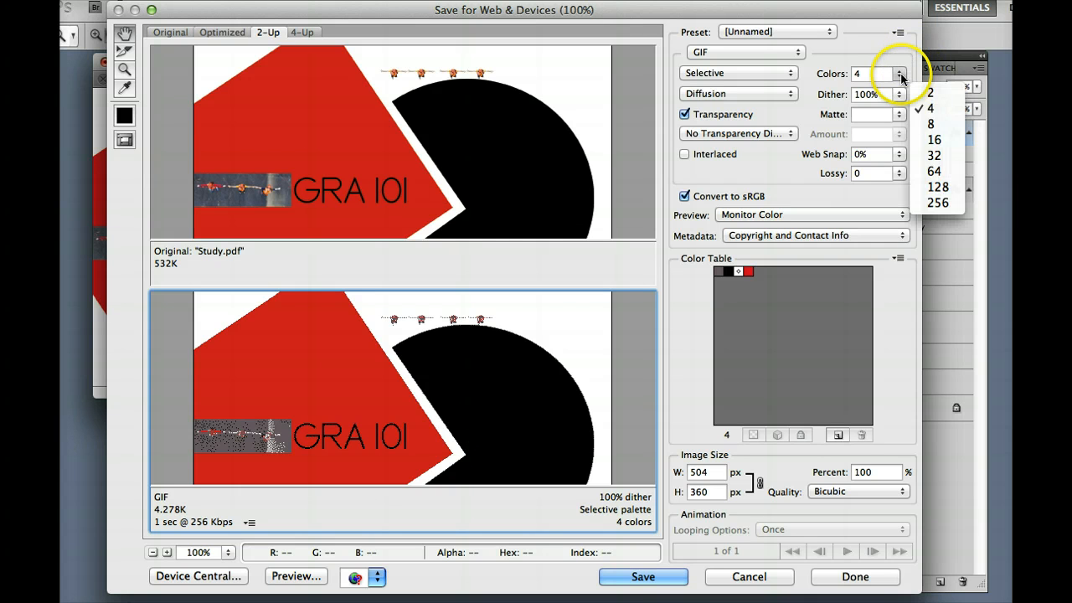
{"action": "left_click", "coordinate": [935, 139]}
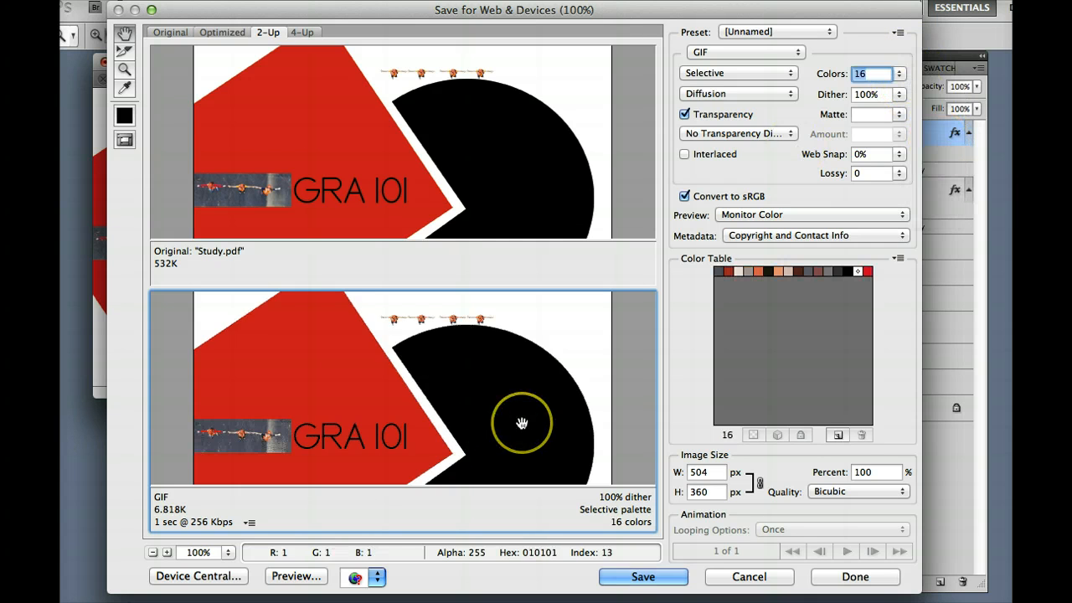
{"action": "mouse_move", "coordinate": [523, 423]}
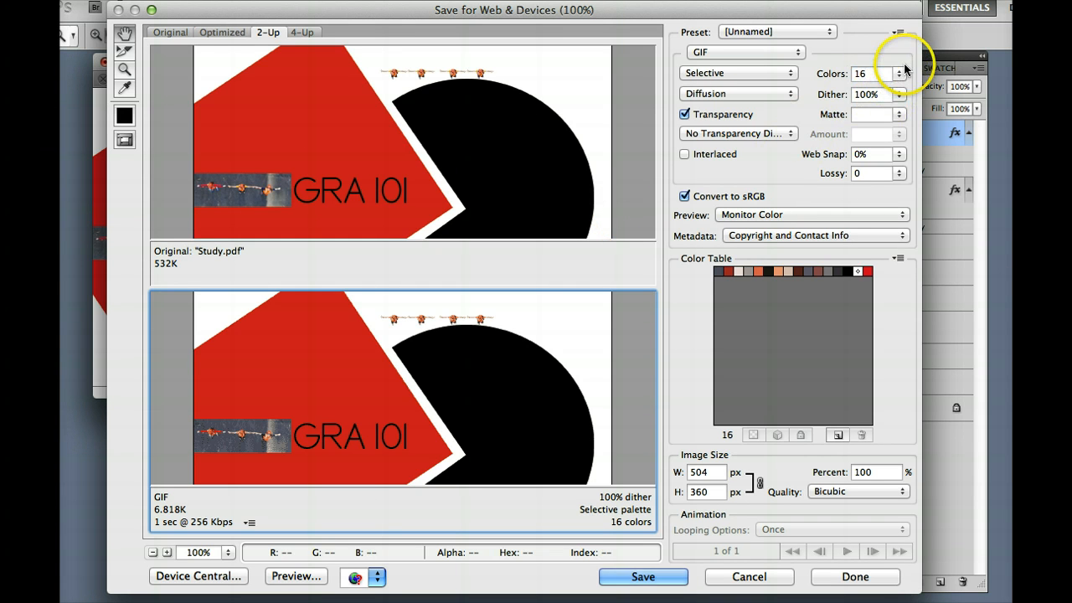
- Restore the full 256-colour palette and save the GIF as Study.gif
{"action": "left_click", "coordinate": [900, 74]}
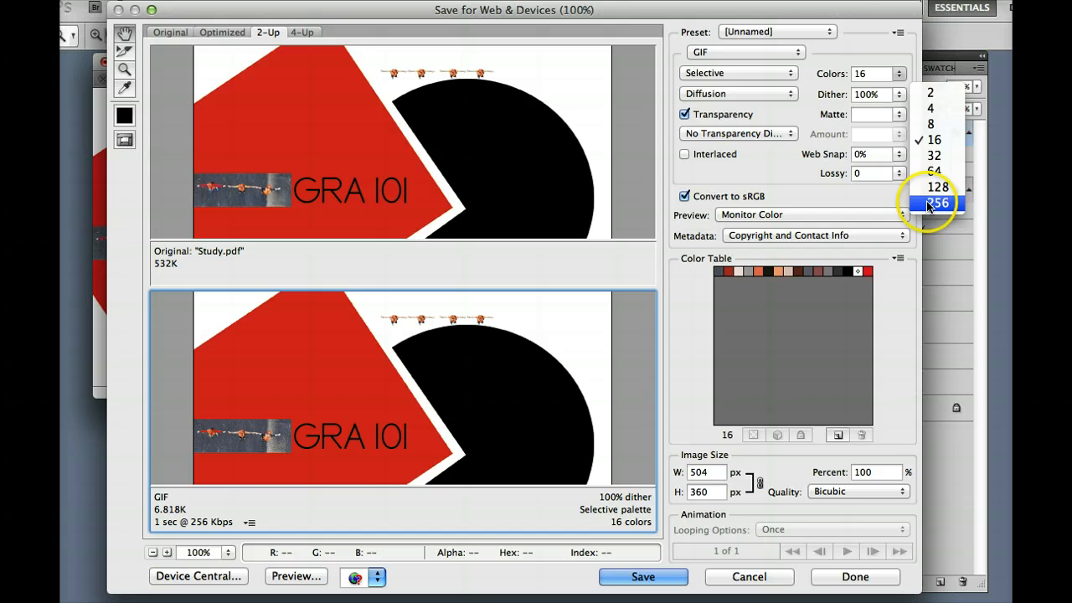
{"action": "left_click", "coordinate": [935, 203]}
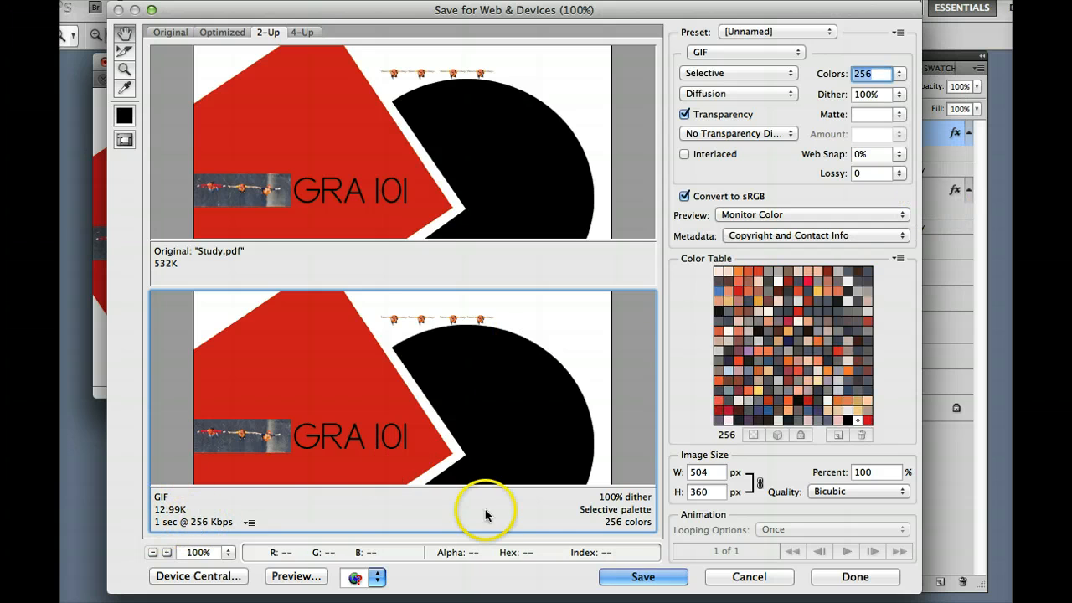
{"action": "mouse_move", "coordinate": [485, 516]}
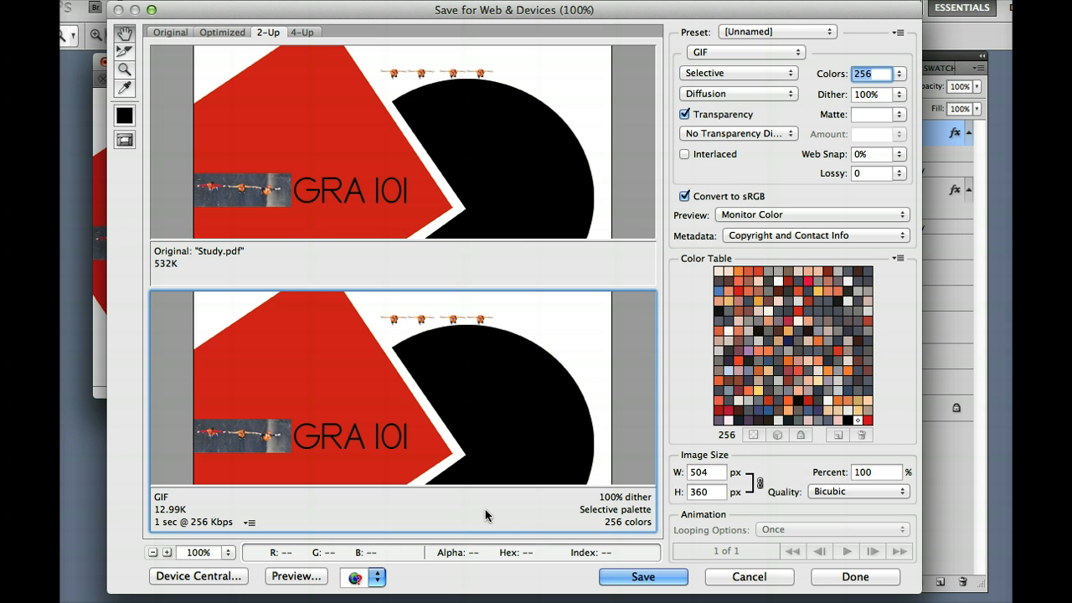
{"action": "mouse_move", "coordinate": [375, 177]}
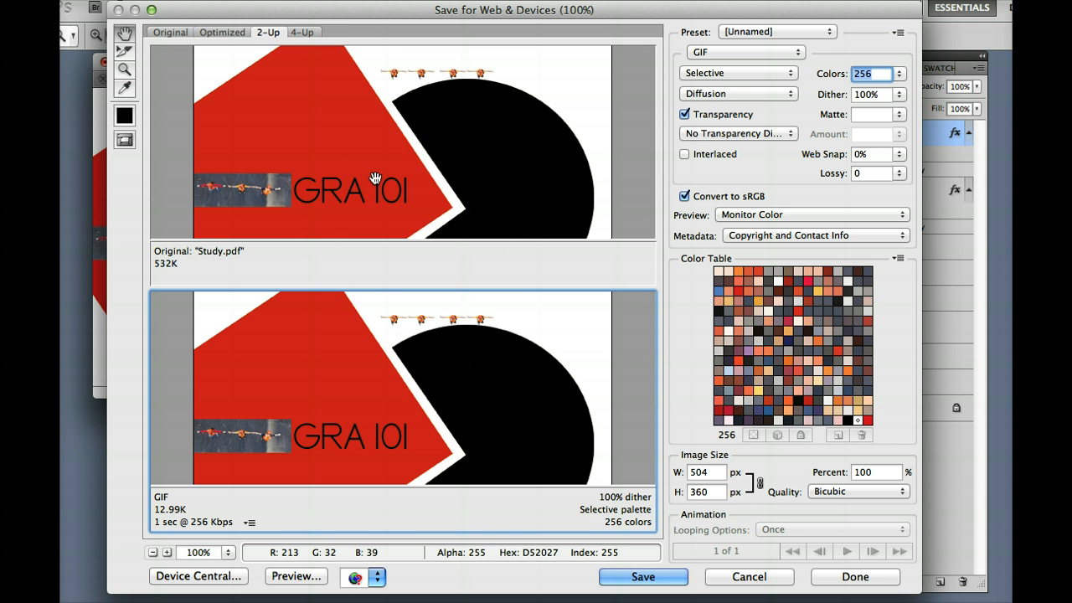
{"action": "mouse_move", "coordinate": [160, 522]}
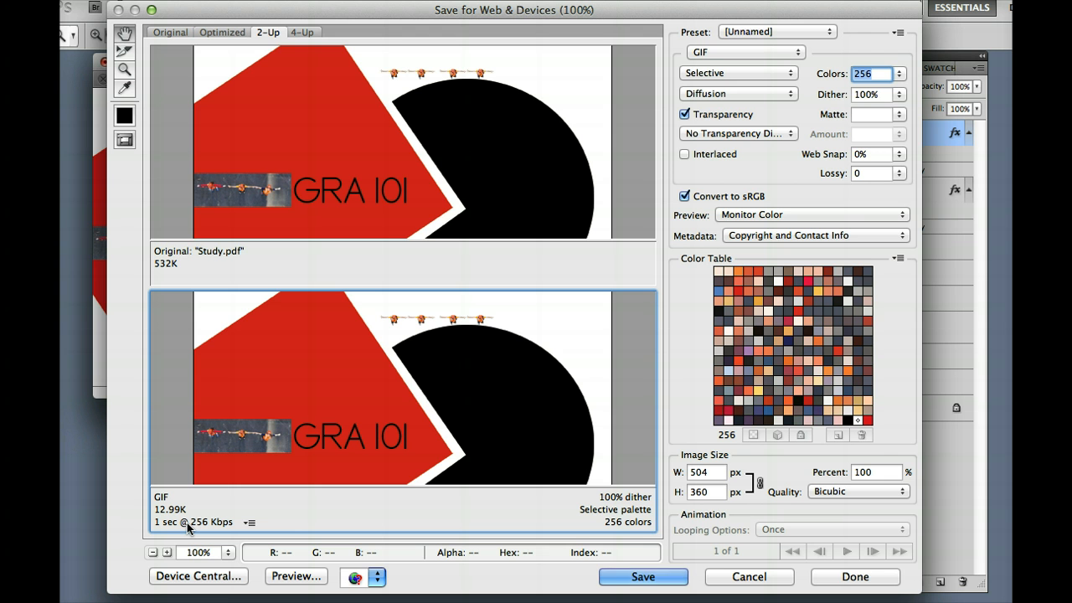
{"action": "mouse_move", "coordinate": [643, 437]}
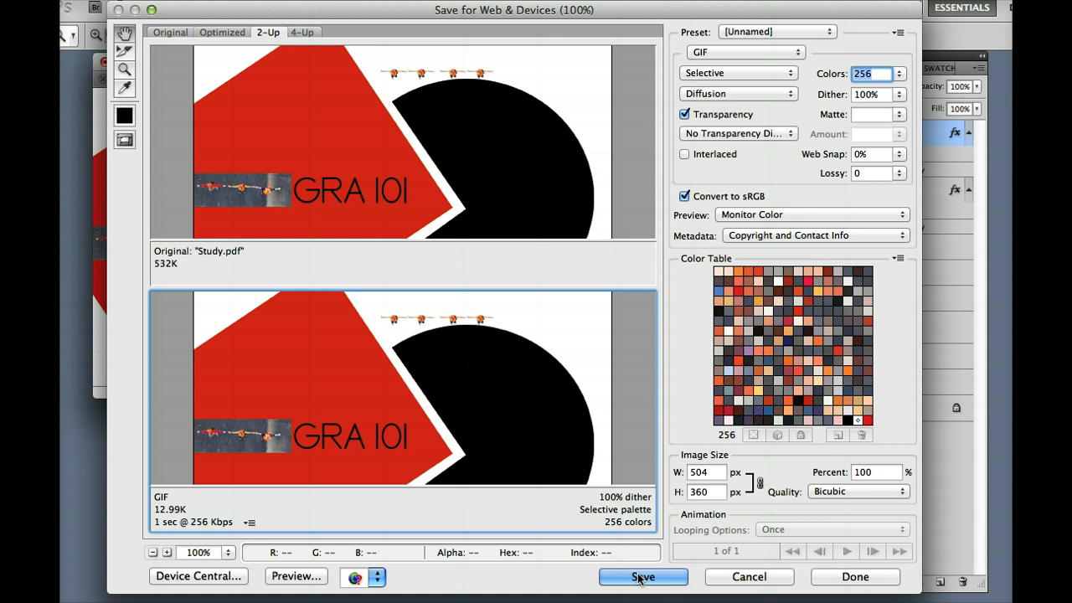
{"action": "left_click", "coordinate": [643, 576]}
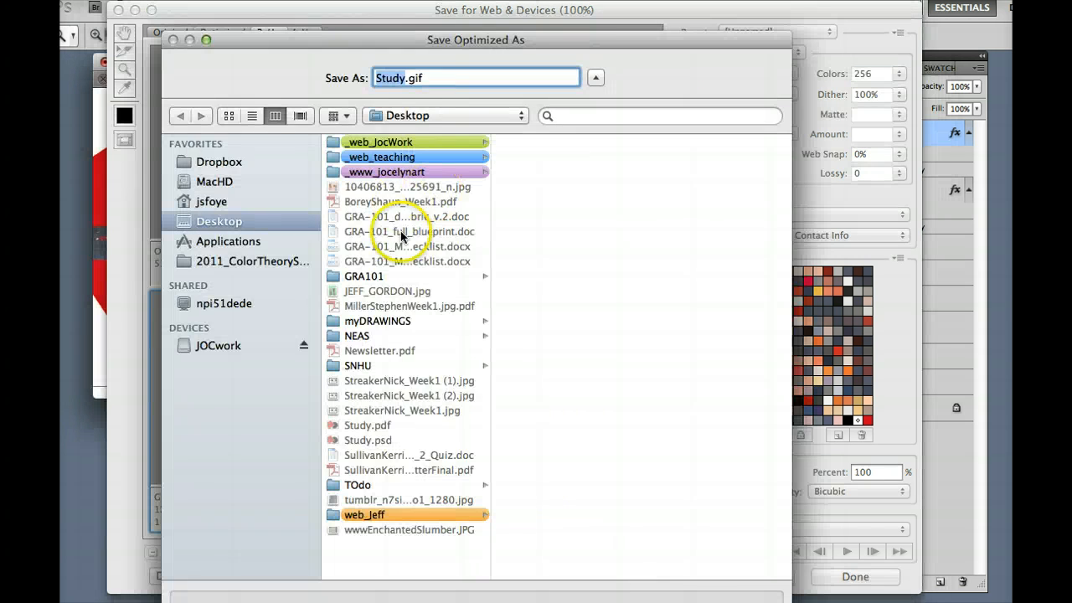